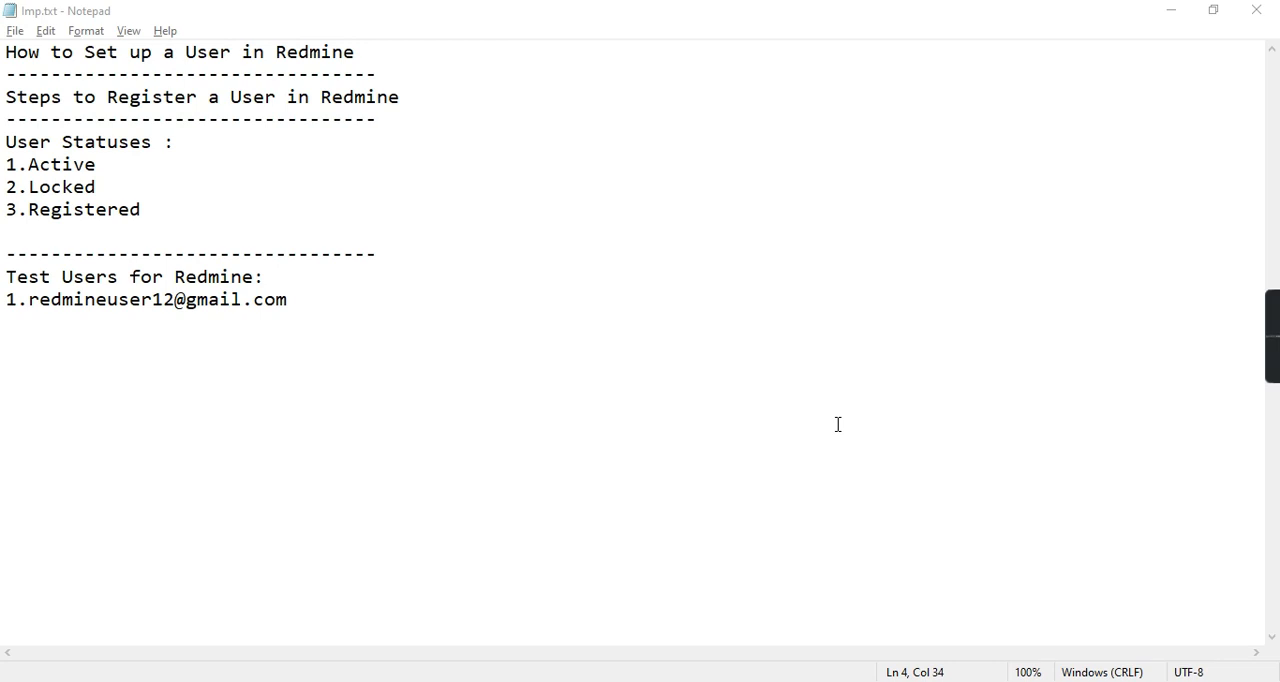
mouse_move(1090, 57)
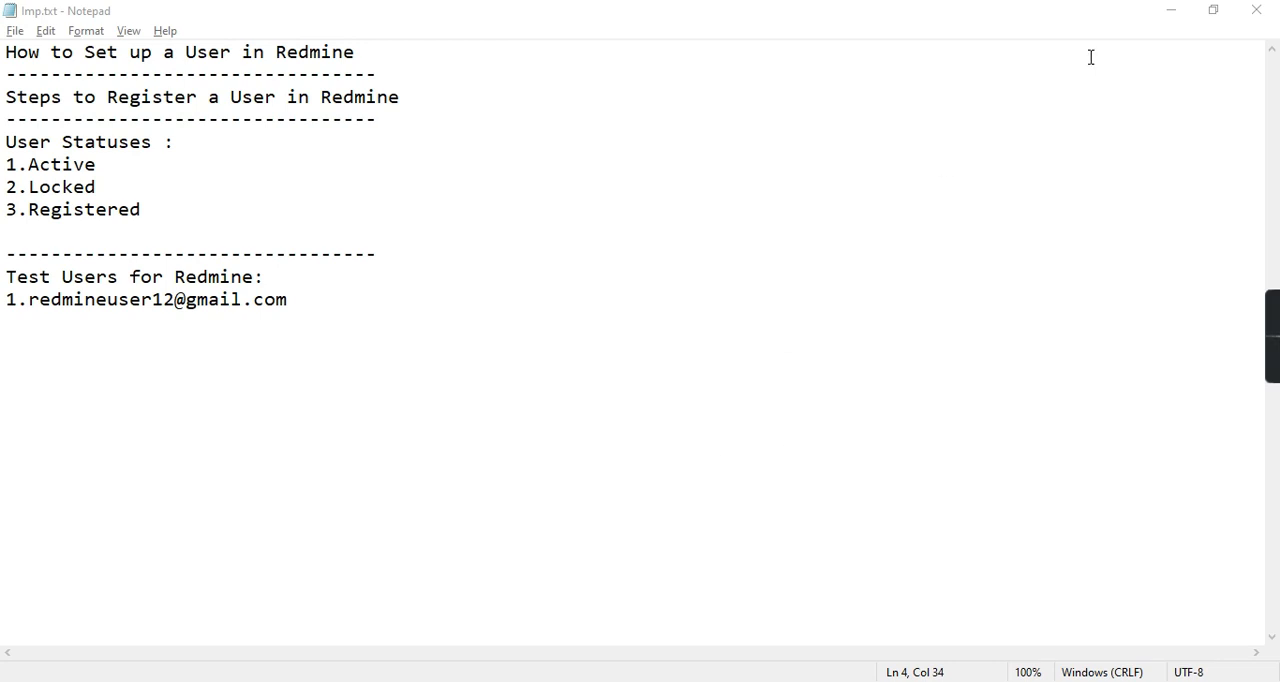
mouse_move(663, 643)
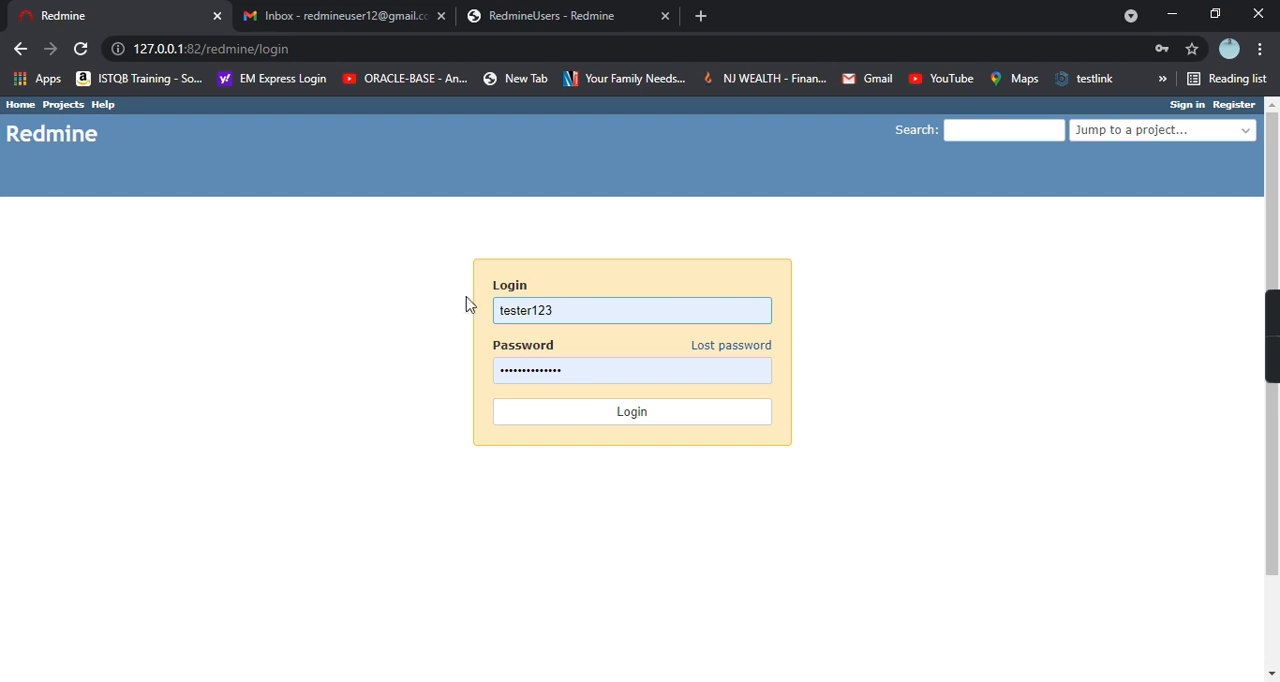
mouse_move(625, 520)
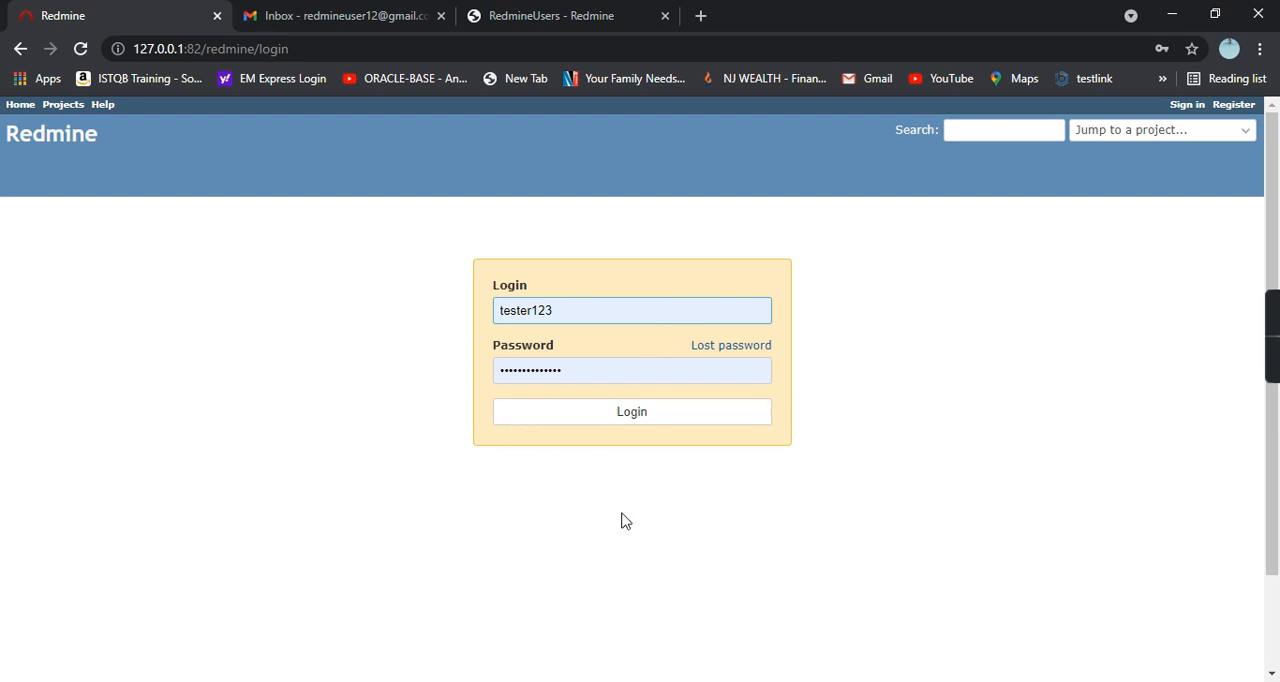
Log in to Redmine with the pre-filled administrator credentials
left_click(631, 411)
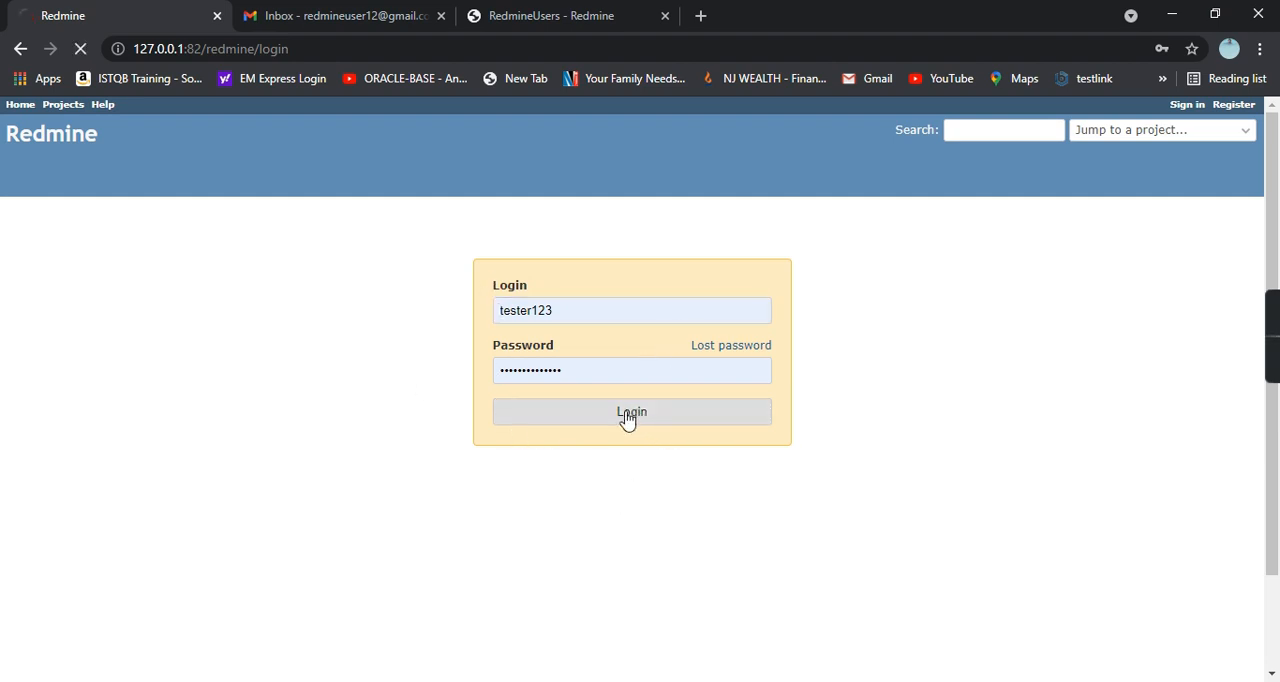
left_click(631, 412)
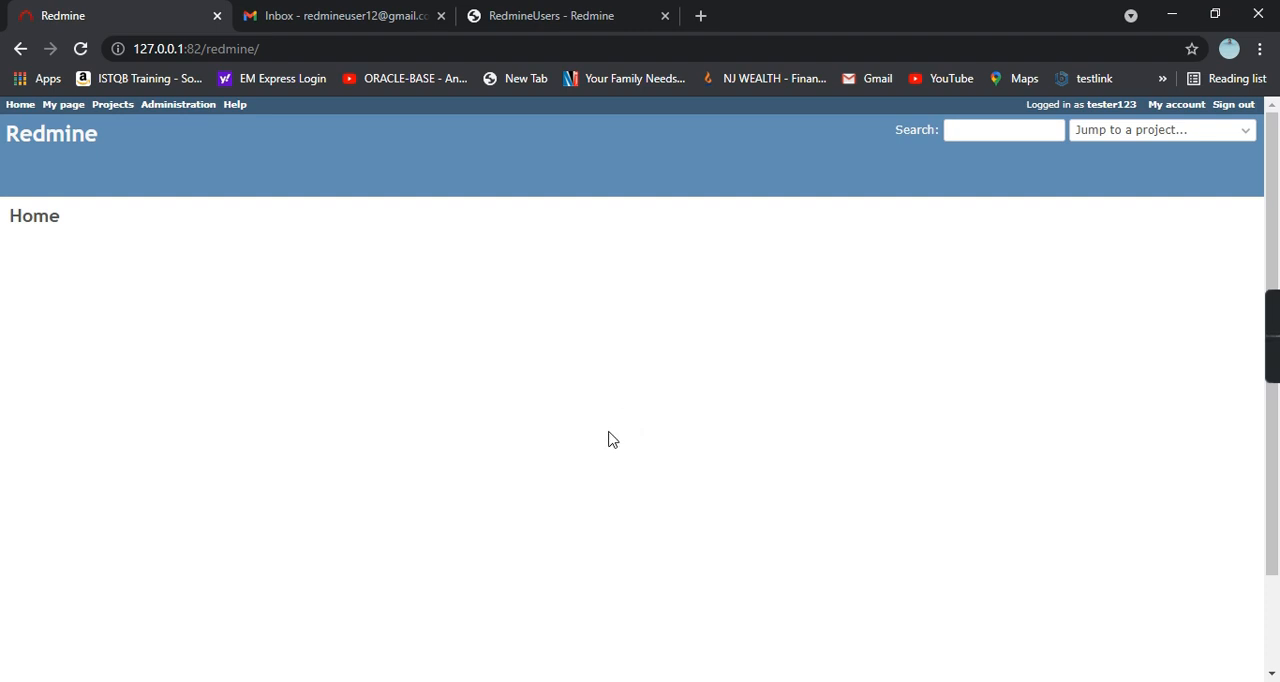
mouse_move(623, 498)
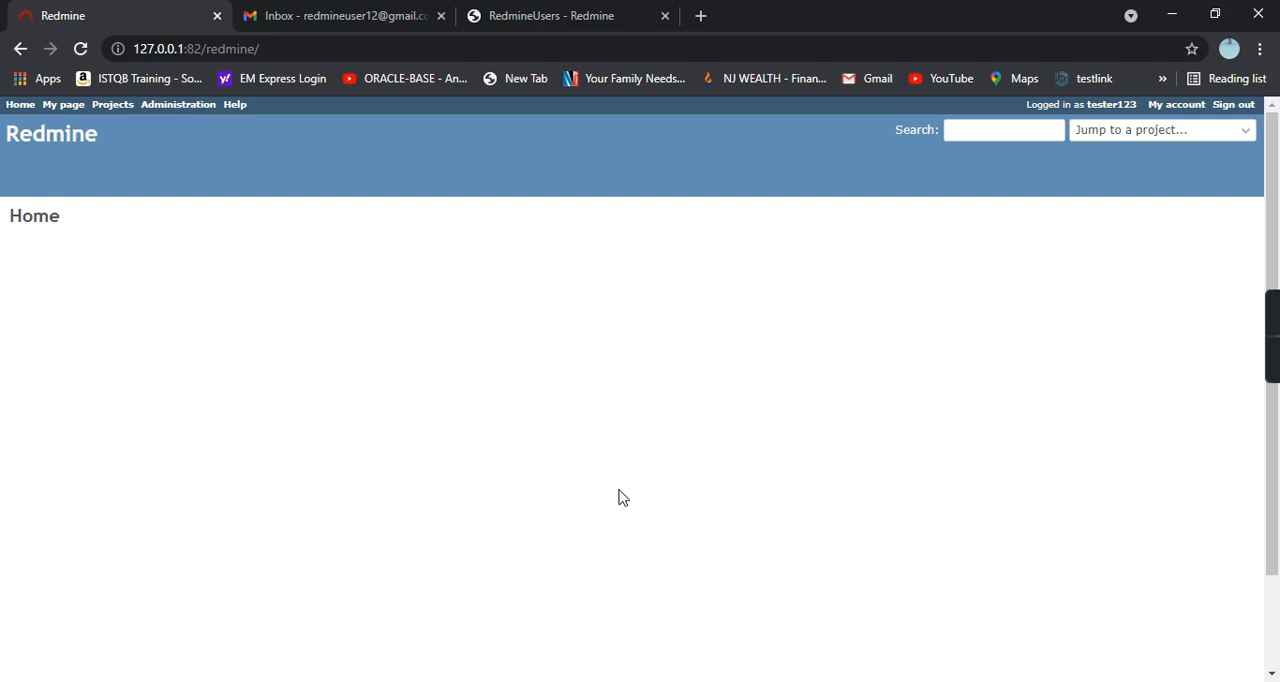
mouse_move(220, 148)
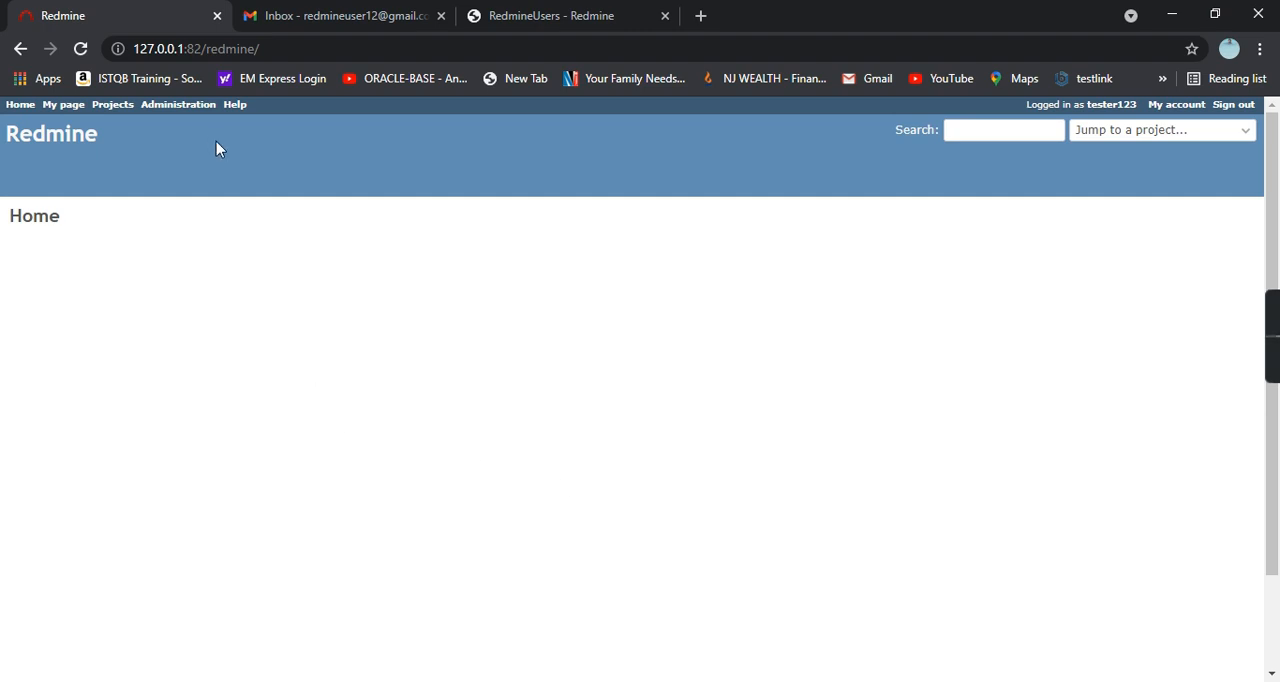
mouse_move(178, 104)
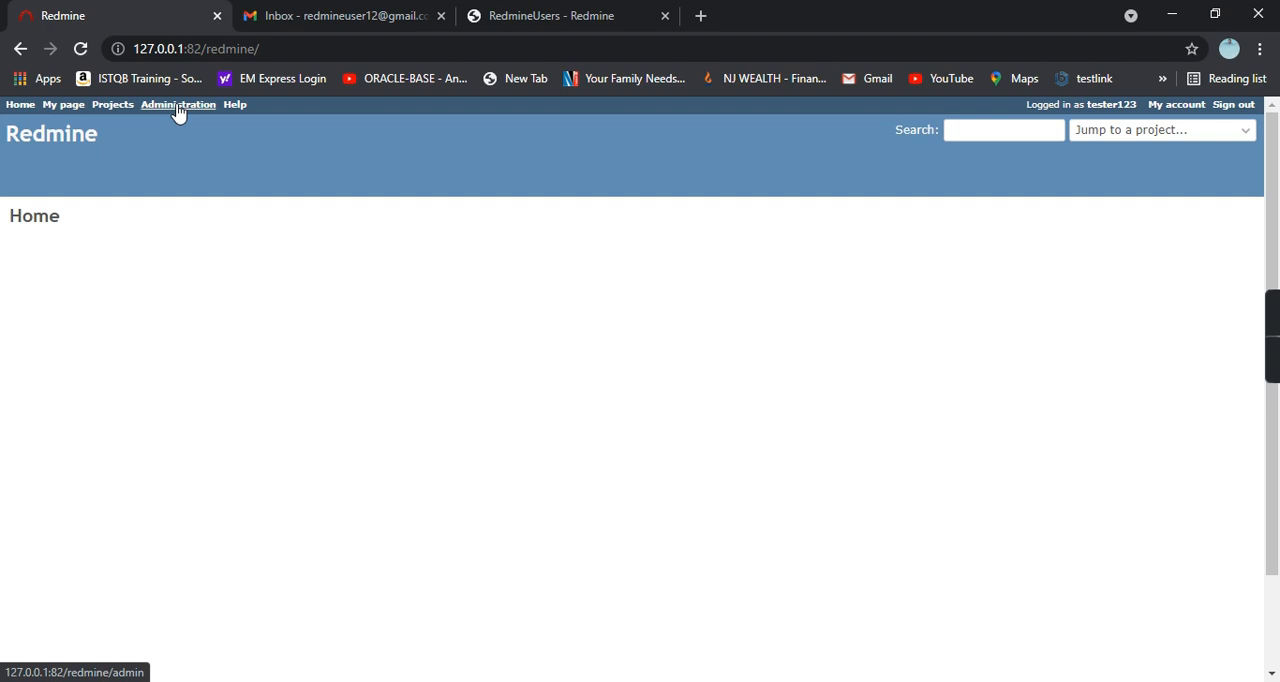
Open Administration > Users and place the cursor in the User filter box
left_click(178, 104)
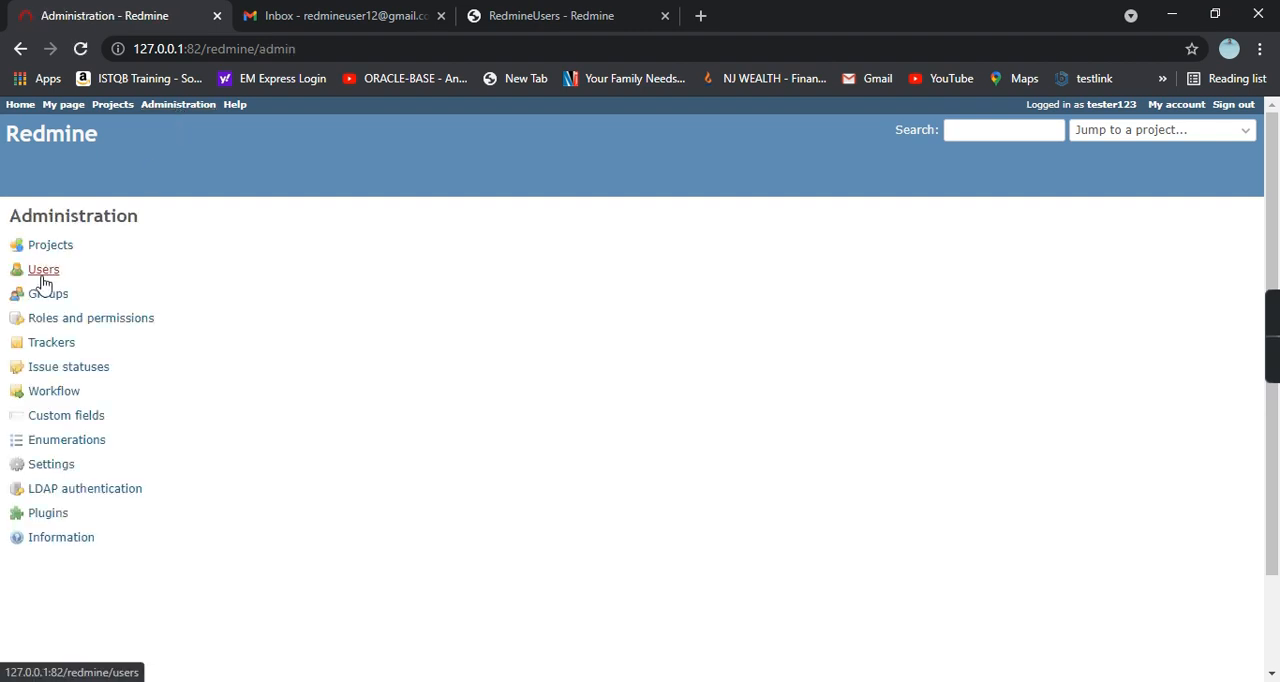
left_click(43, 270)
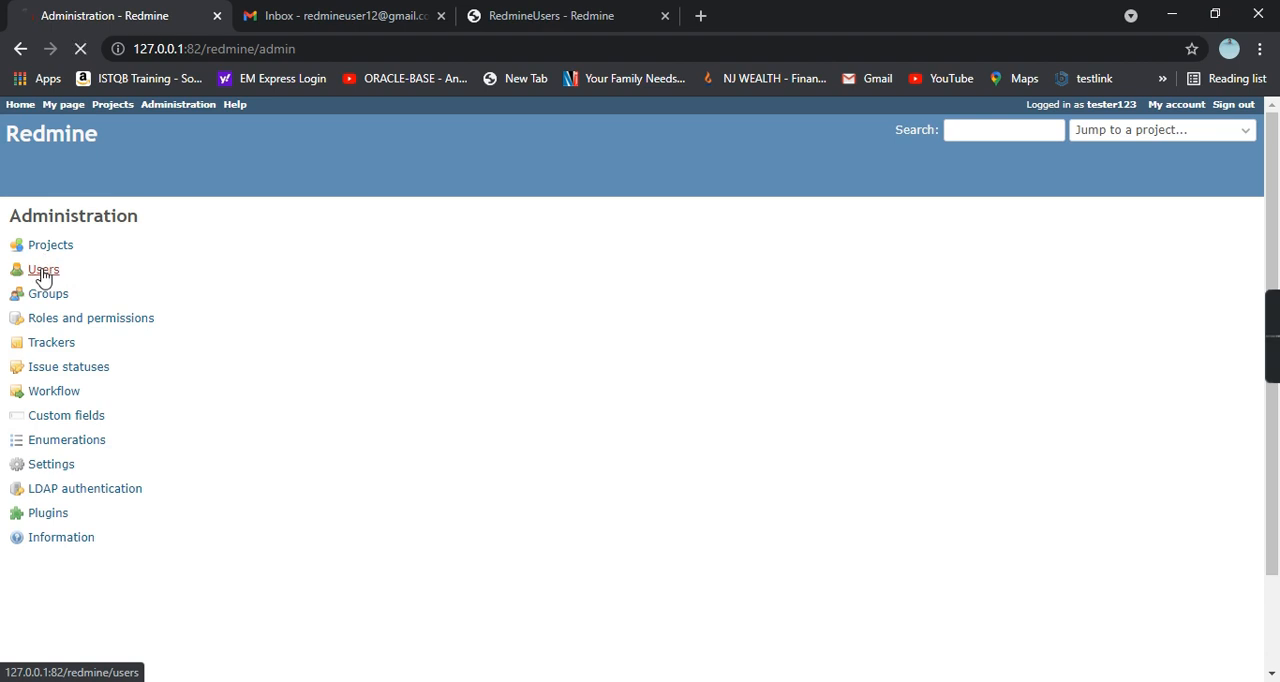
left_click(43, 270)
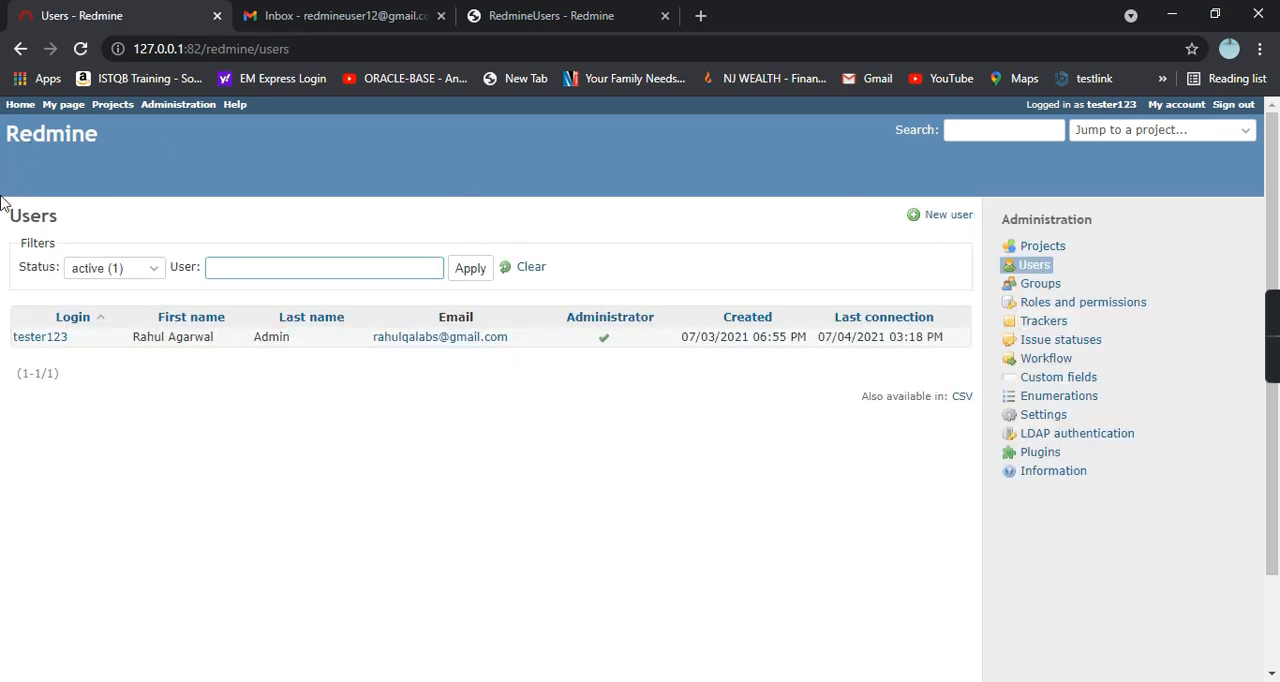
mouse_move(713, 485)
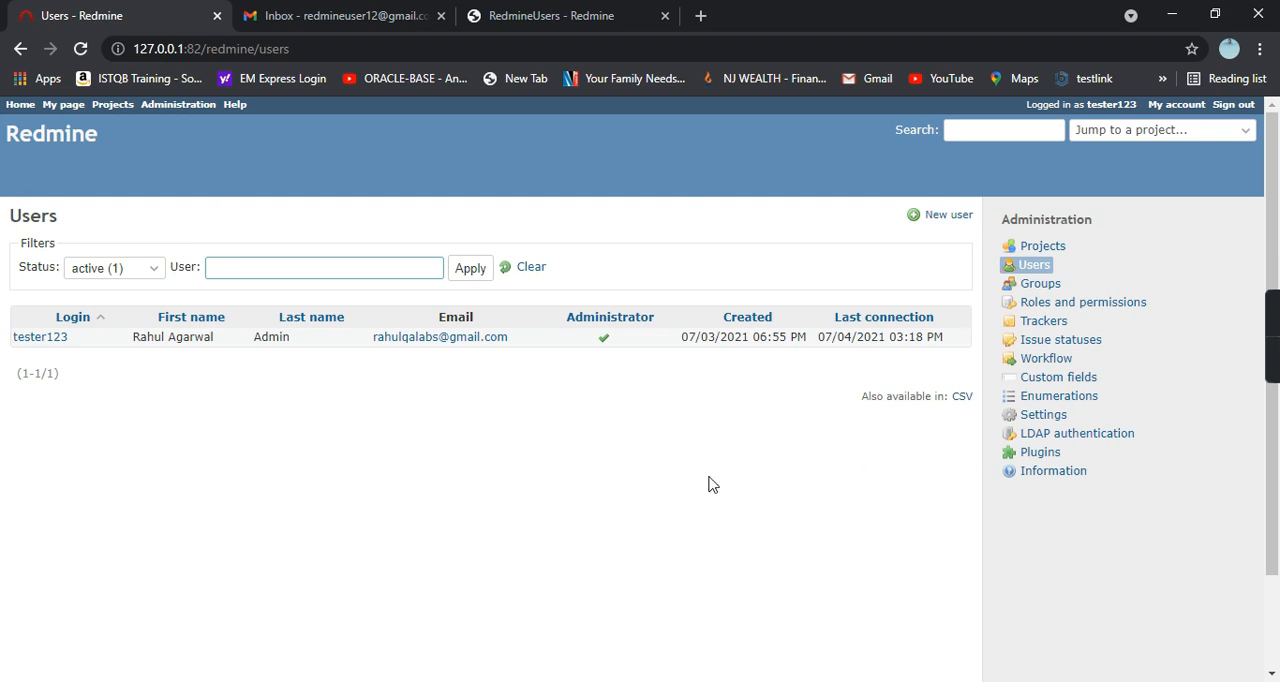
left_click(324, 267)
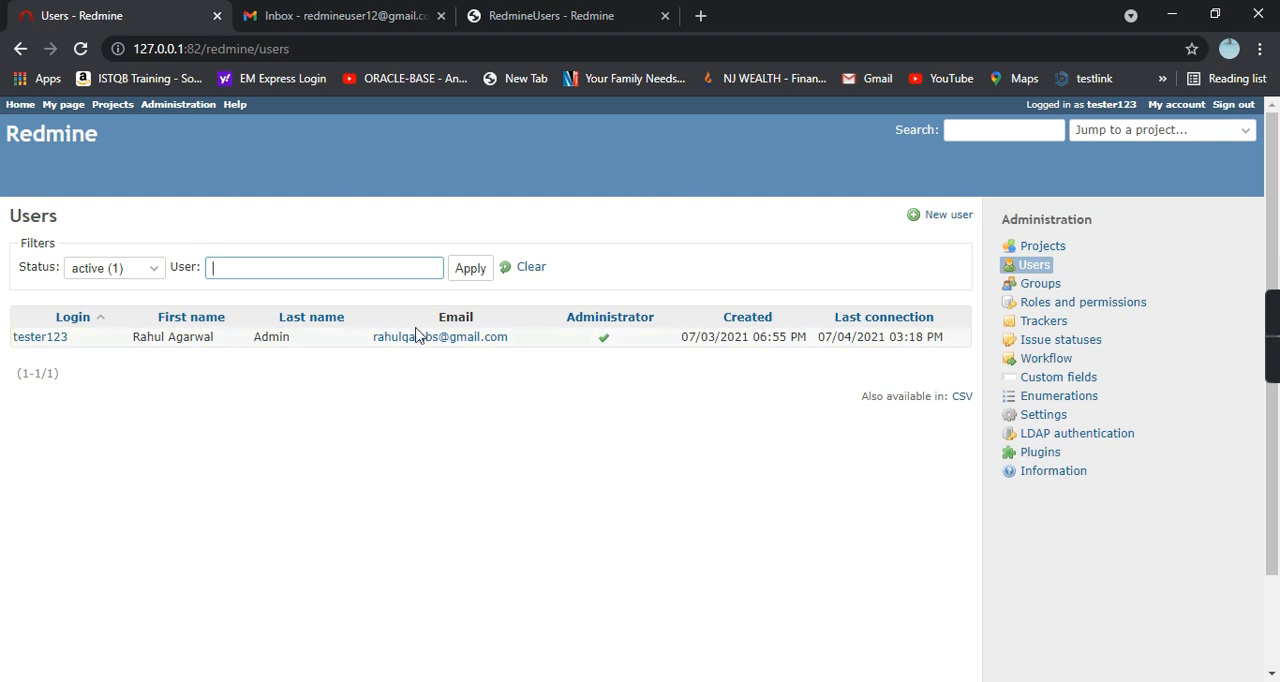
mouse_move(840, 283)
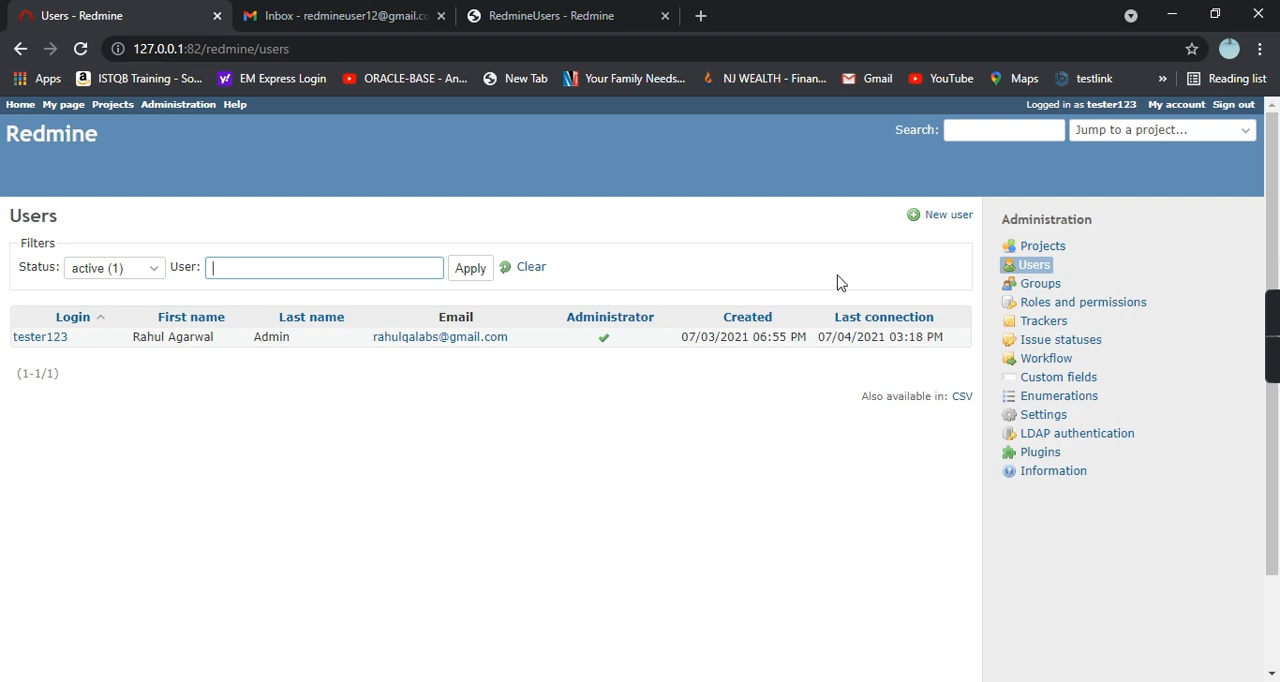
mouse_move(947, 215)
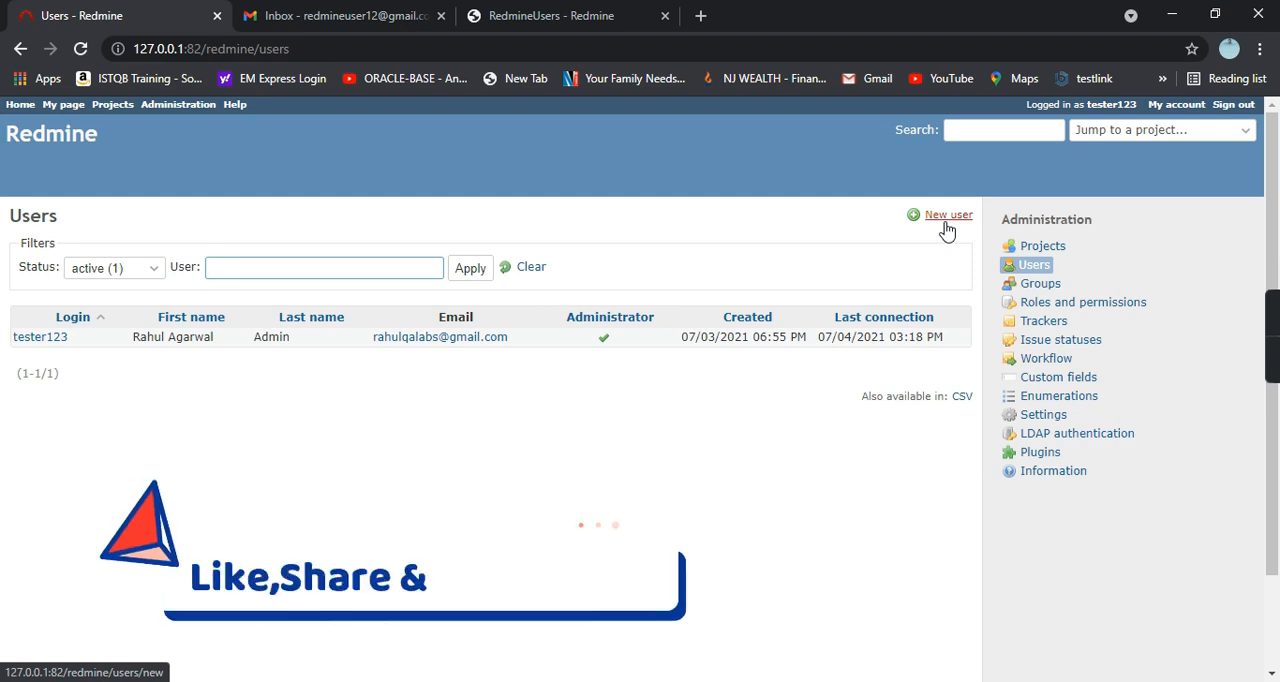
left_click(947, 214)
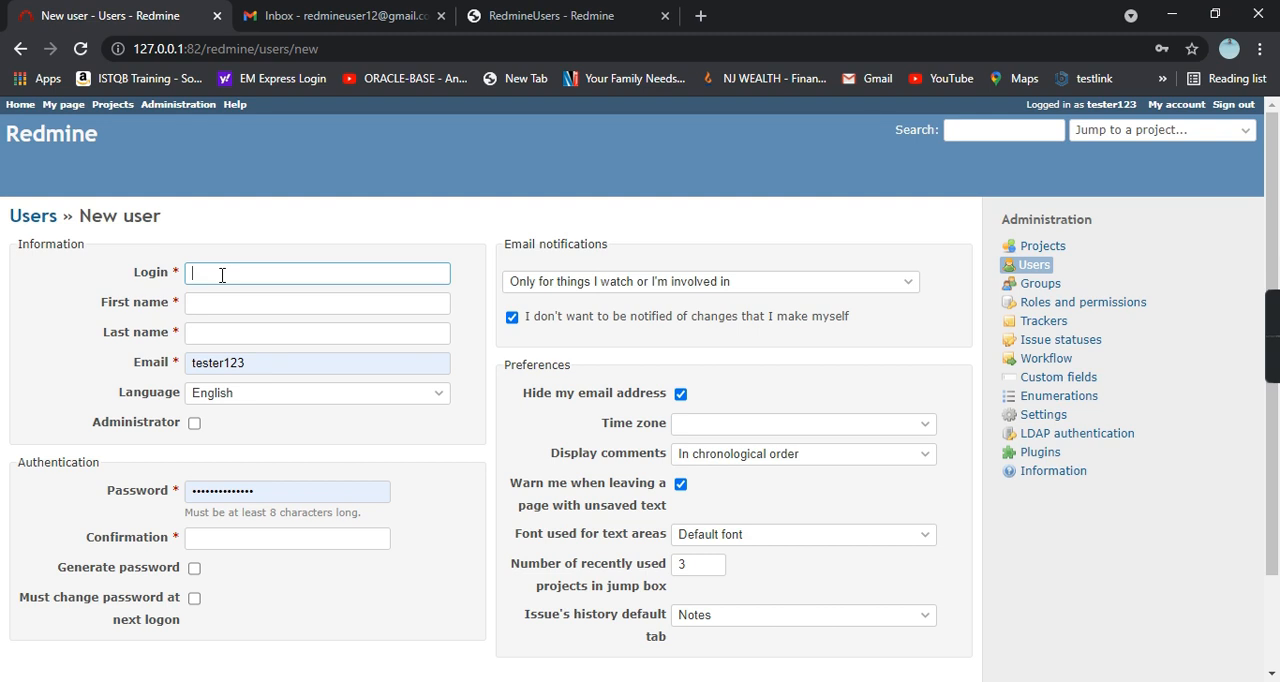
type("te")
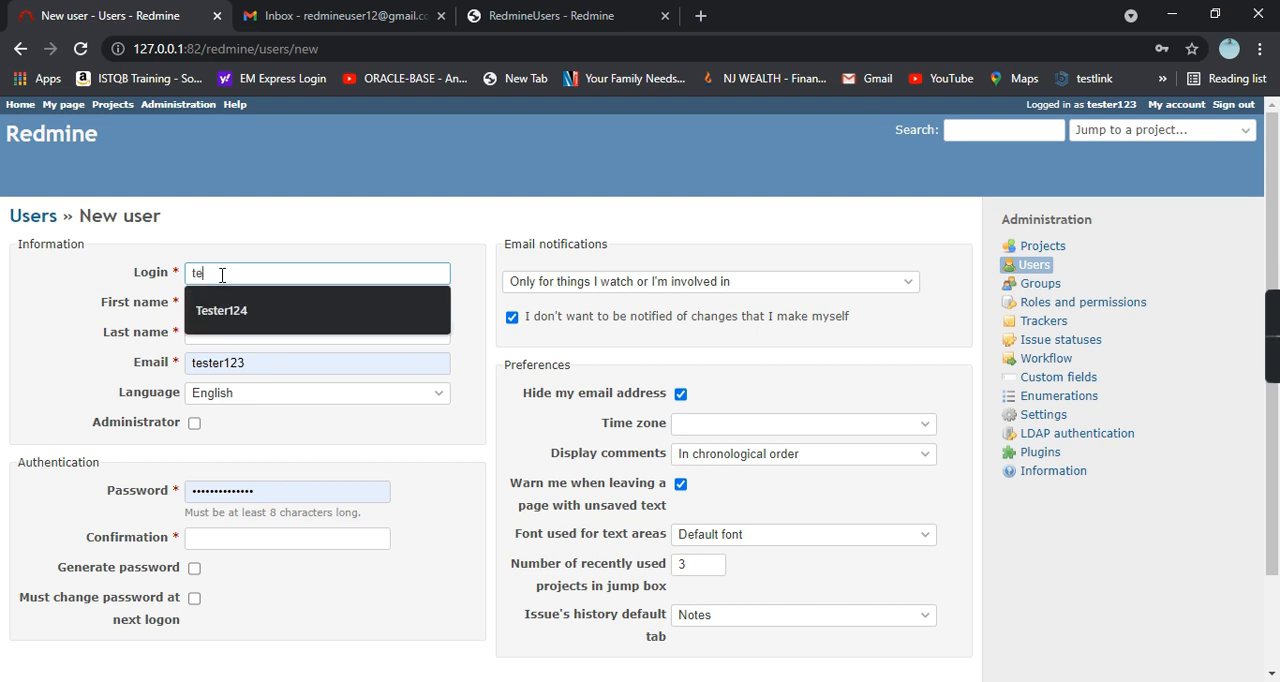
type("ster125")
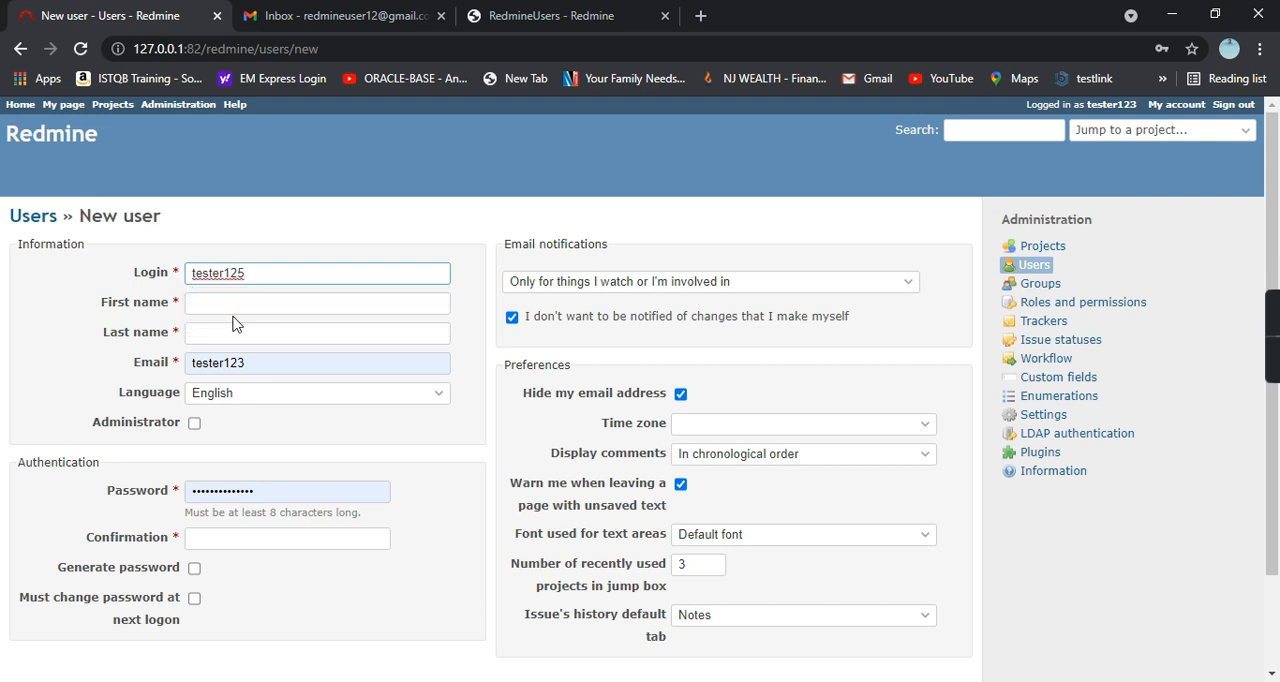
type("test")
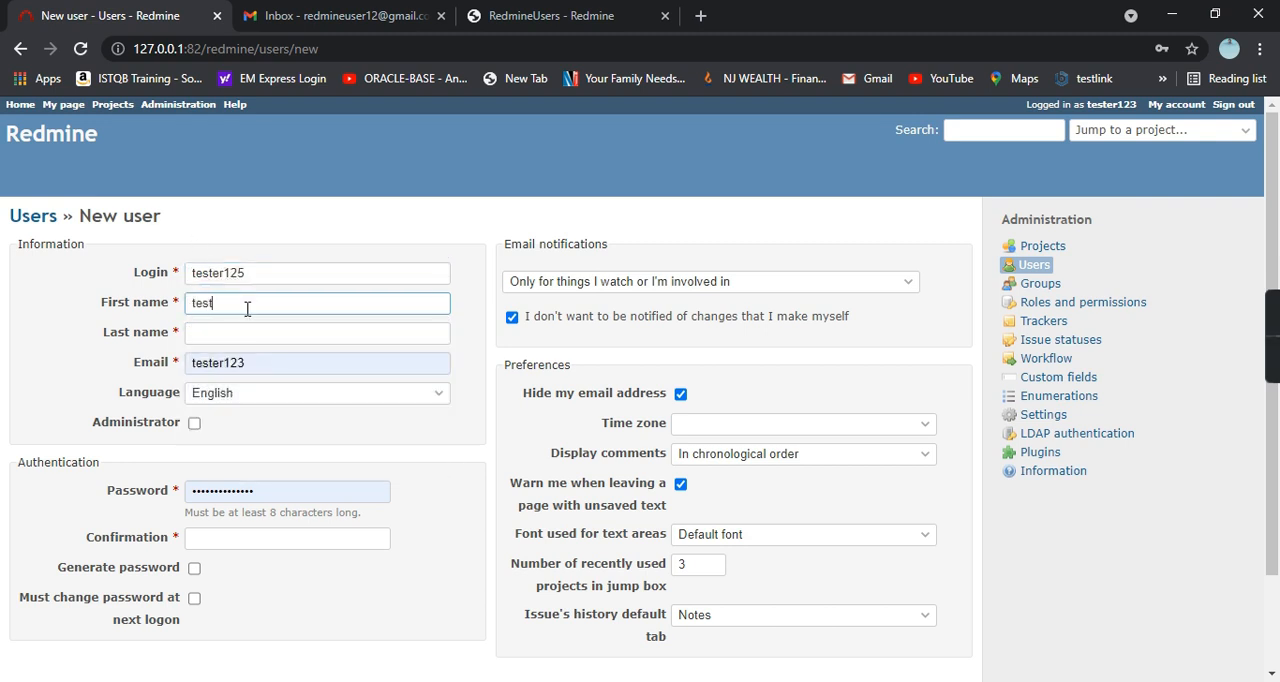
type("test2")
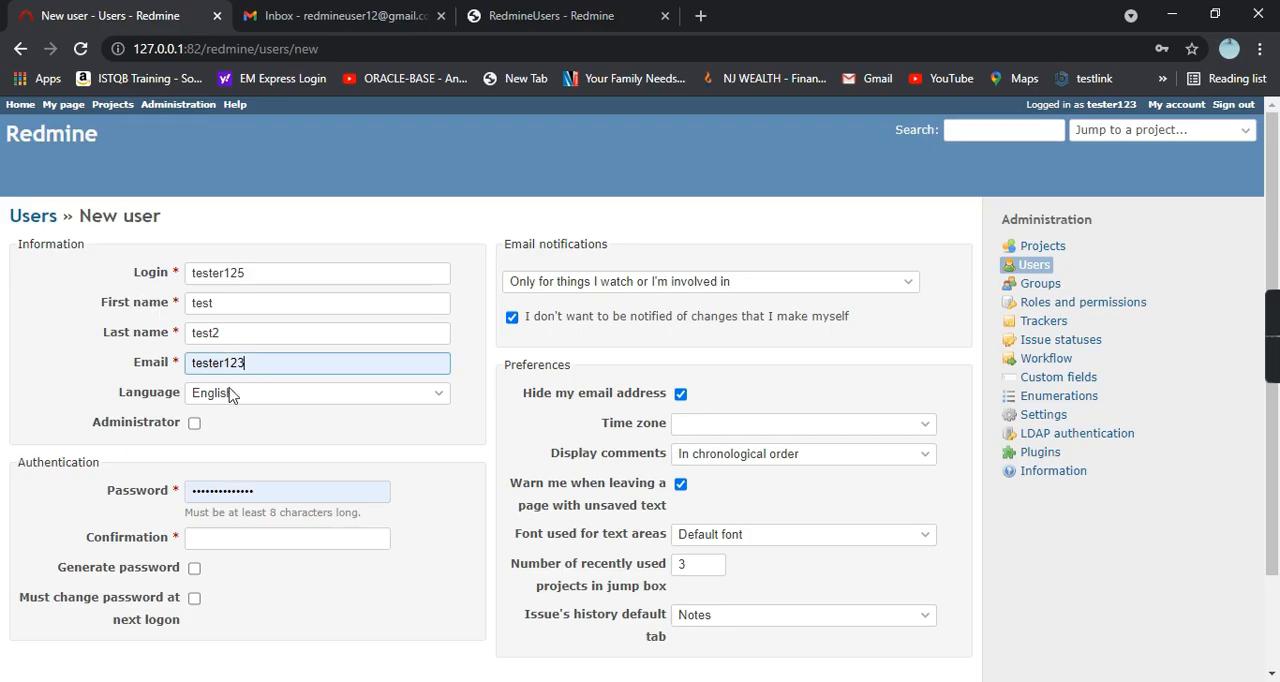
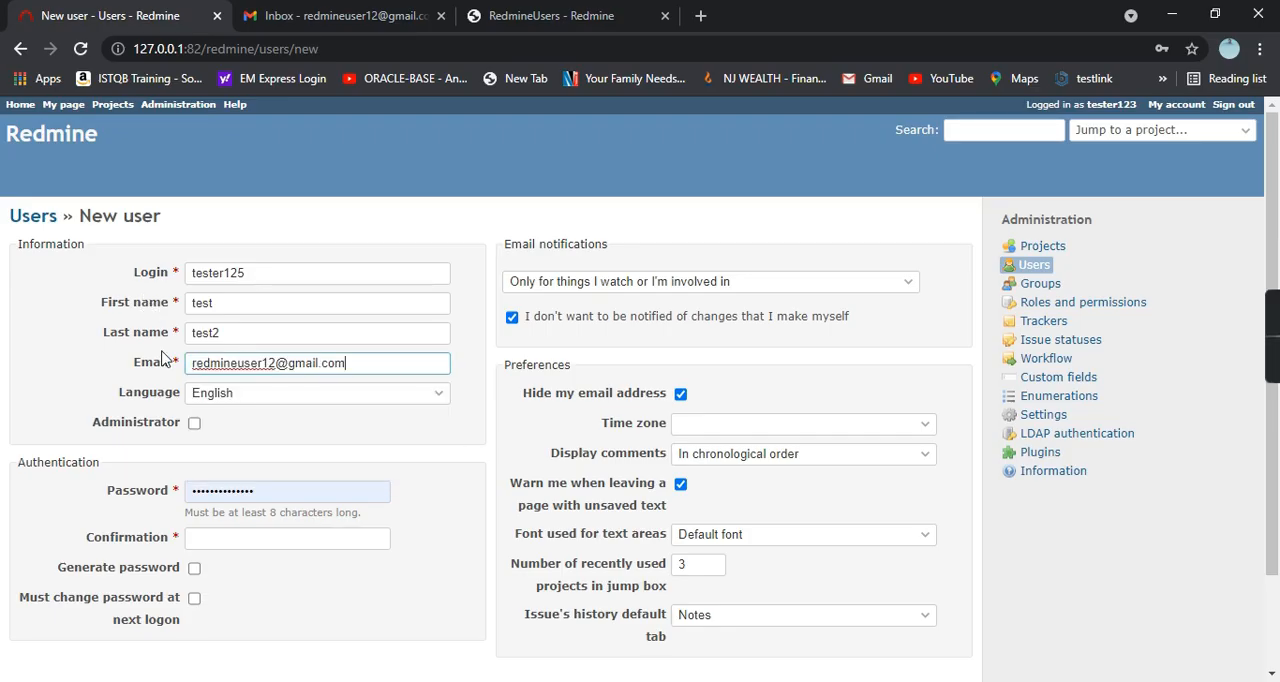
Keep English selected as the new user's language
left_click(315, 392)
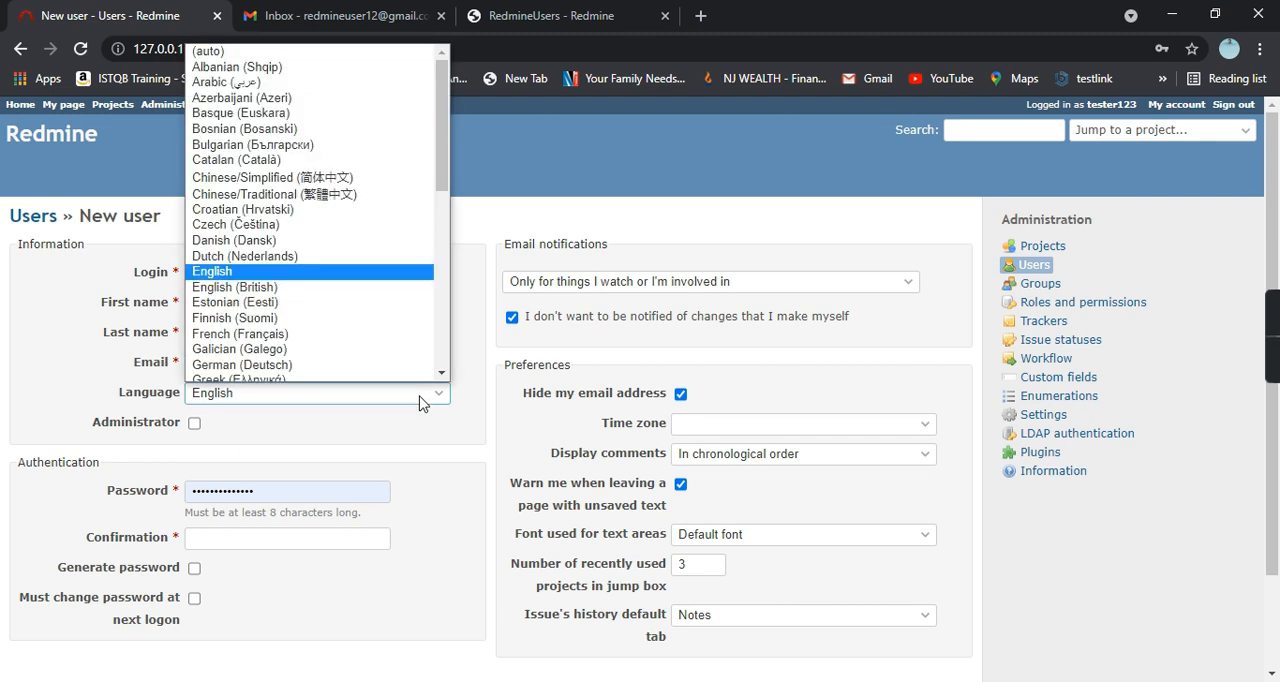
mouse_move(420, 429)
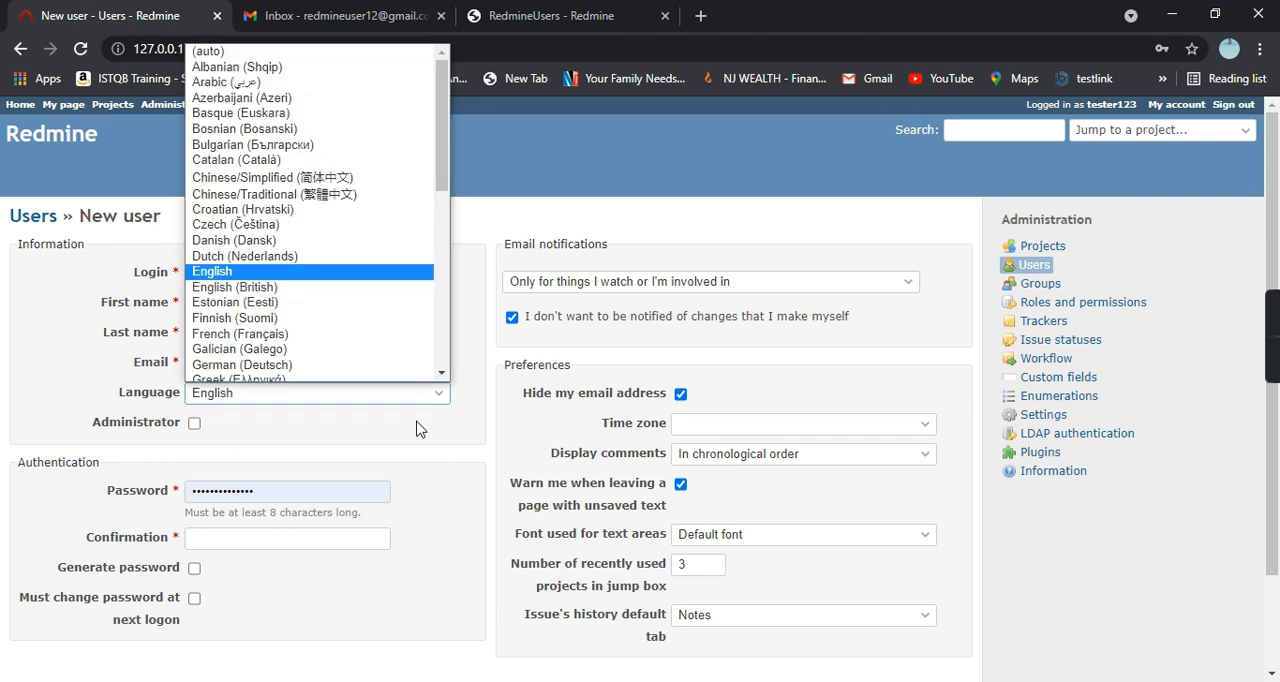
left_click(211, 271)
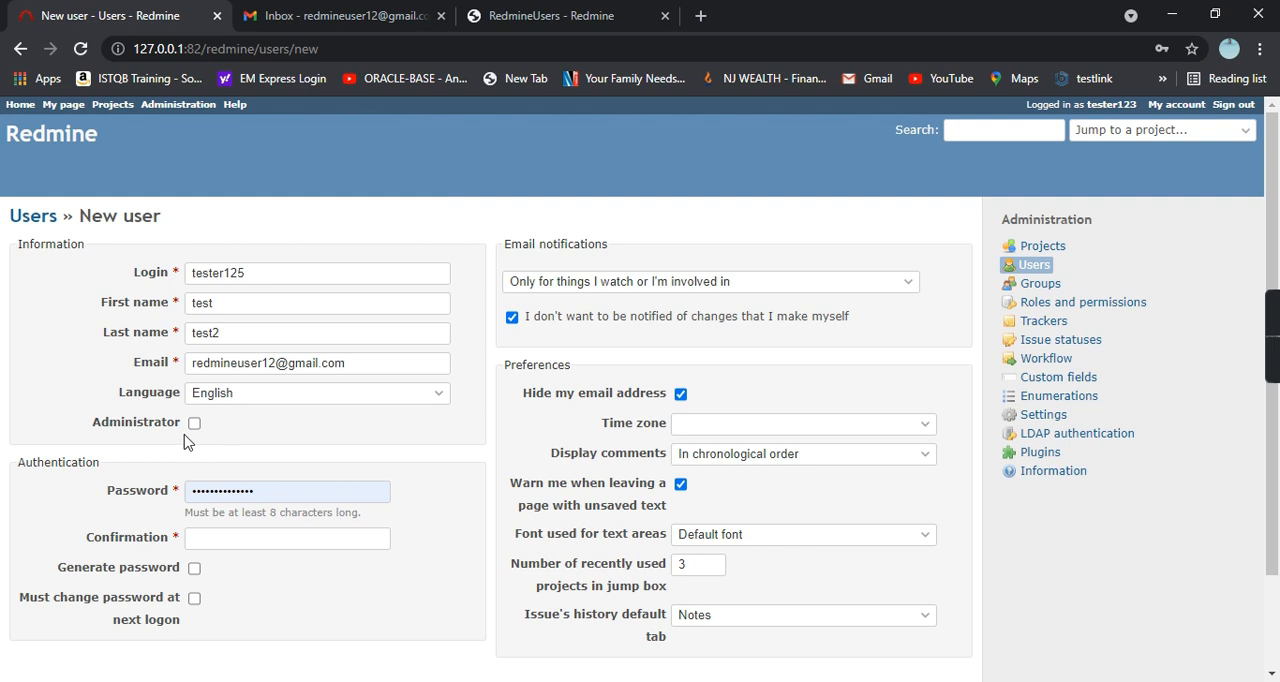
mouse_move(192, 448)
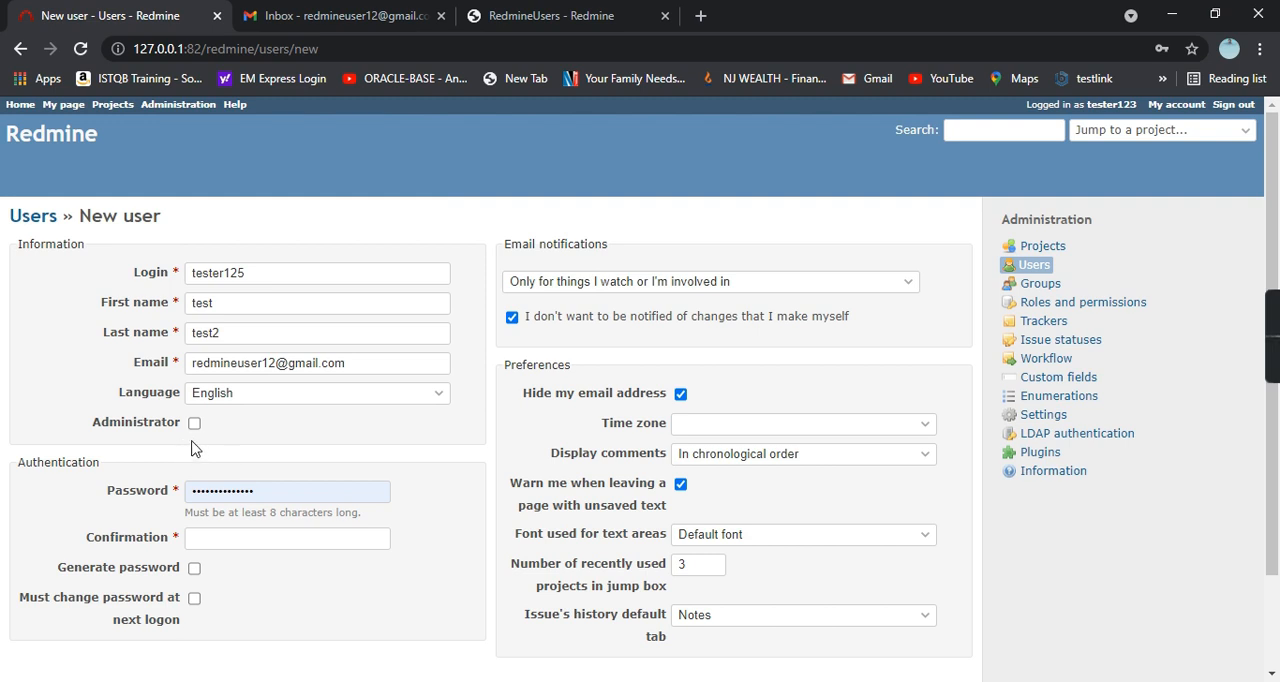
mouse_move(170, 431)
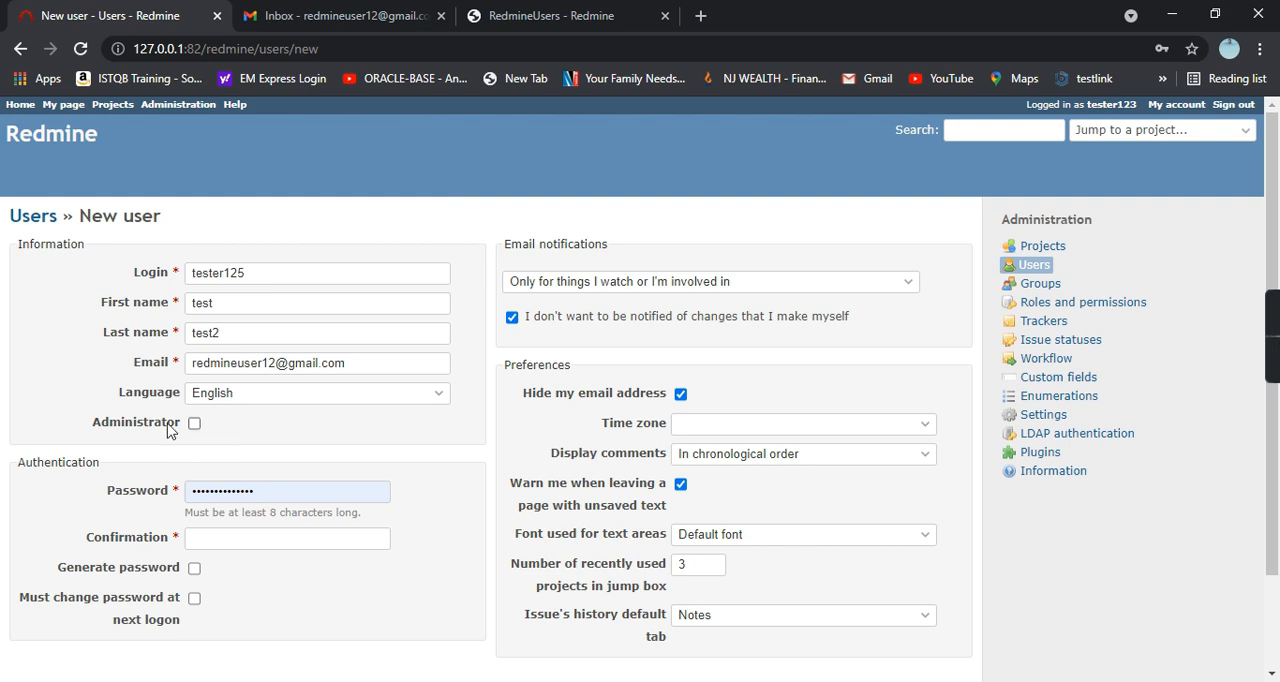
mouse_move(301, 446)
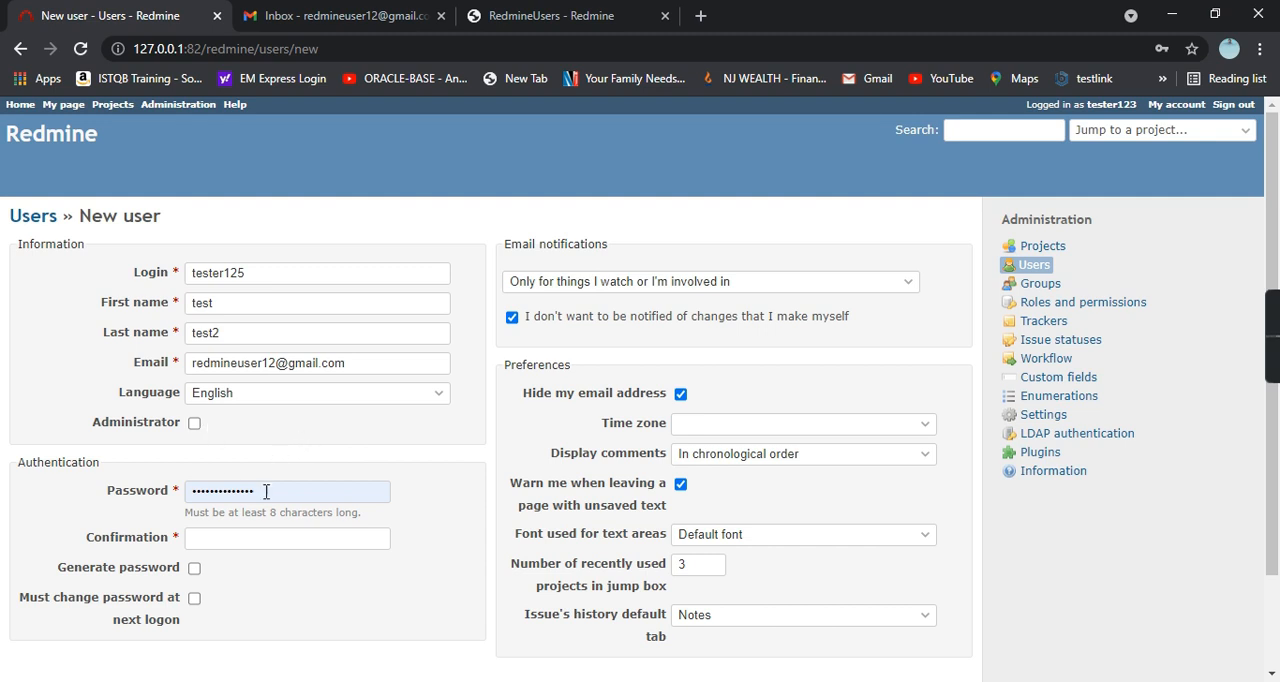
mouse_move(308, 457)
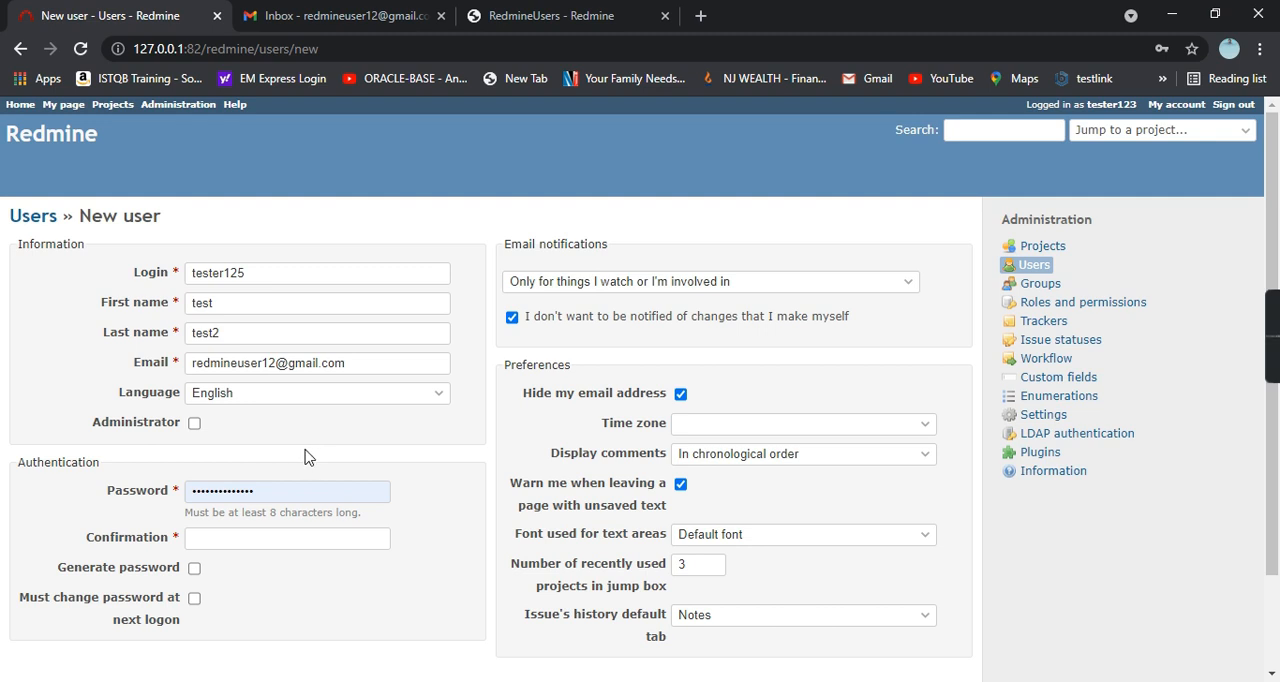
Scroll down the form and enter a password for tester125
scroll("down", 3)
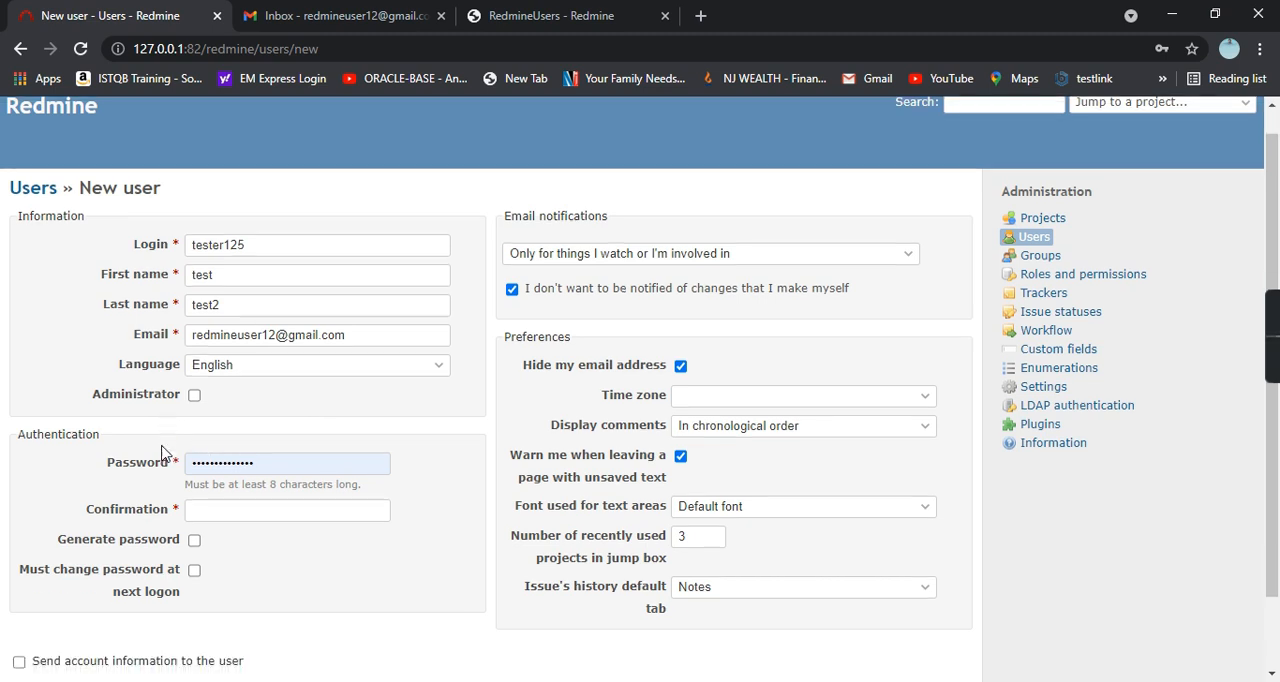
scroll("down", 3)
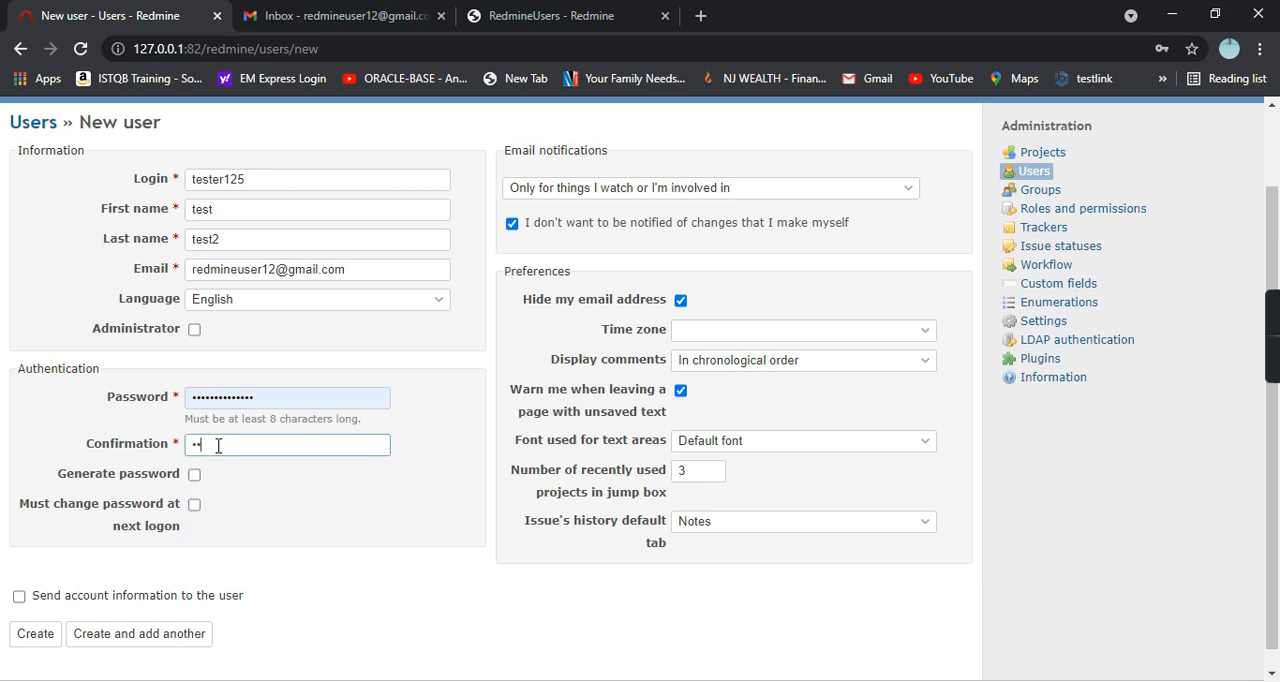
type("••••••")
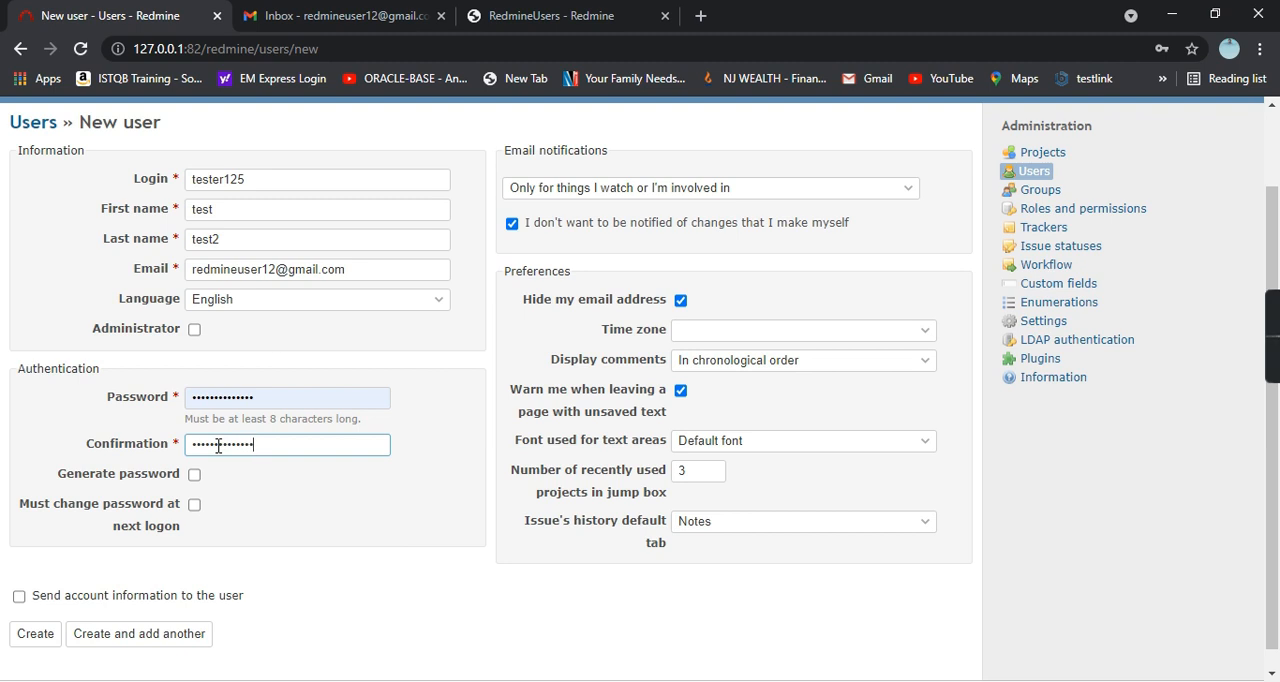
scroll("down", 3)
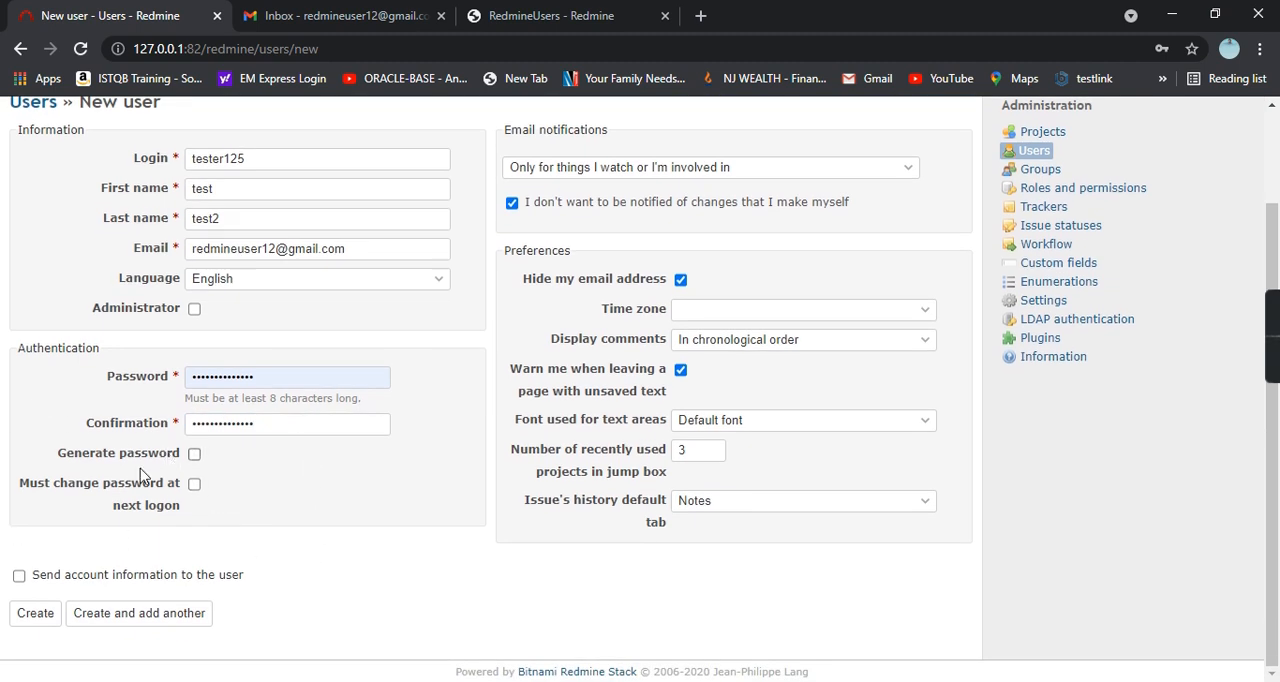
mouse_move(90, 505)
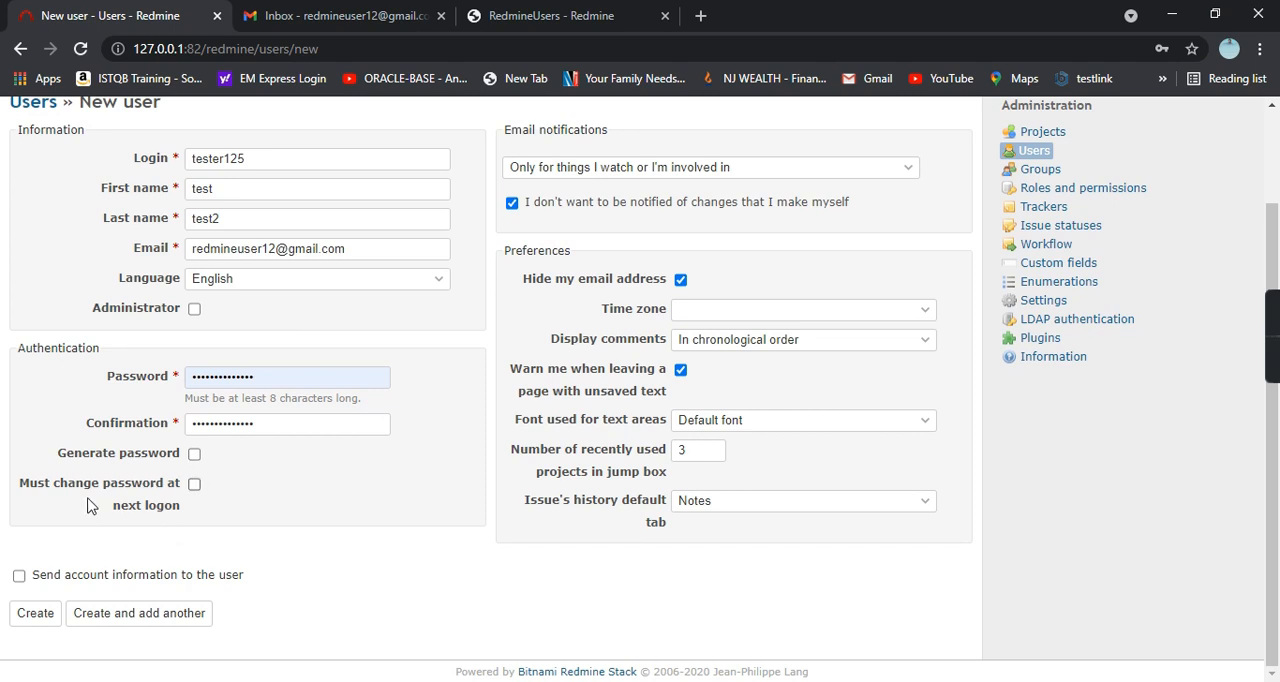
mouse_move(195, 525)
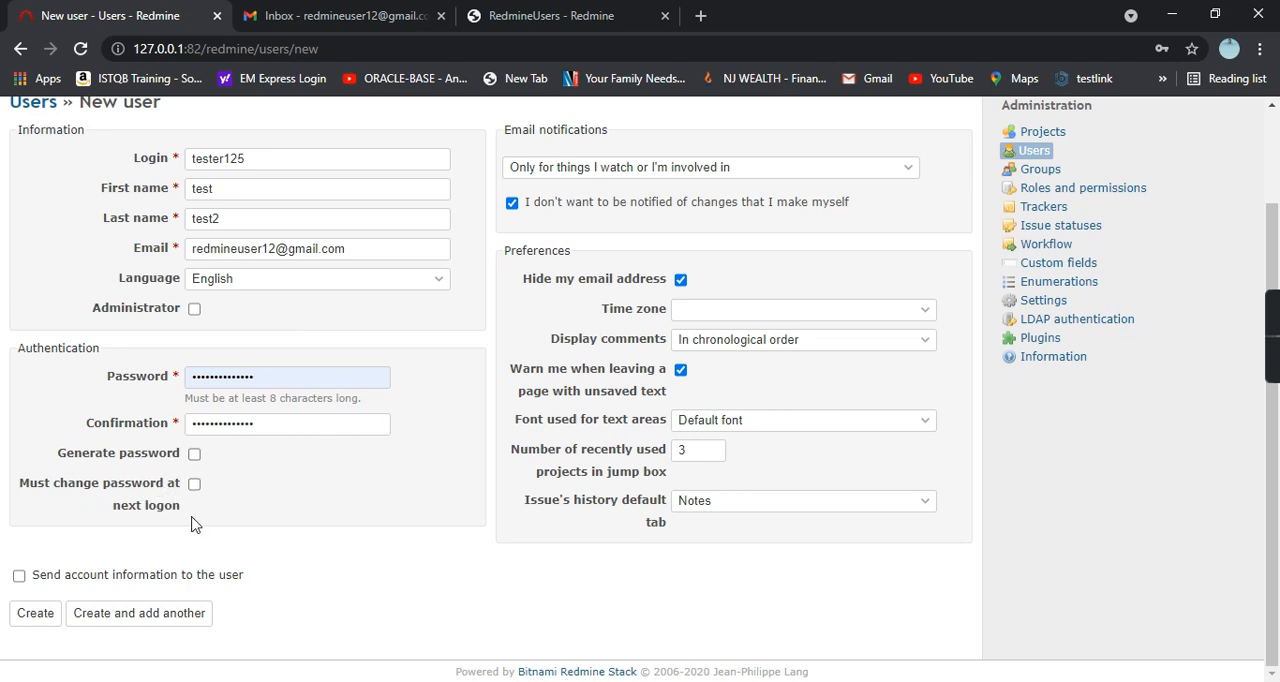
mouse_move(190, 452)
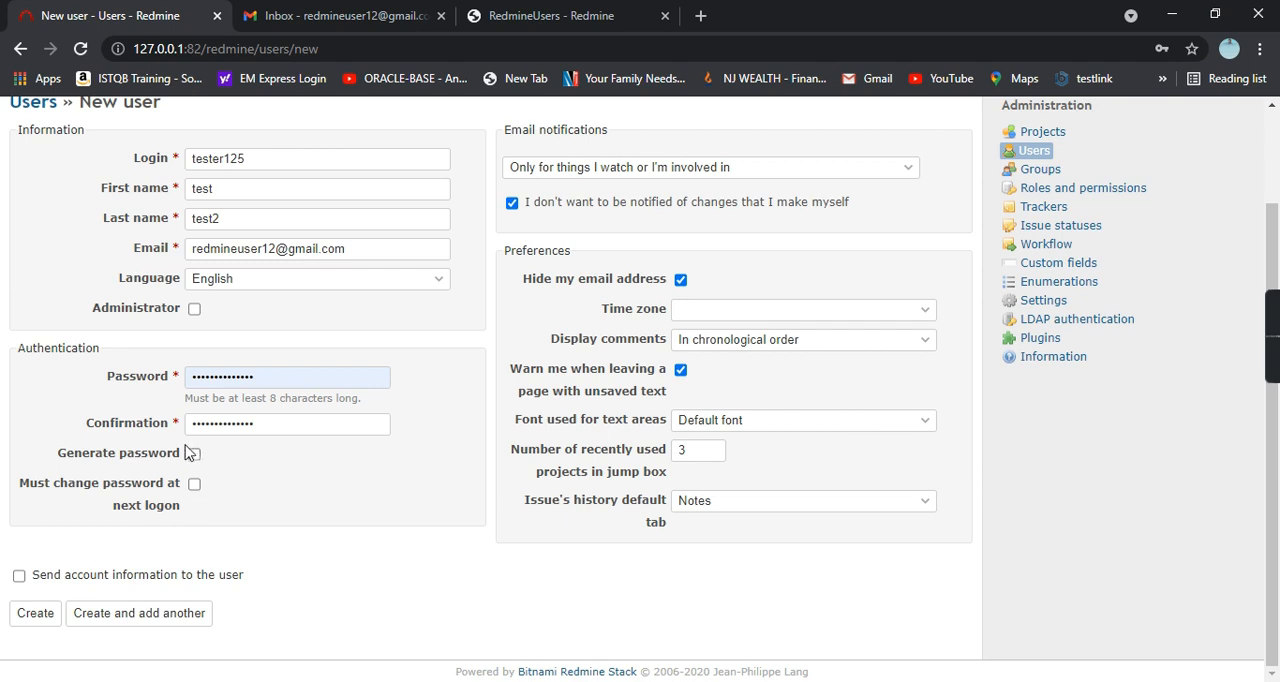
Leave Generate password off, dismiss Chrome's save prompt, and re-enter the password
left_click(194, 453)
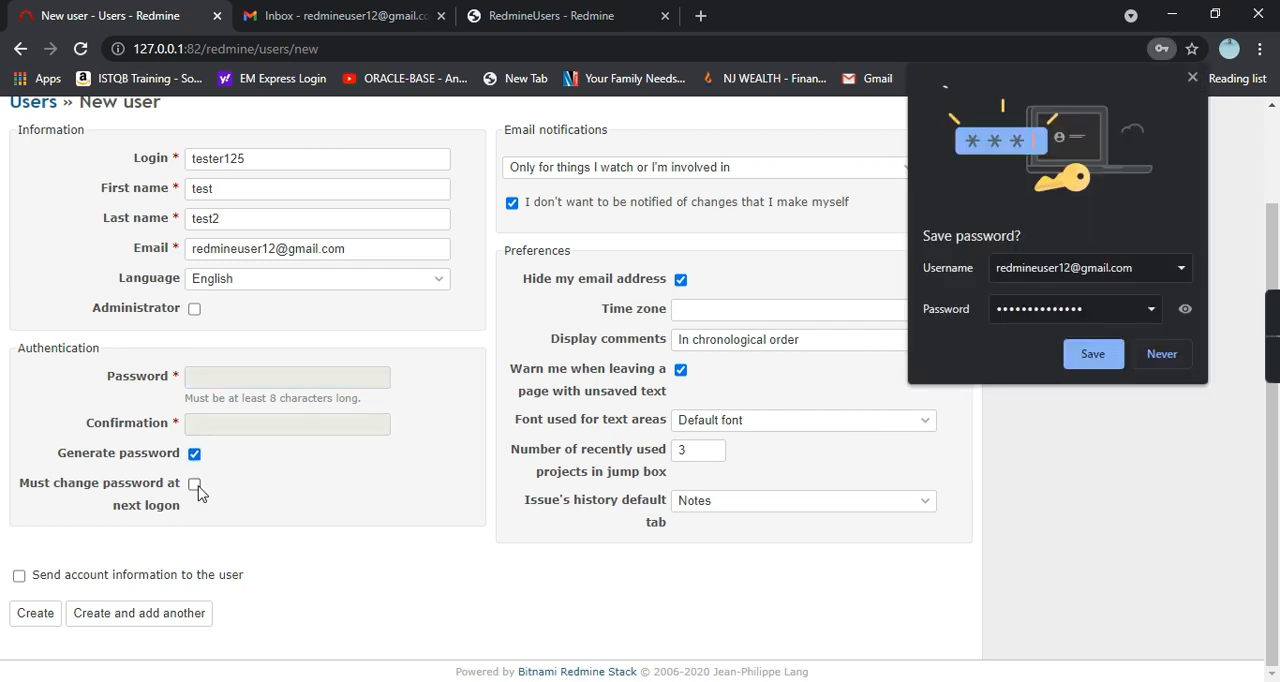
left_click(194, 453)
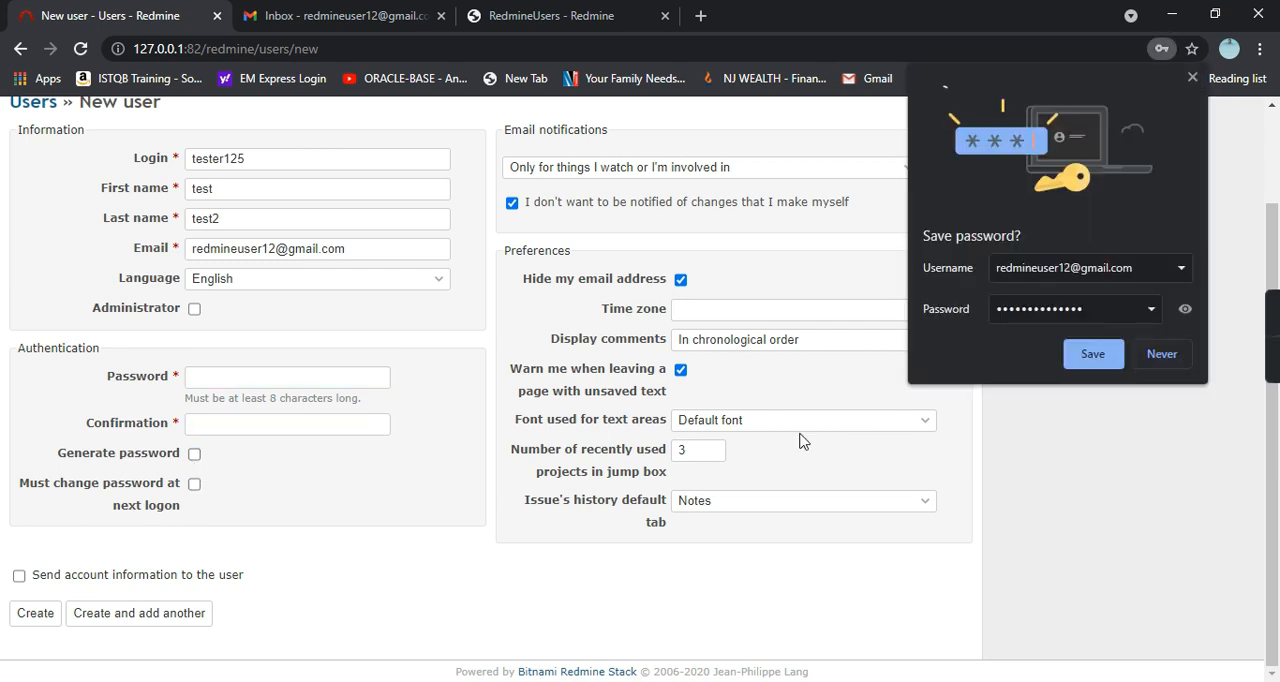
left_click(1161, 353)
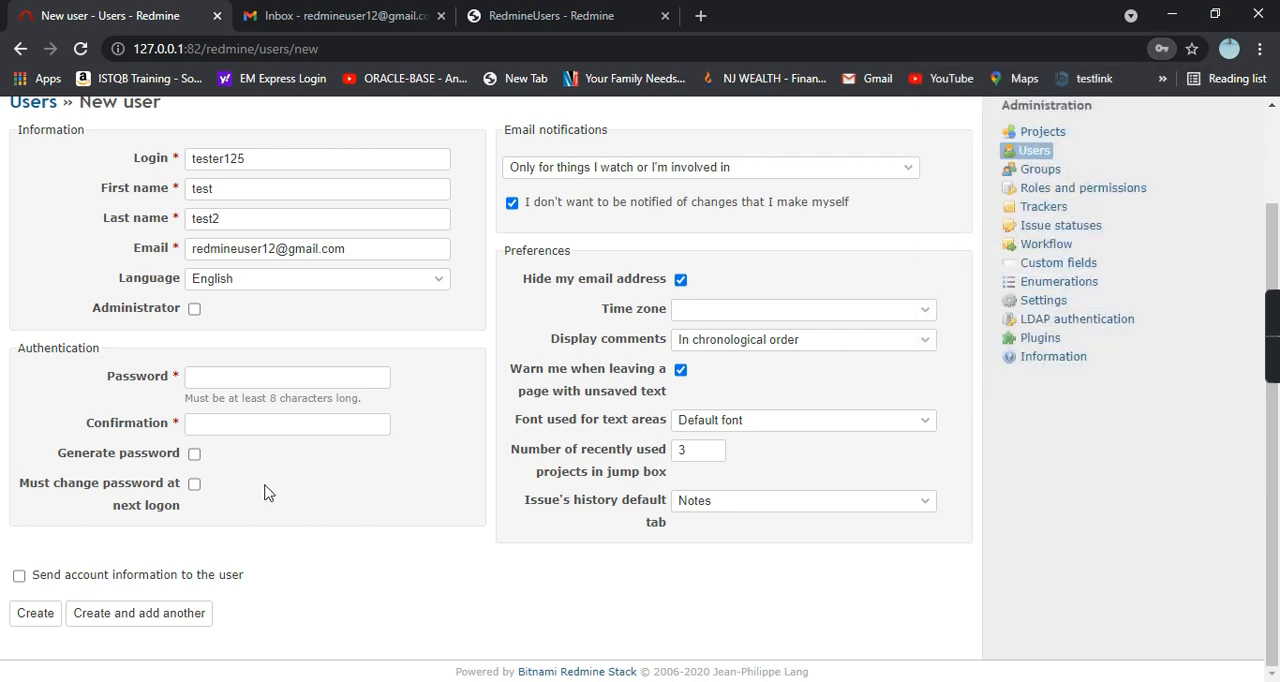
left_click(287, 376)
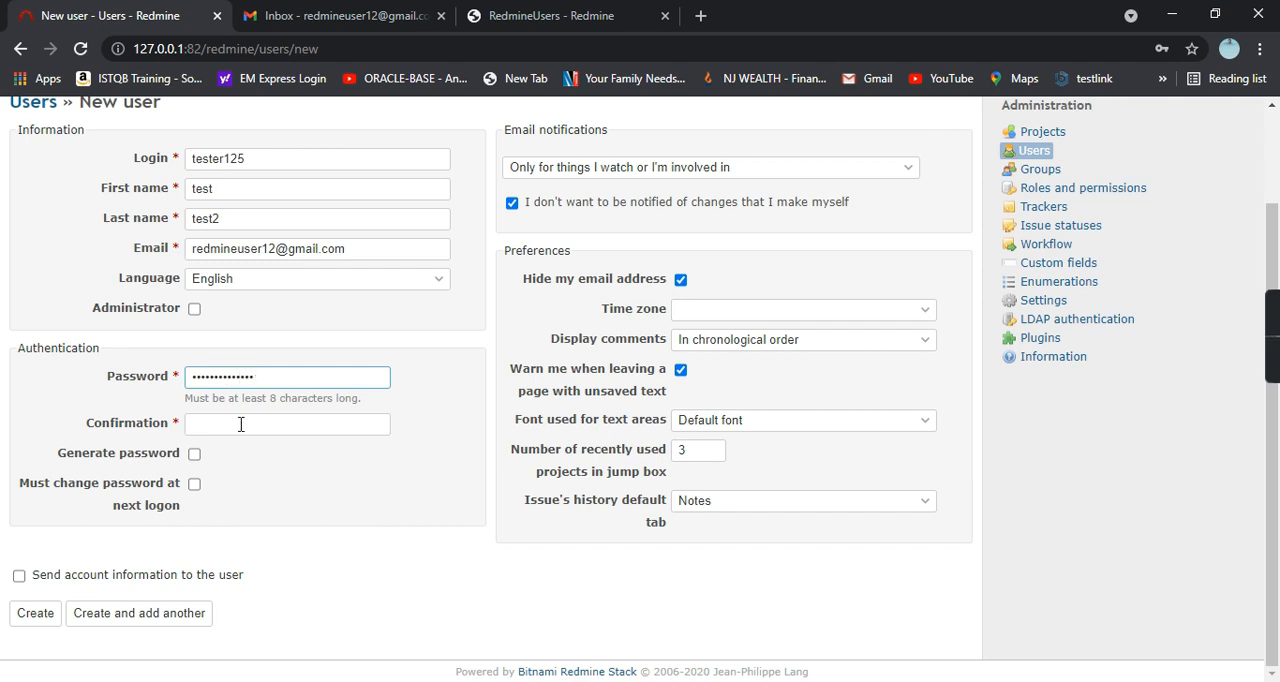
type("•••••")
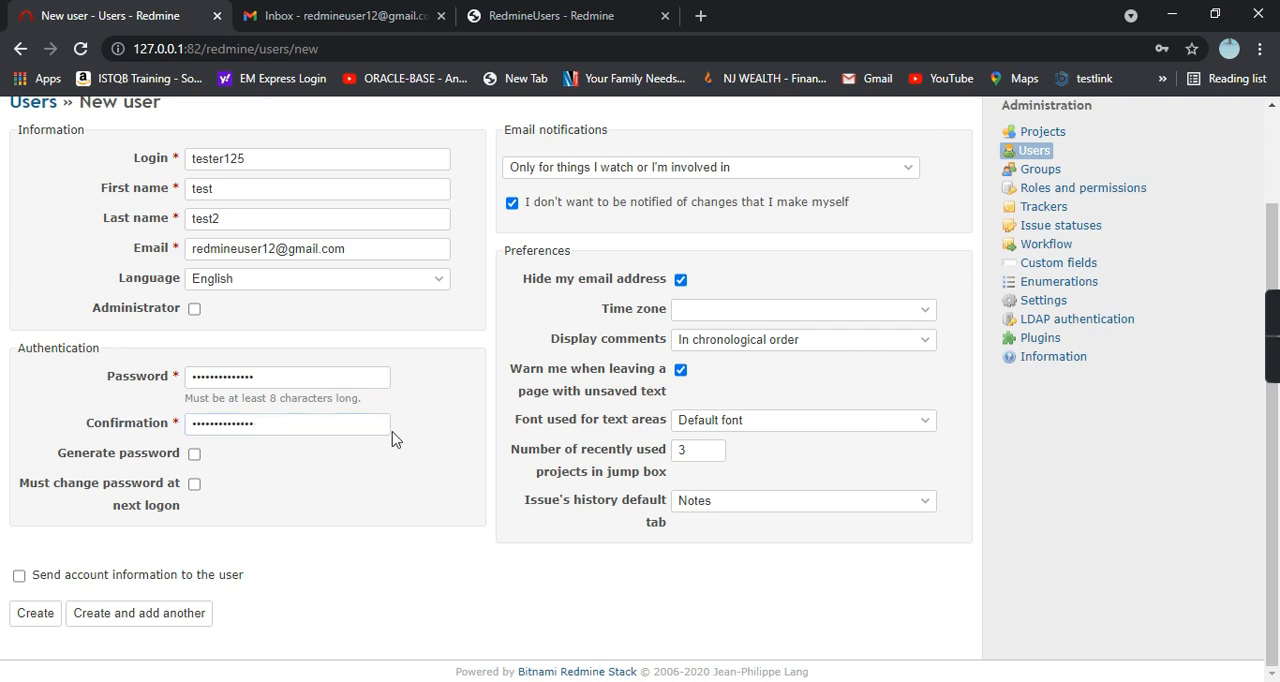
mouse_move(100, 550)
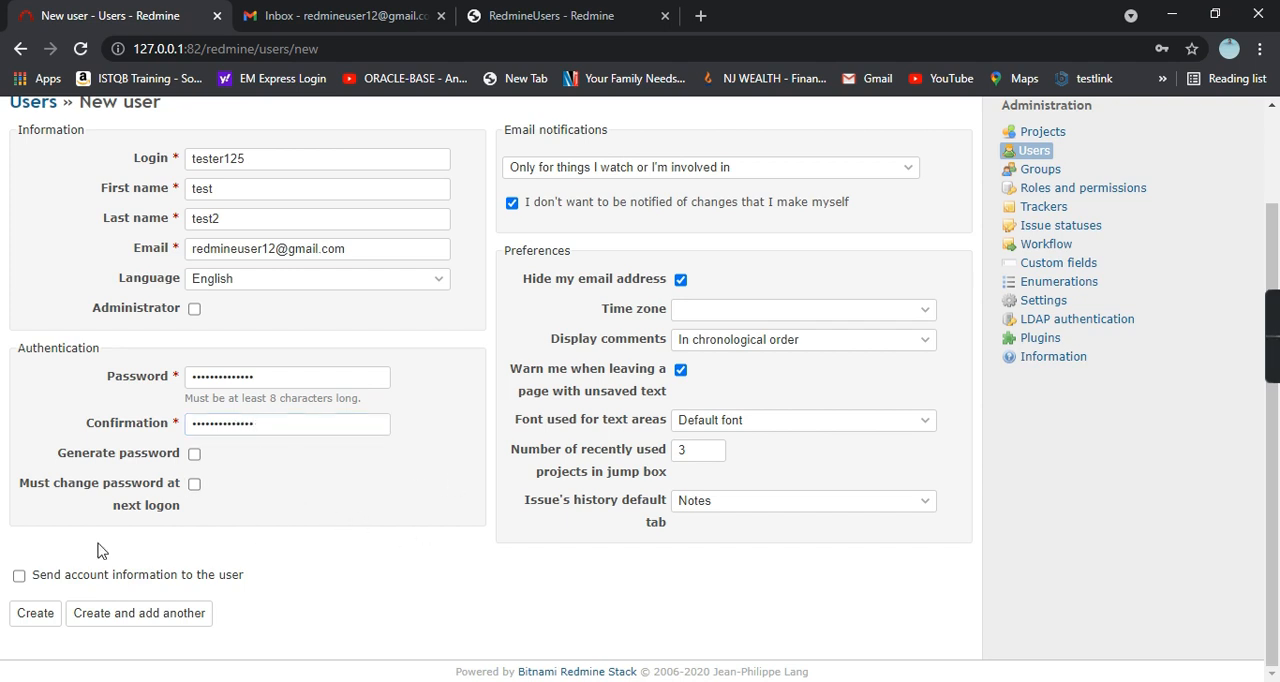
scroll("up", 3)
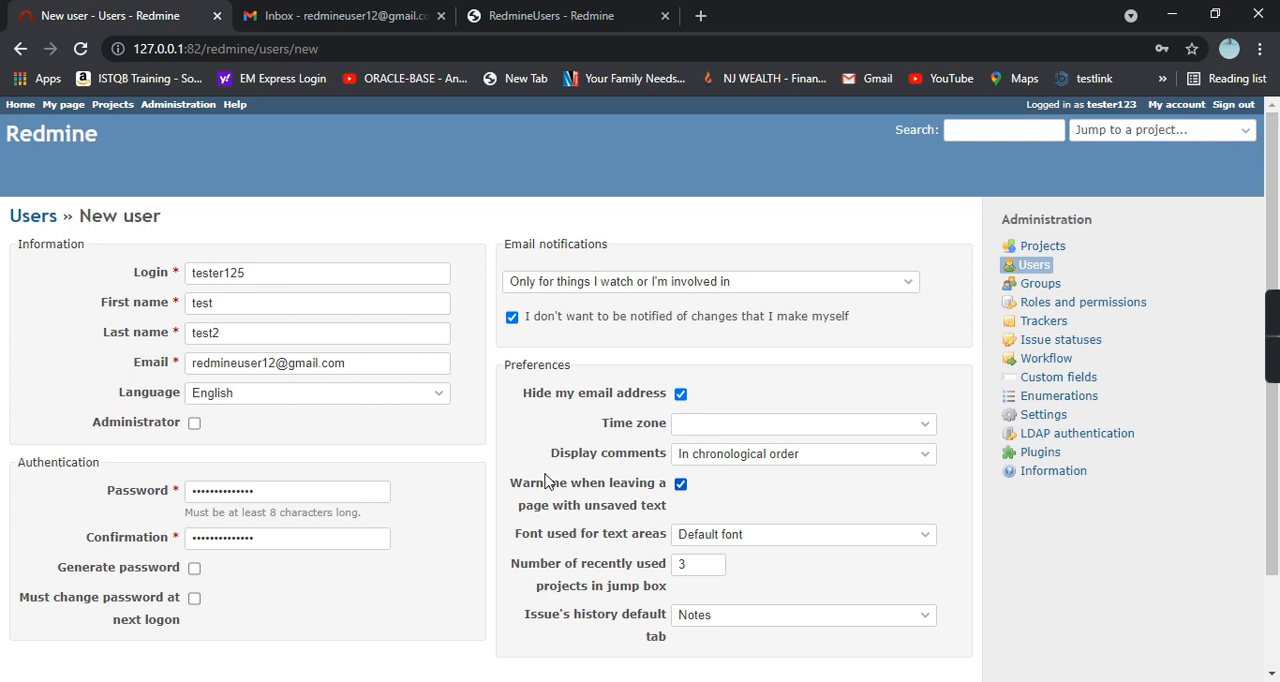
mouse_move(645, 408)
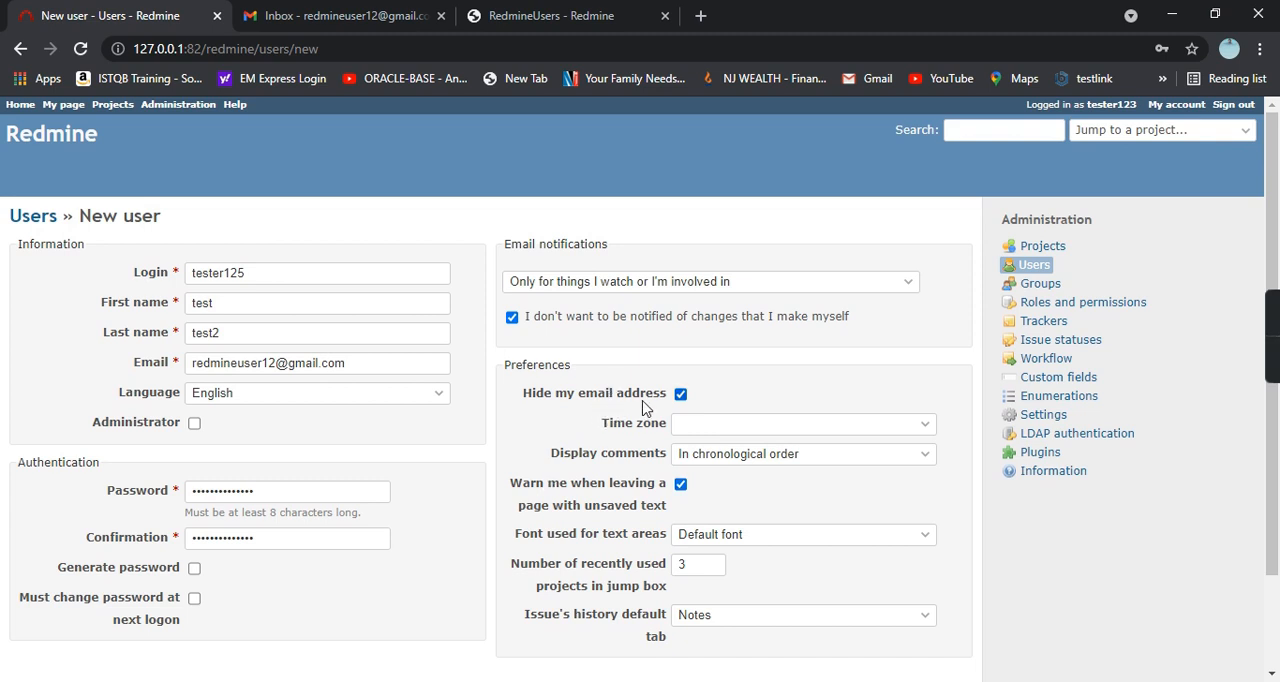
Choose 'For any event on all my projects' under Email notifications for tester125
left_click(710, 281)
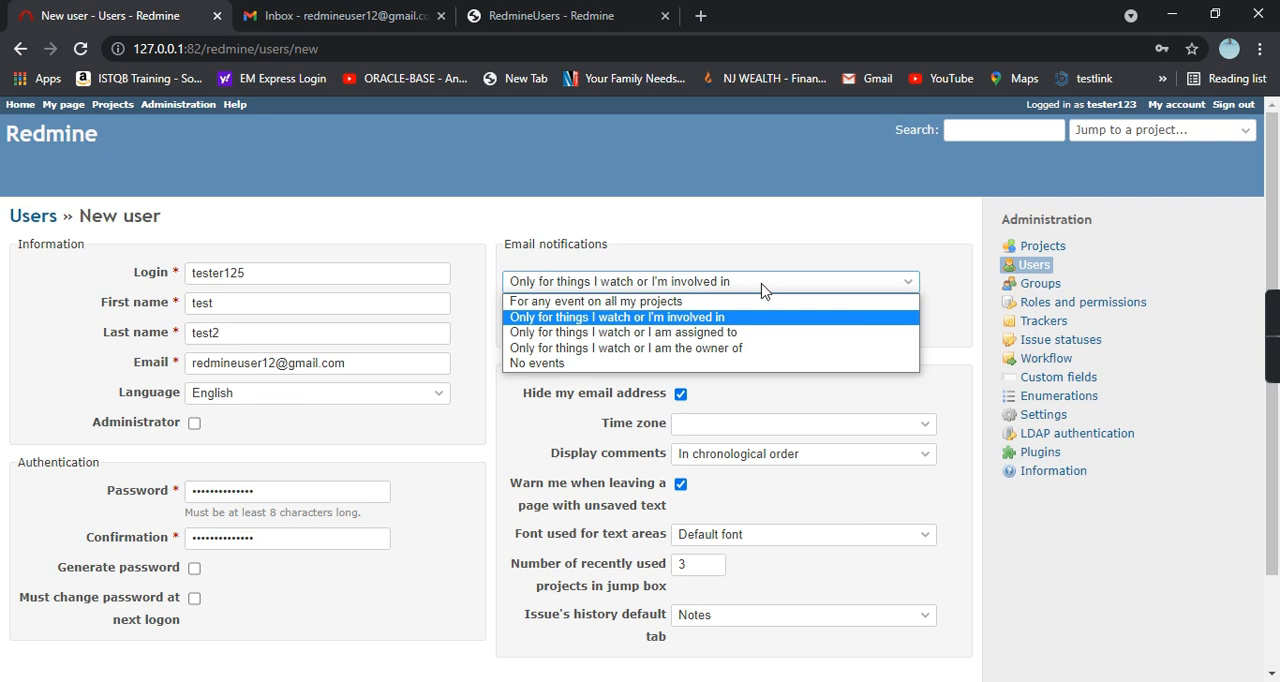
mouse_move(596, 301)
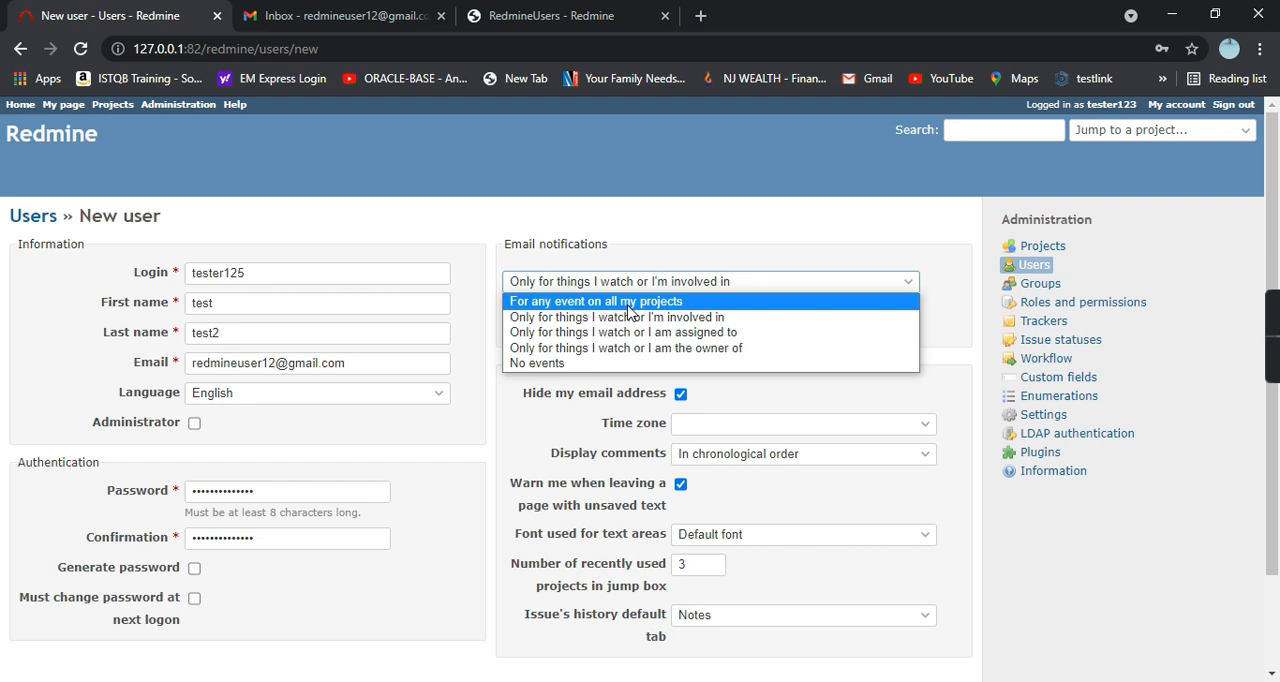
mouse_move(617, 317)
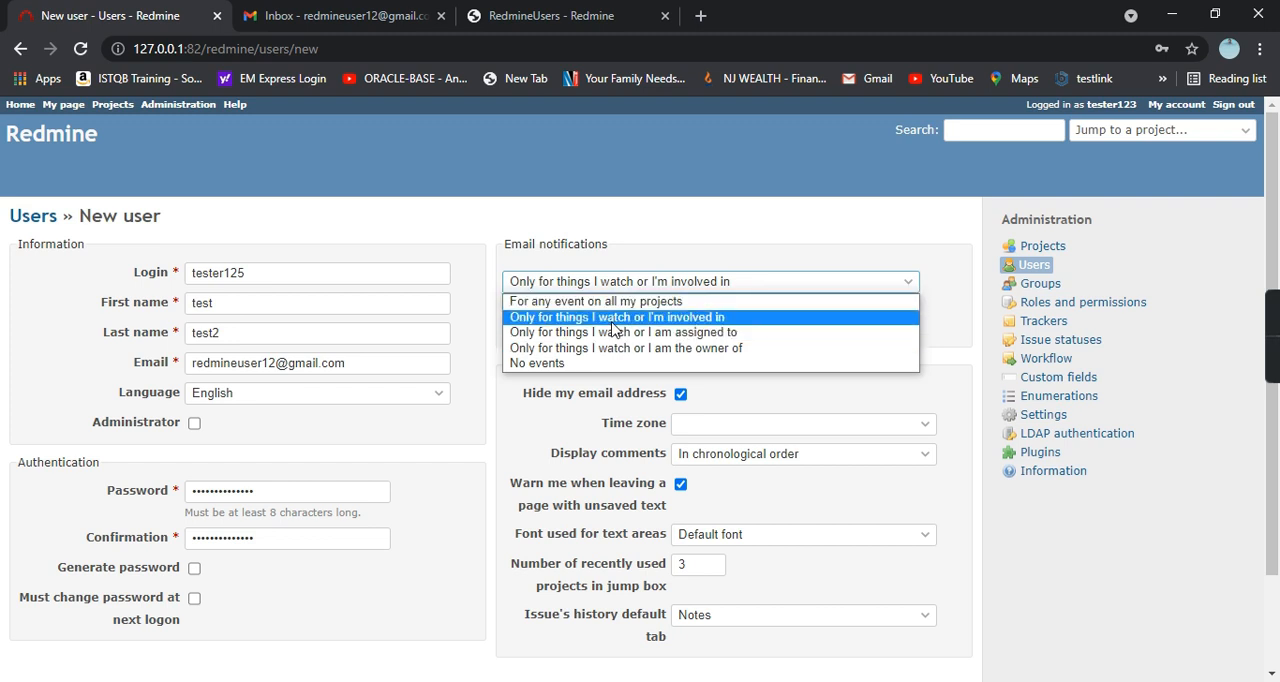
mouse_move(623, 331)
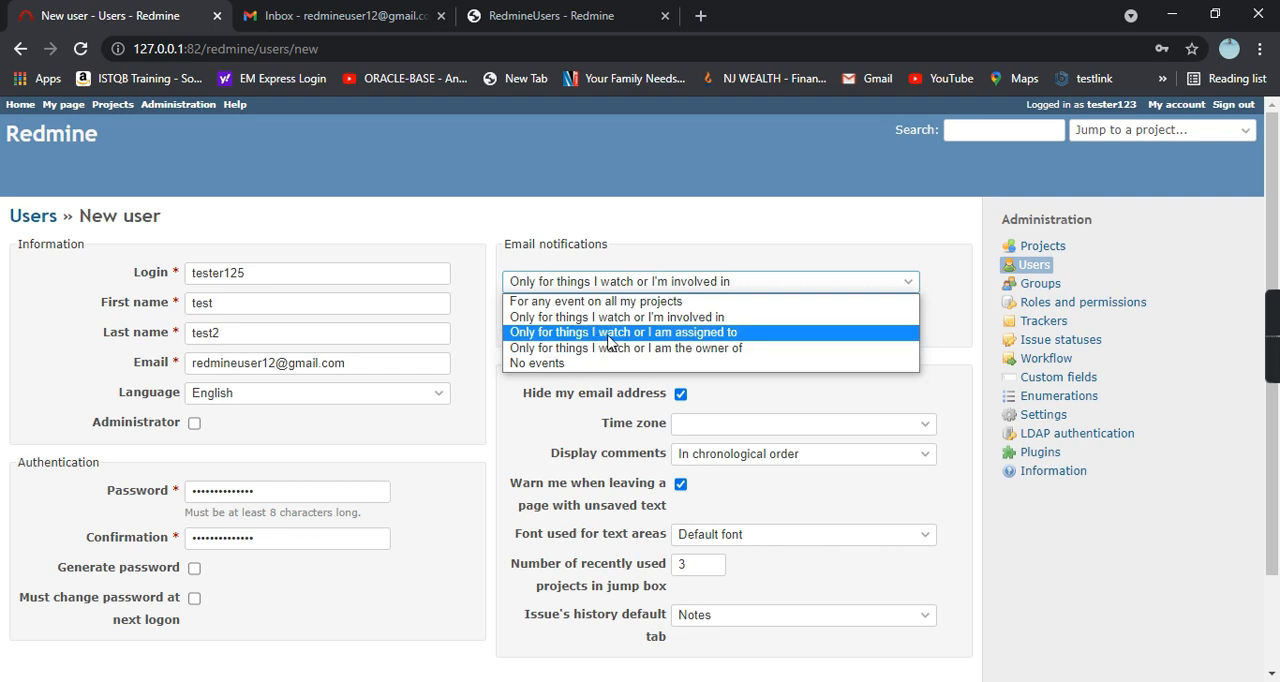
mouse_move(595, 348)
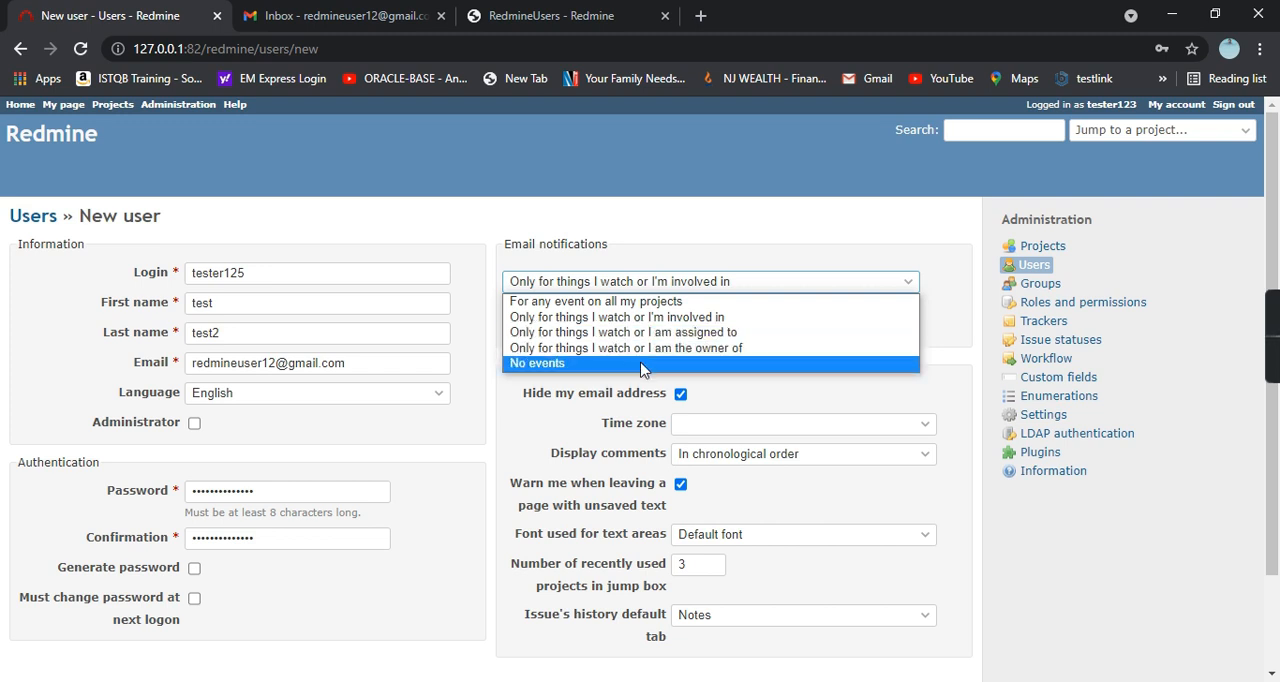
mouse_move(623, 331)
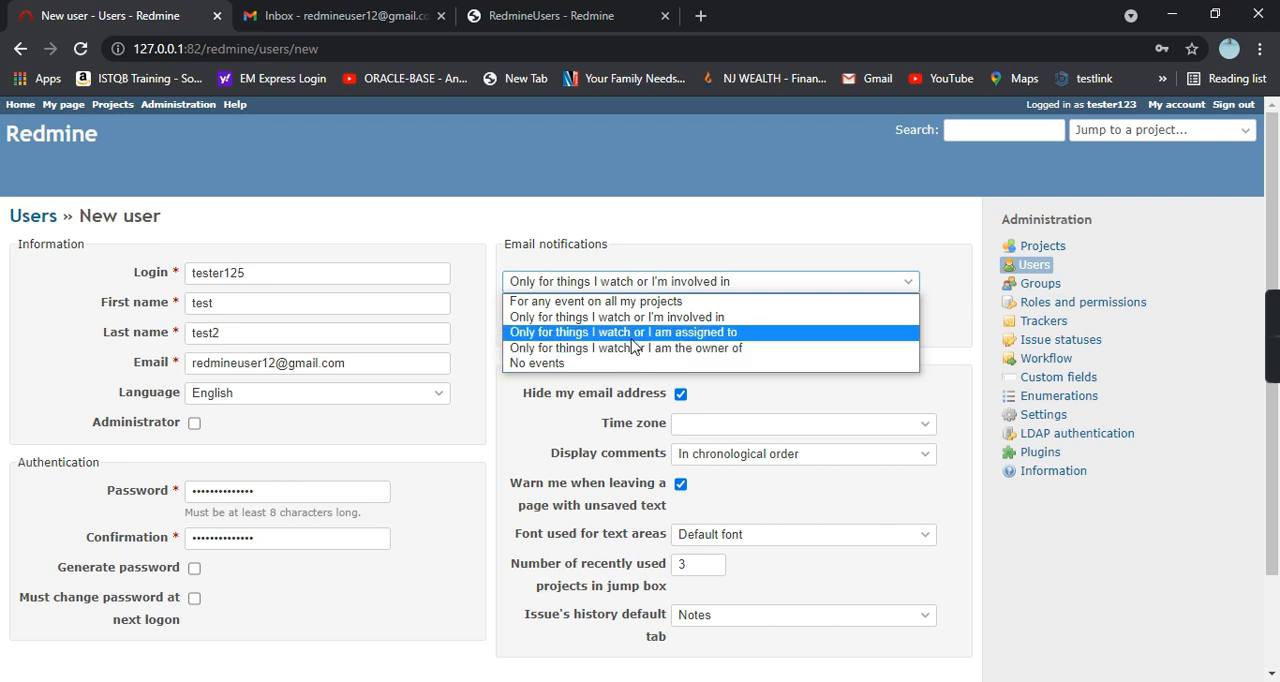
mouse_move(595, 301)
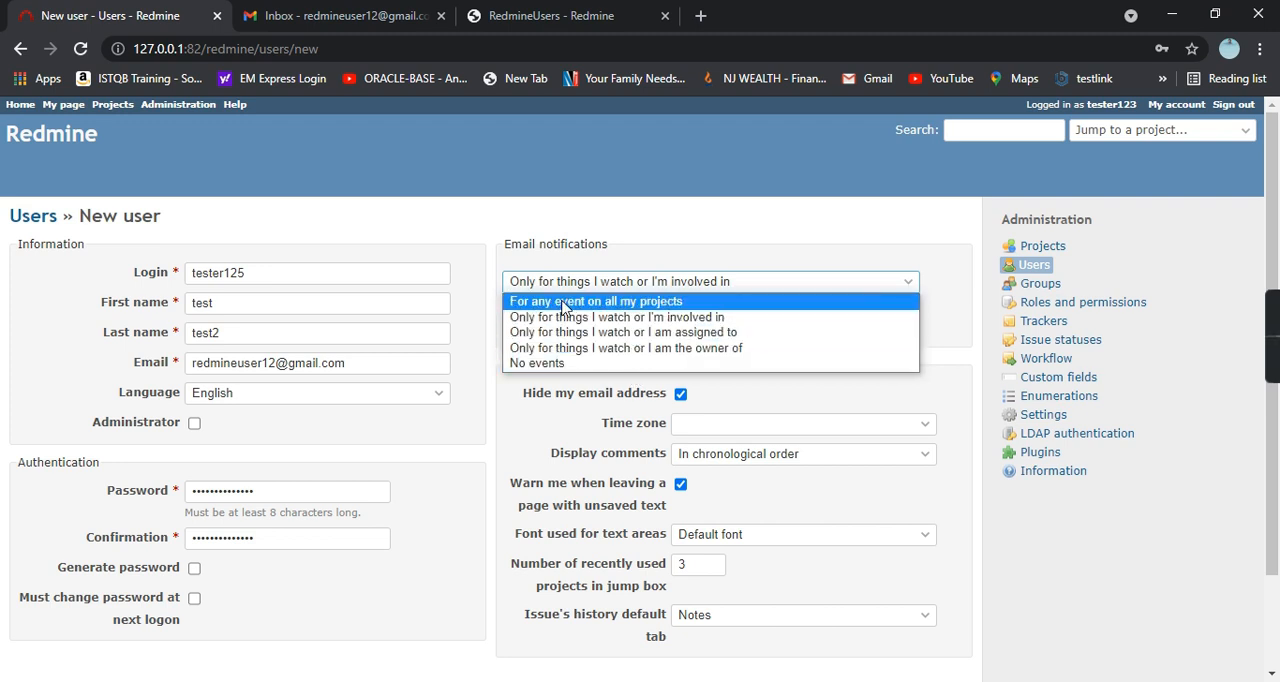
left_click(596, 301)
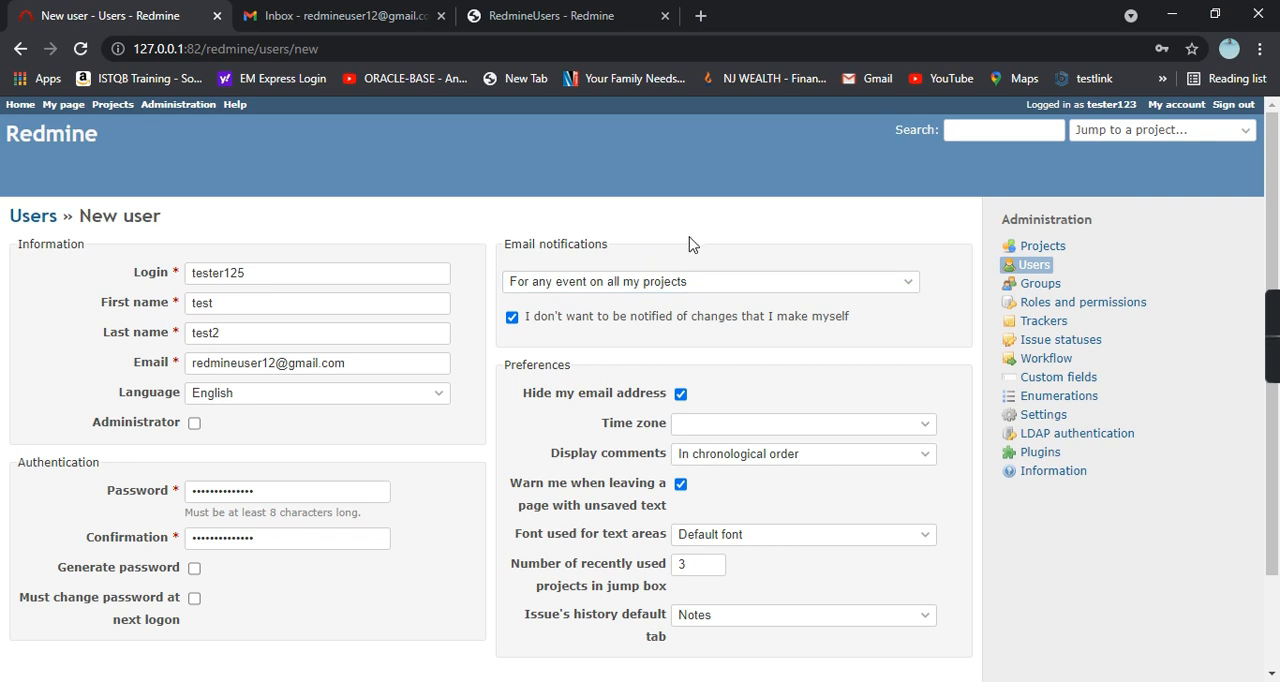
mouse_move(678, 258)
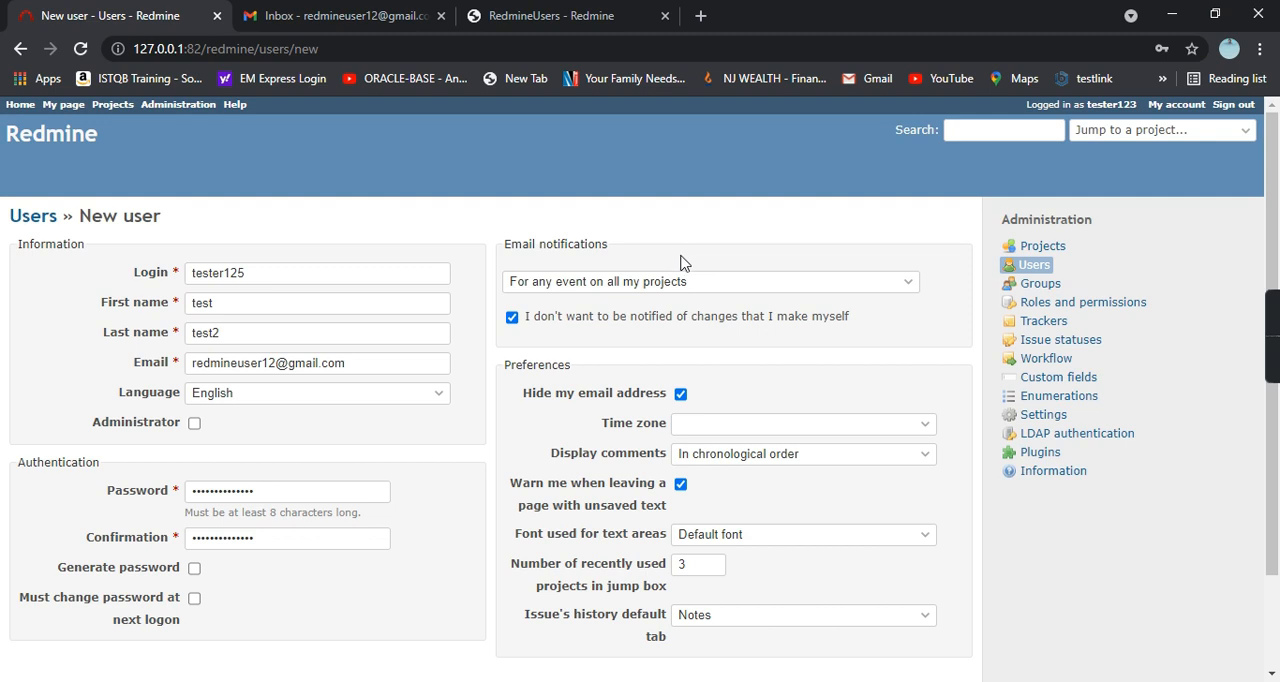
mouse_move(685, 349)
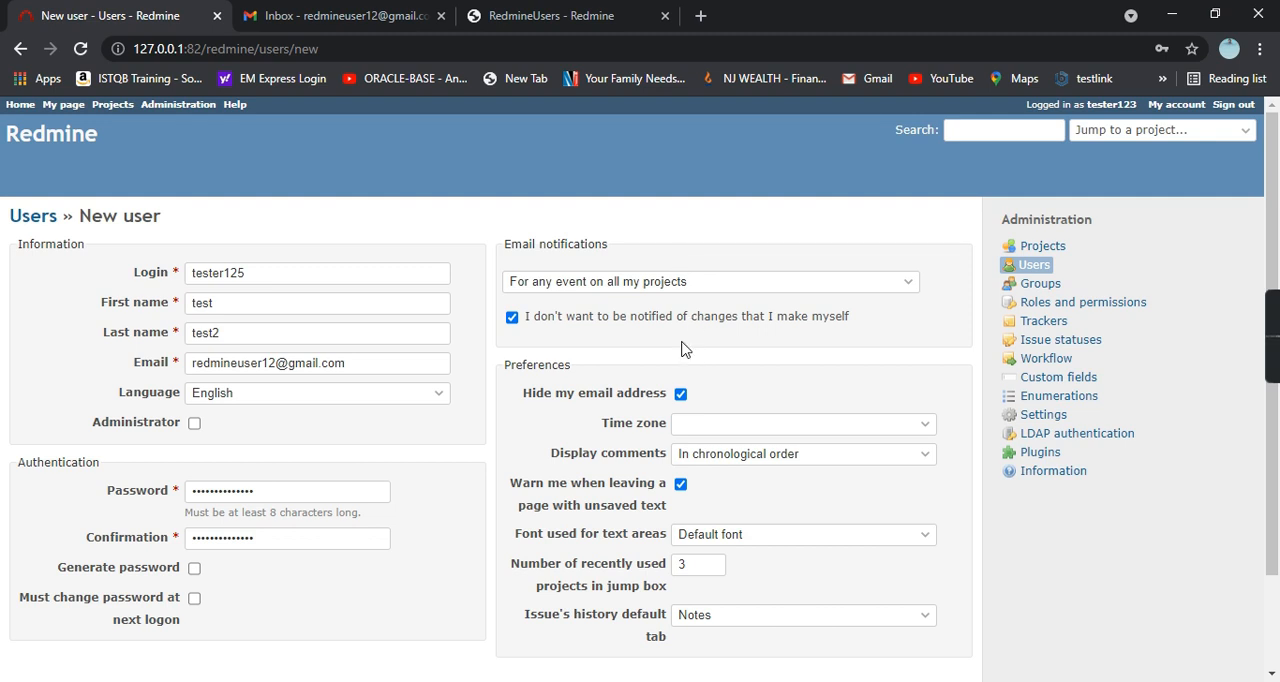
scroll("down", 3)
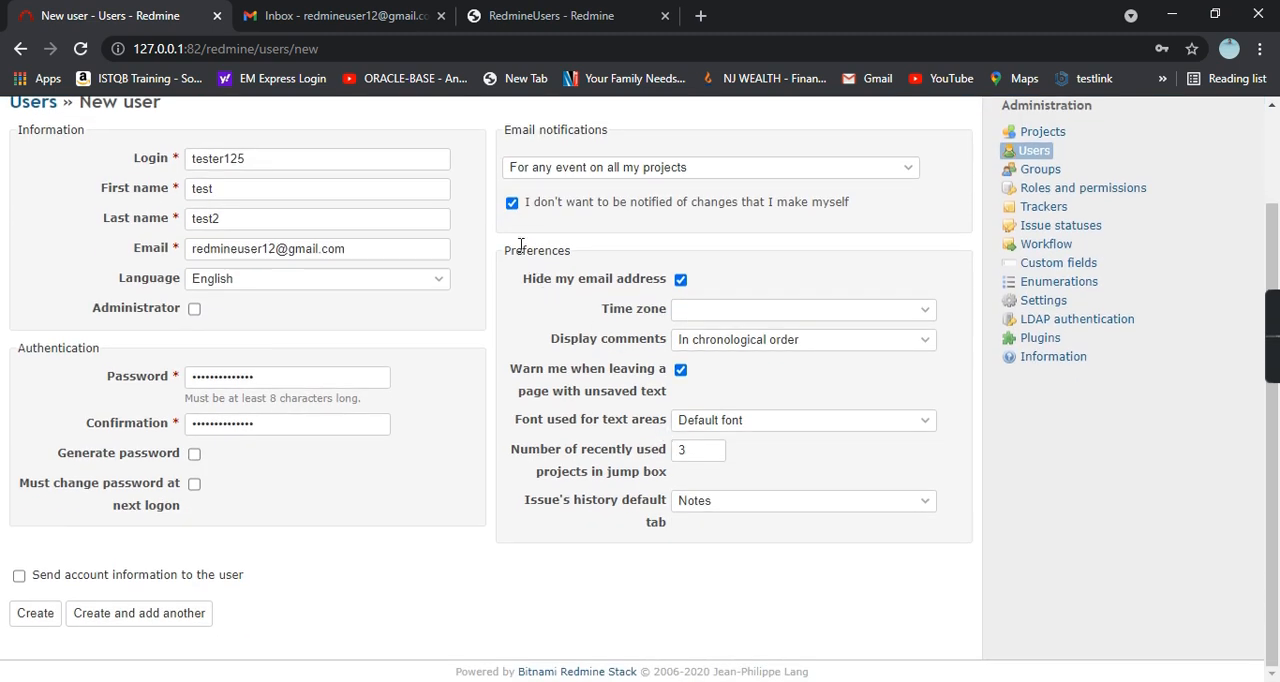
mouse_move(758, 365)
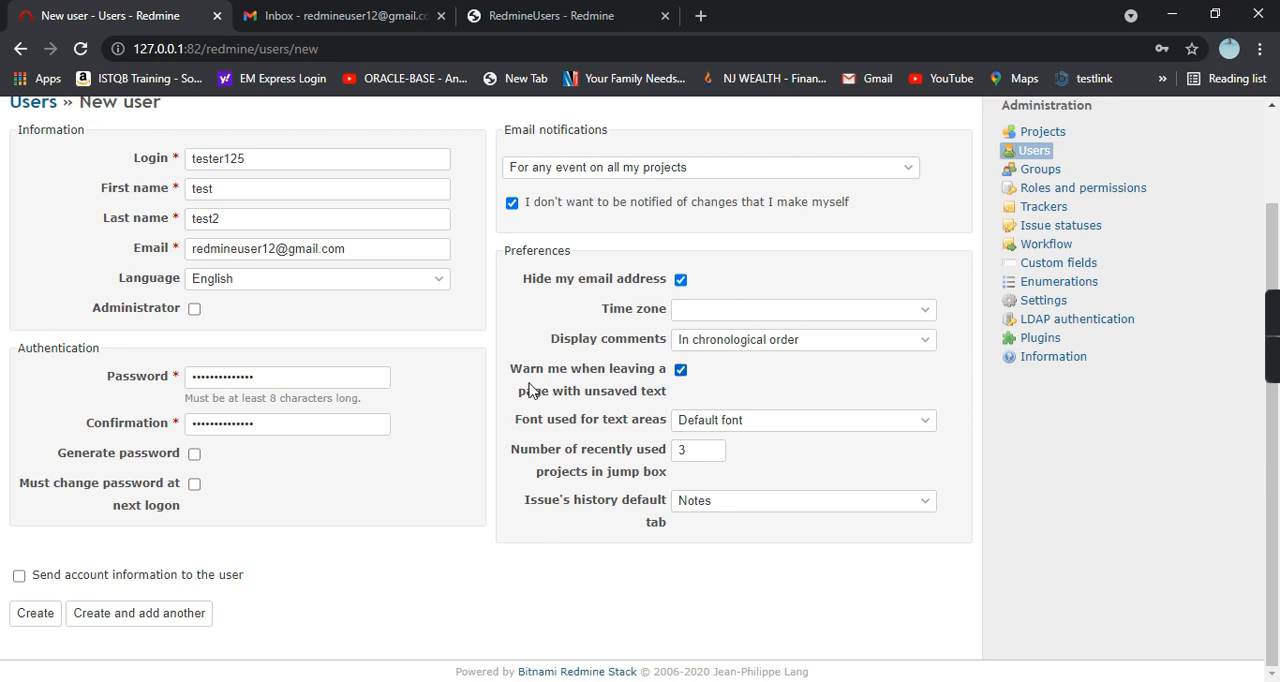
mouse_move(620, 400)
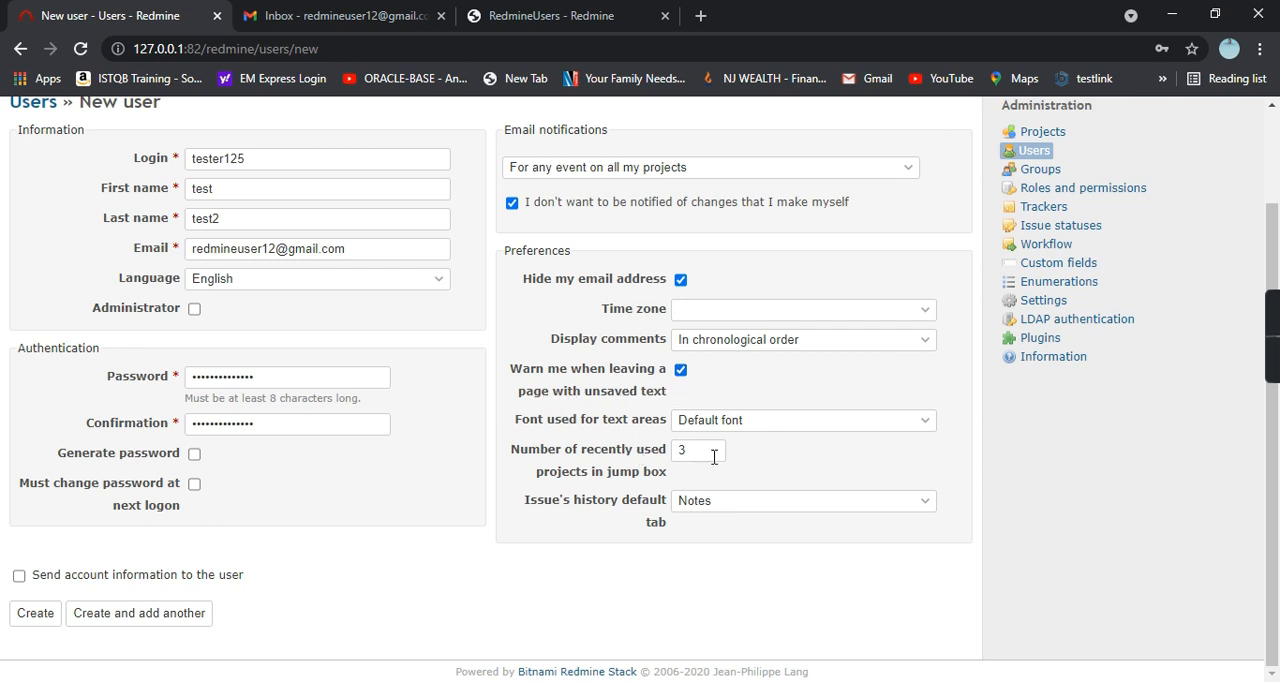
mouse_move(875, 537)
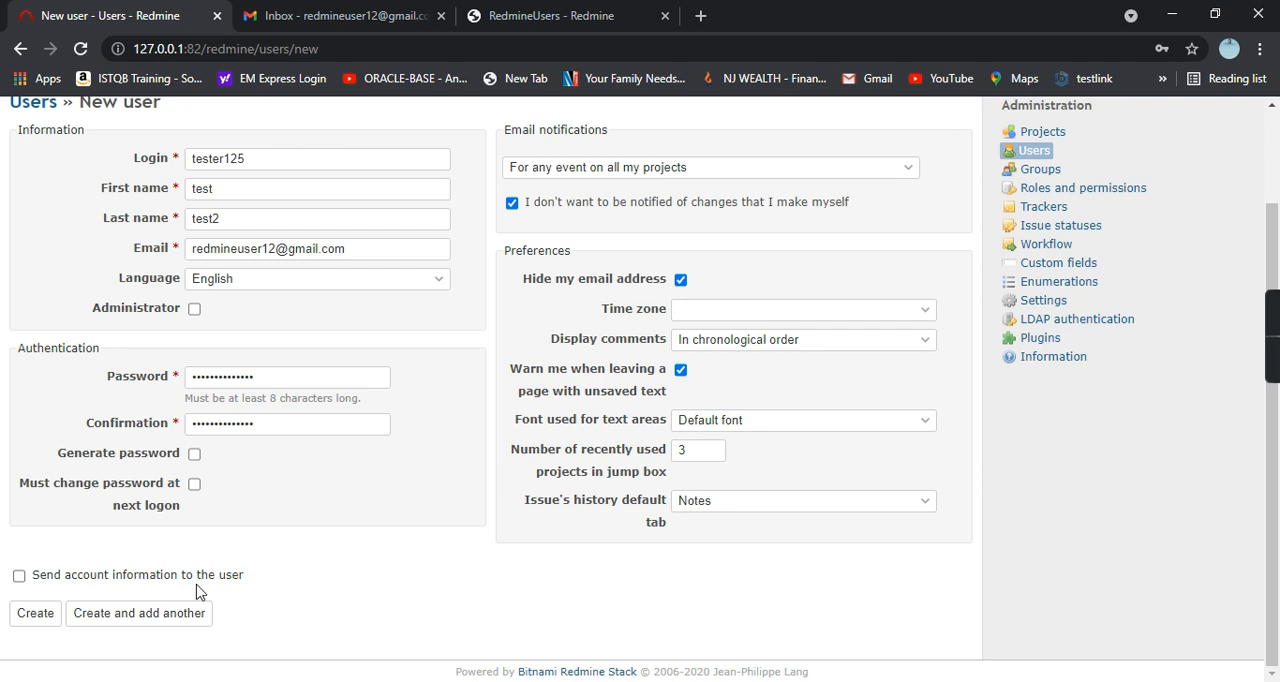
mouse_move(258, 580)
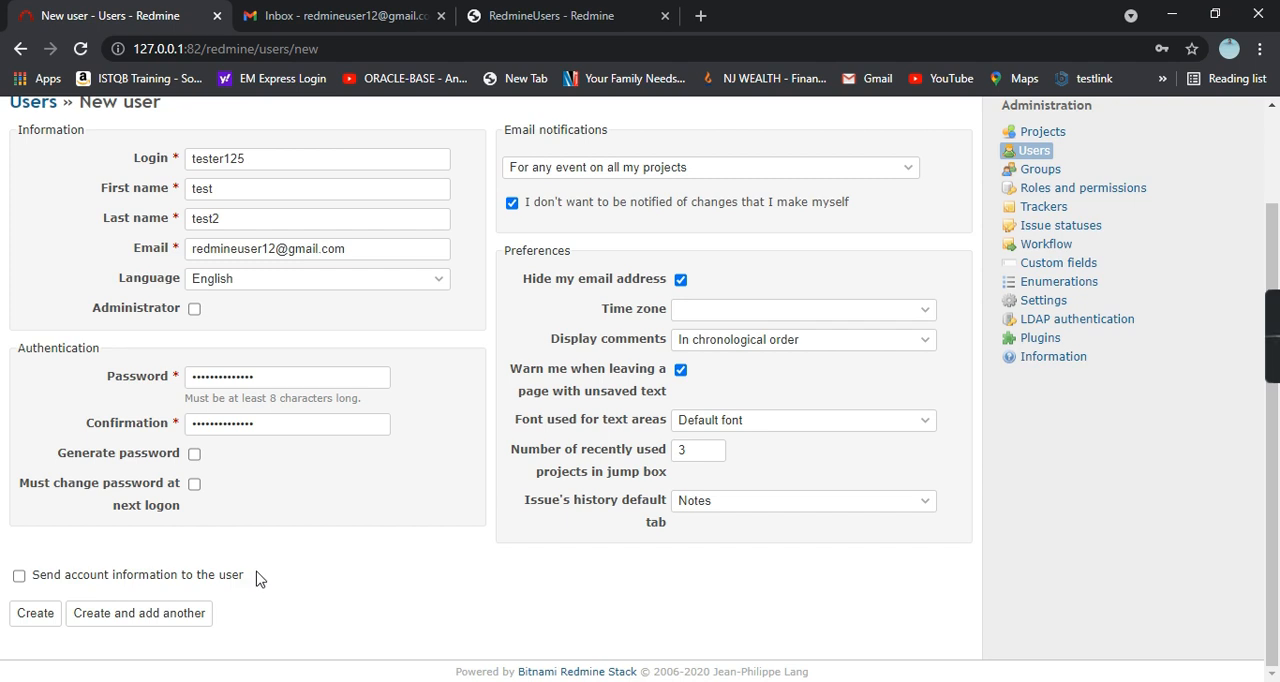
mouse_move(35, 561)
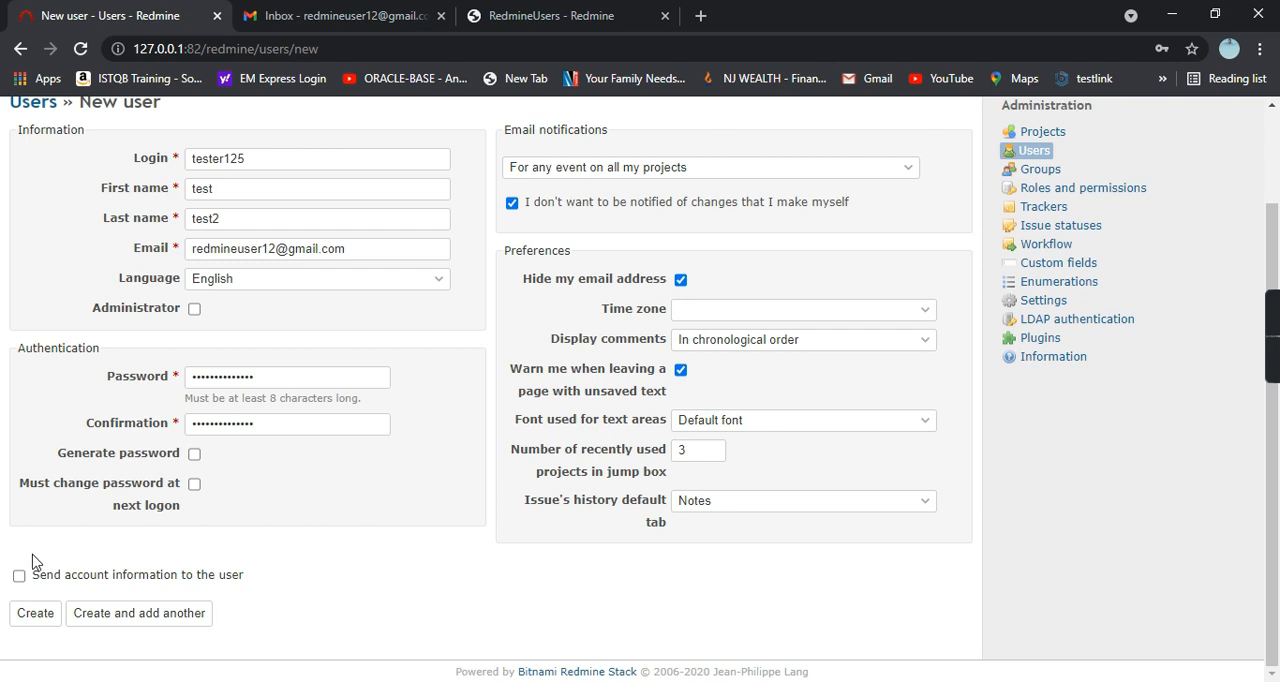
Tick 'Send account information to the user' and submit the tester125 account
left_click(18, 575)
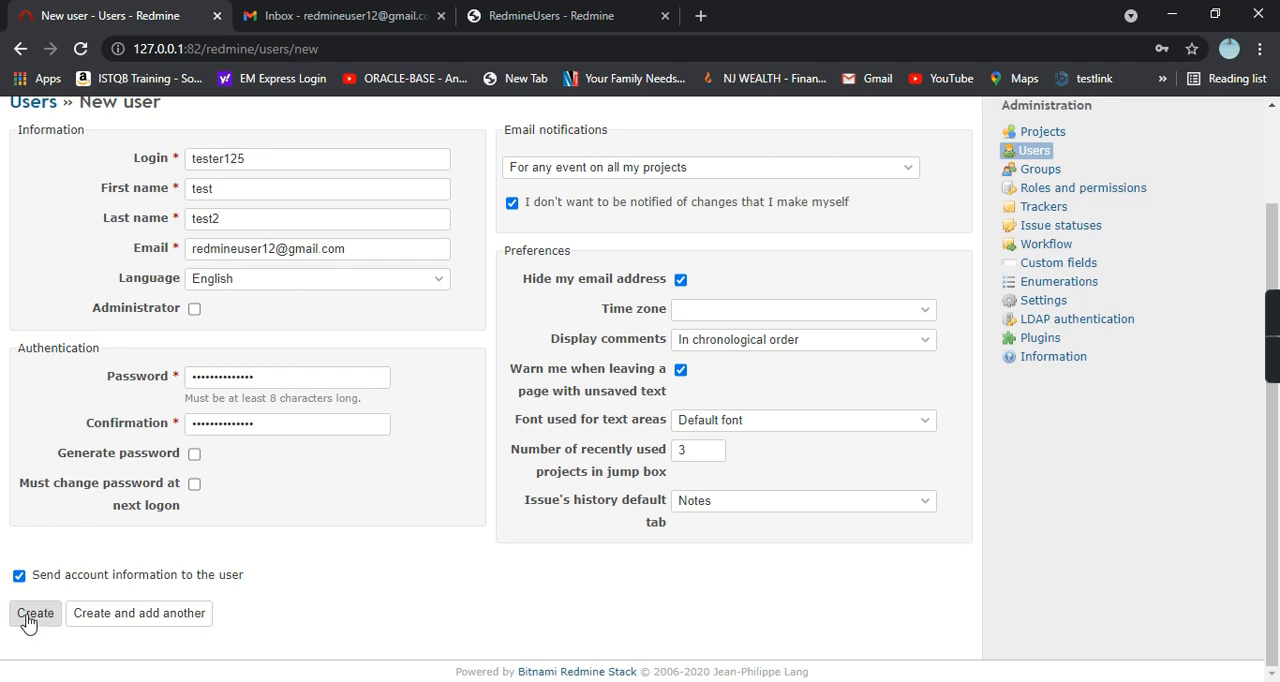
left_click(35, 613)
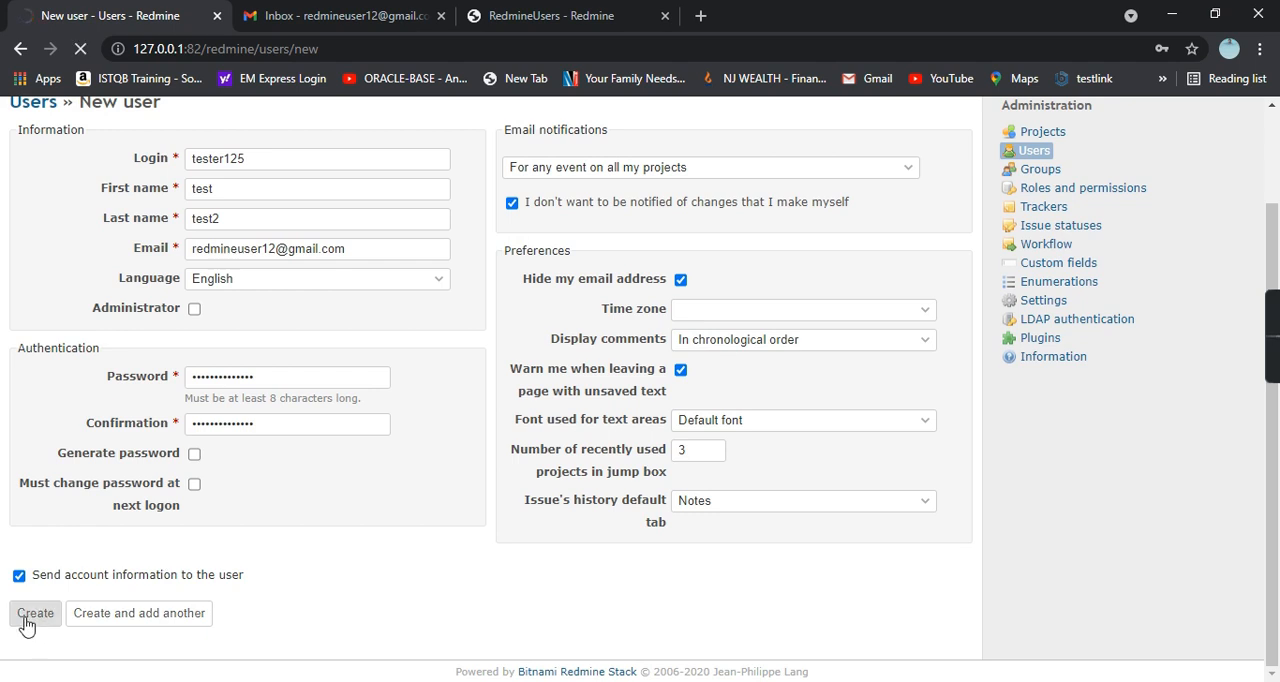
Confirm the 'User tester125 created.' notice and return to Administration
left_click(35, 613)
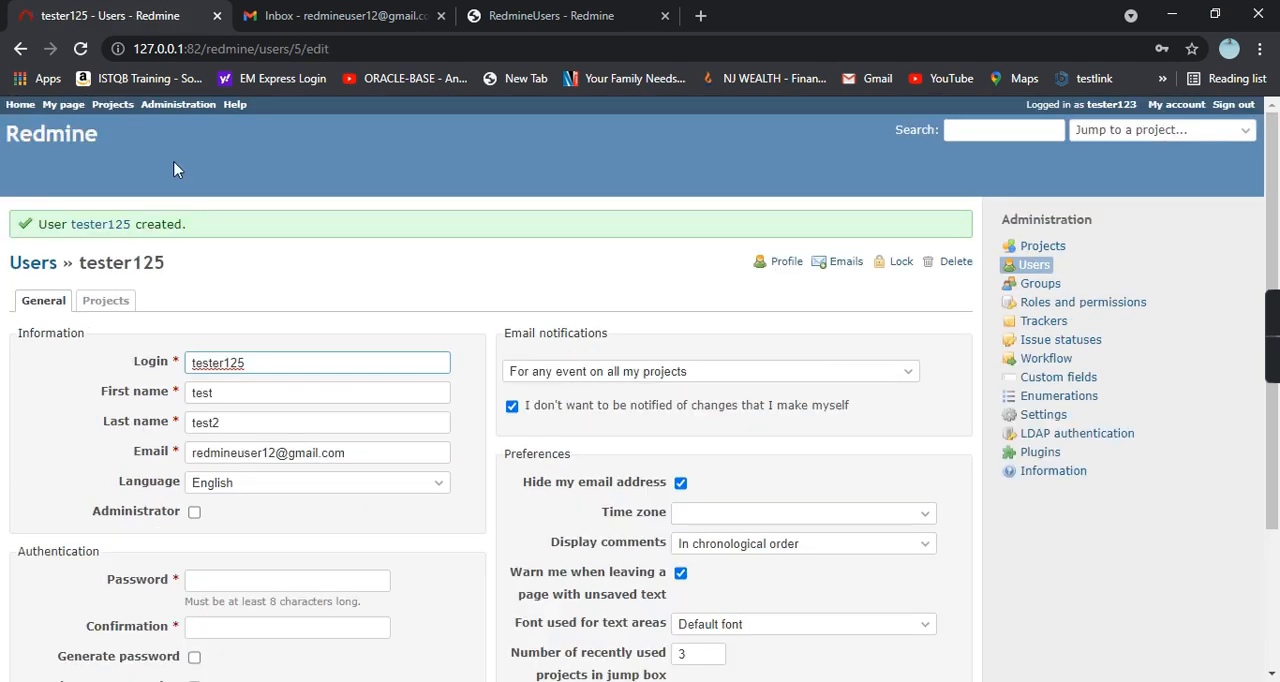
mouse_move(5, 198)
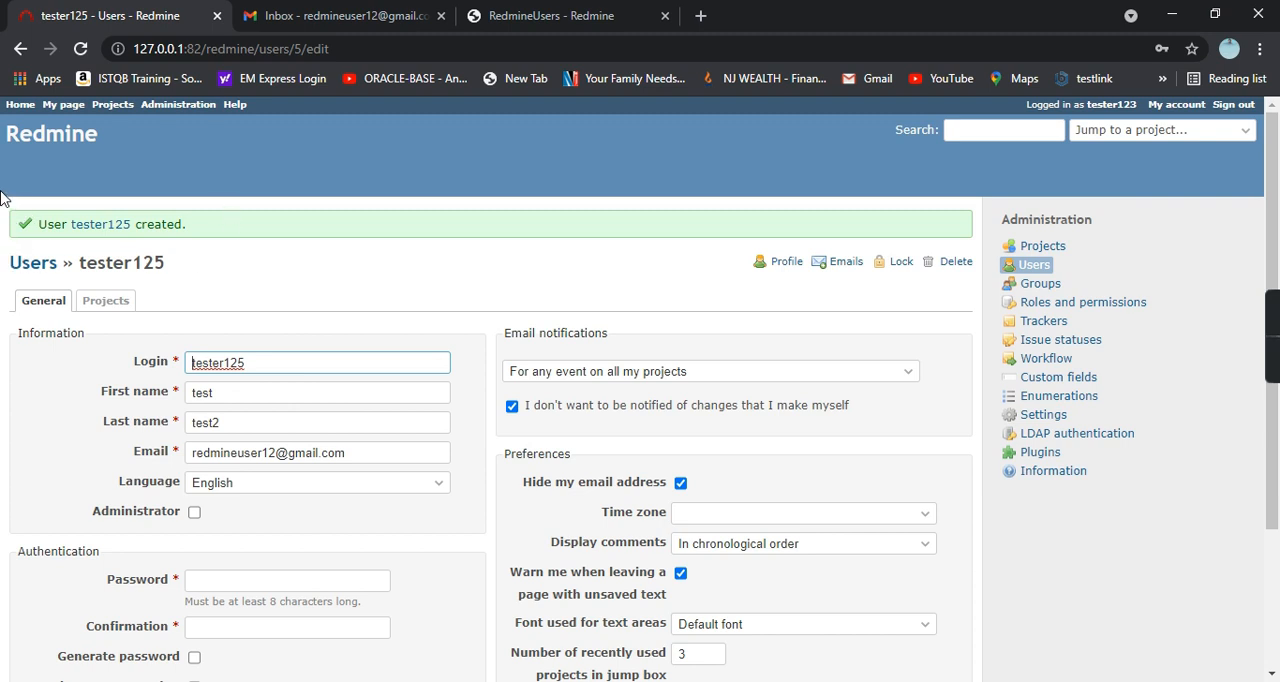
mouse_move(95, 244)
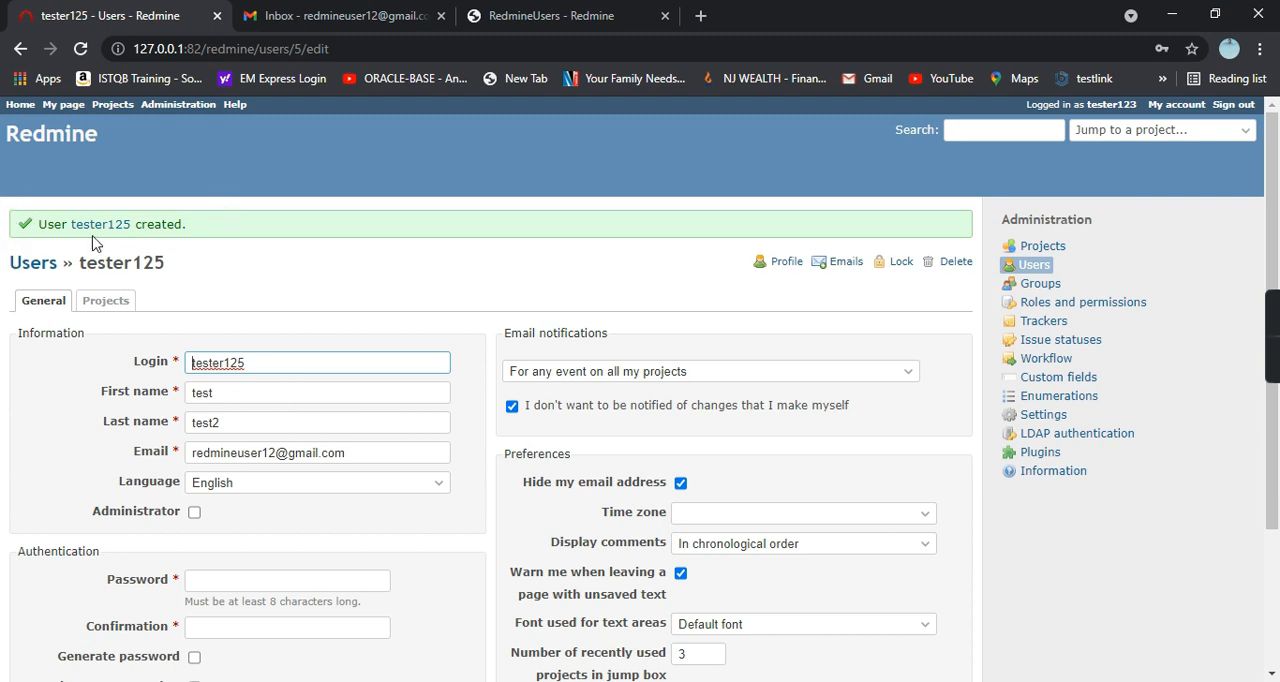
mouse_move(106, 300)
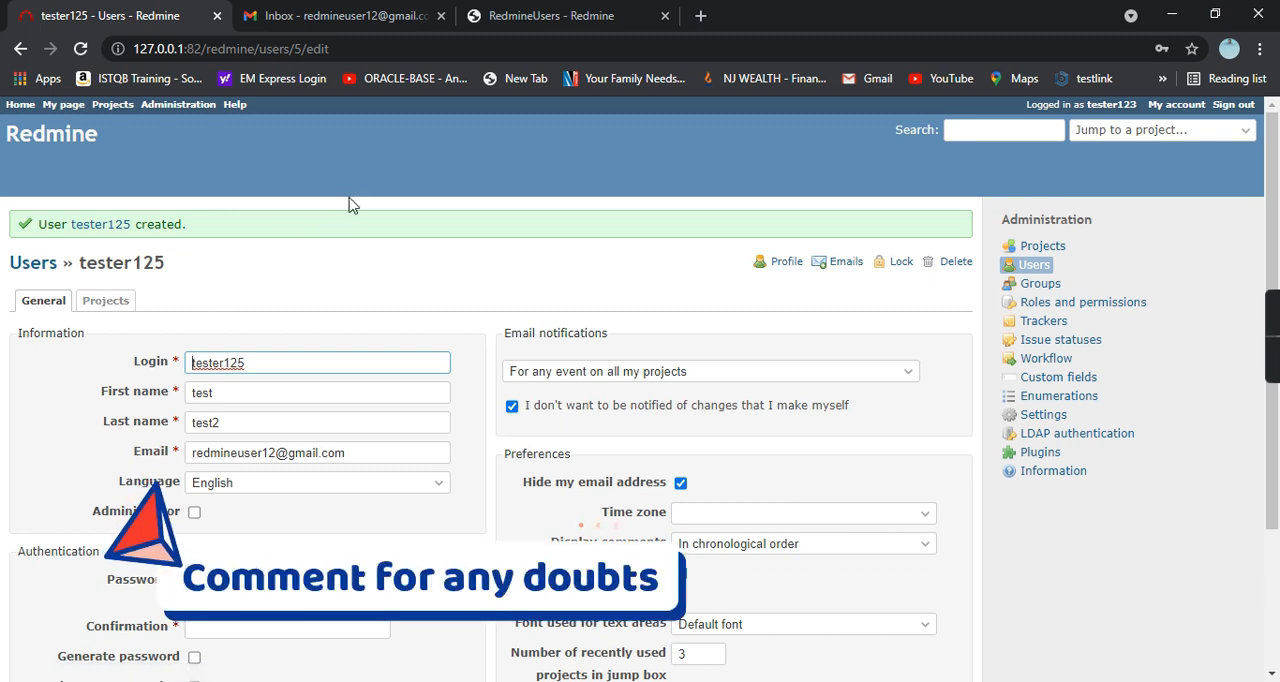
left_click(178, 104)
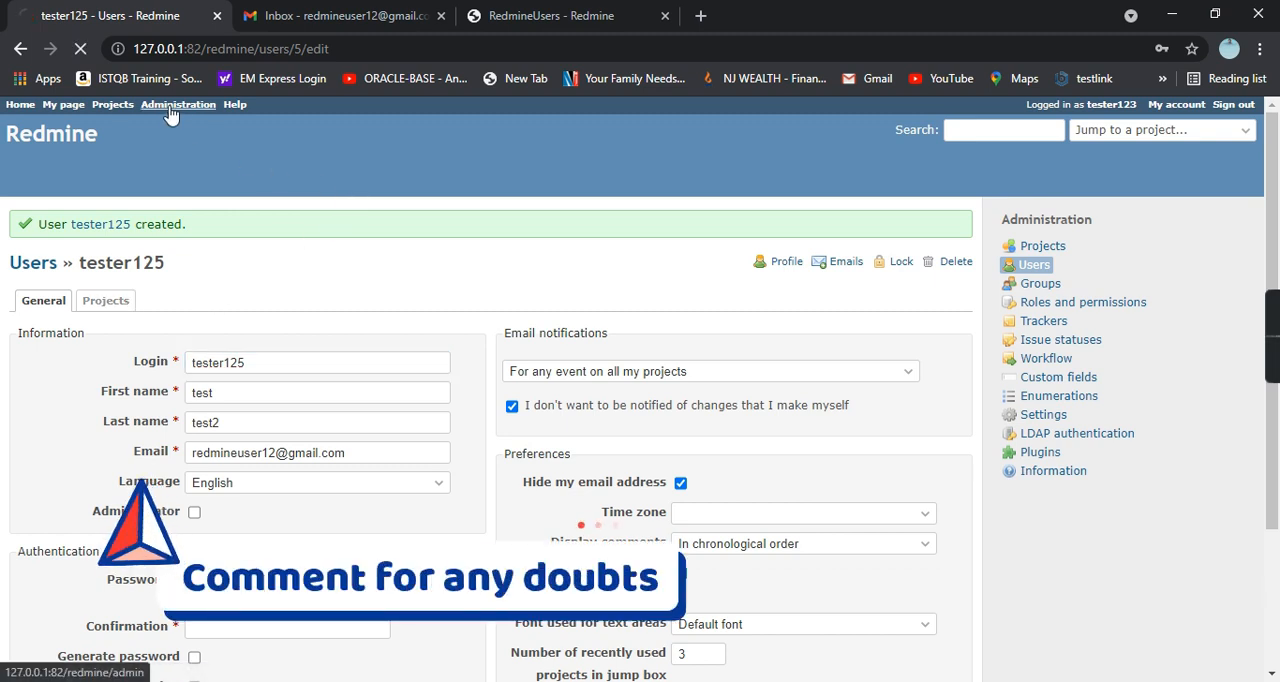
Open the Users list showing active accounts tester123 and tester125
left_click(178, 104)
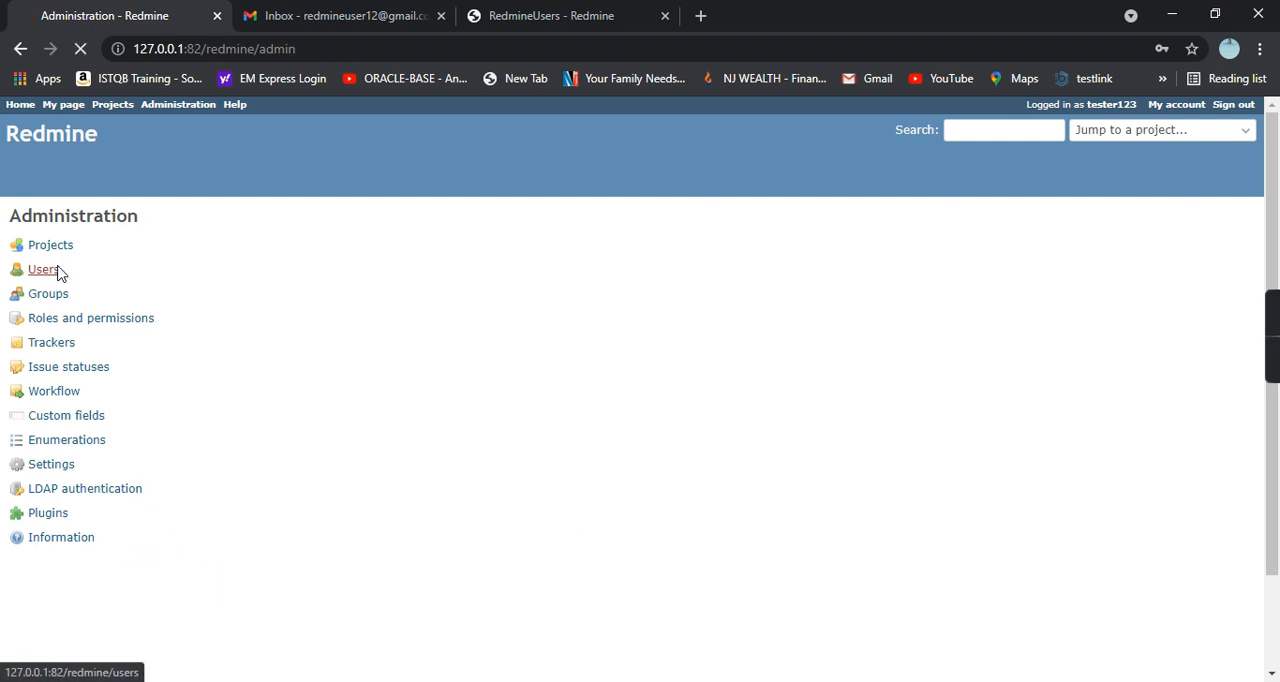
left_click(42, 269)
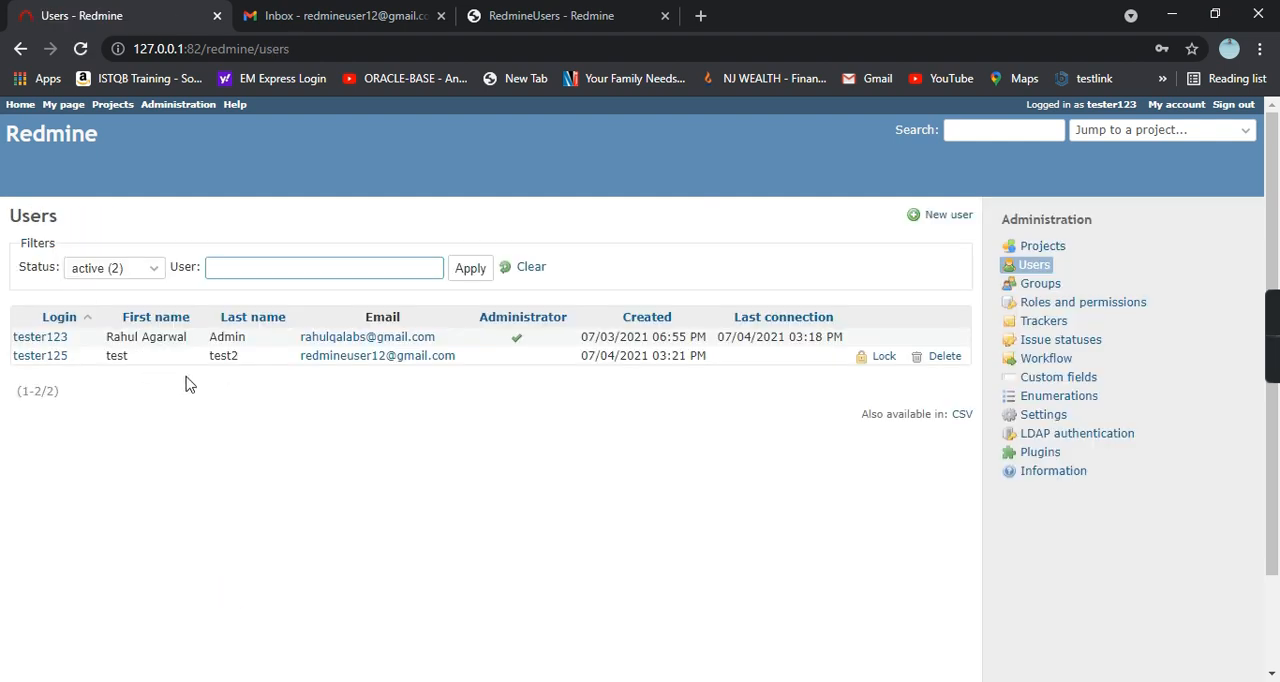
mouse_move(75, 355)
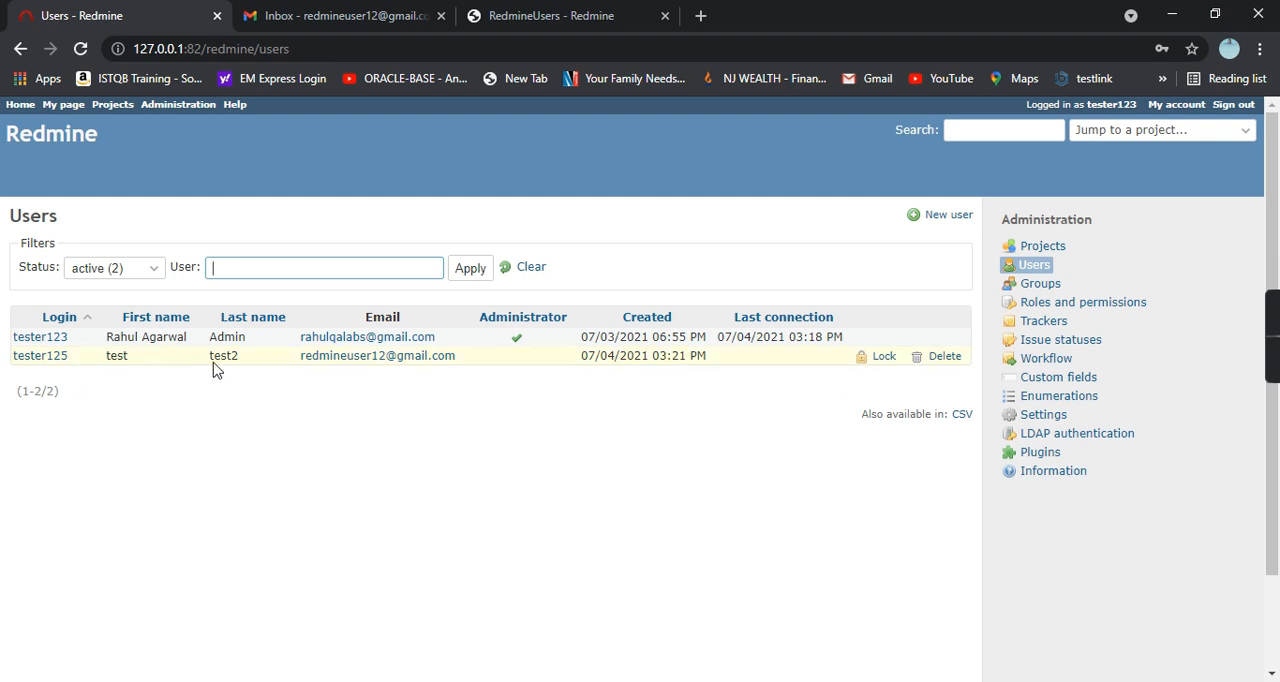
mouse_move(540, 365)
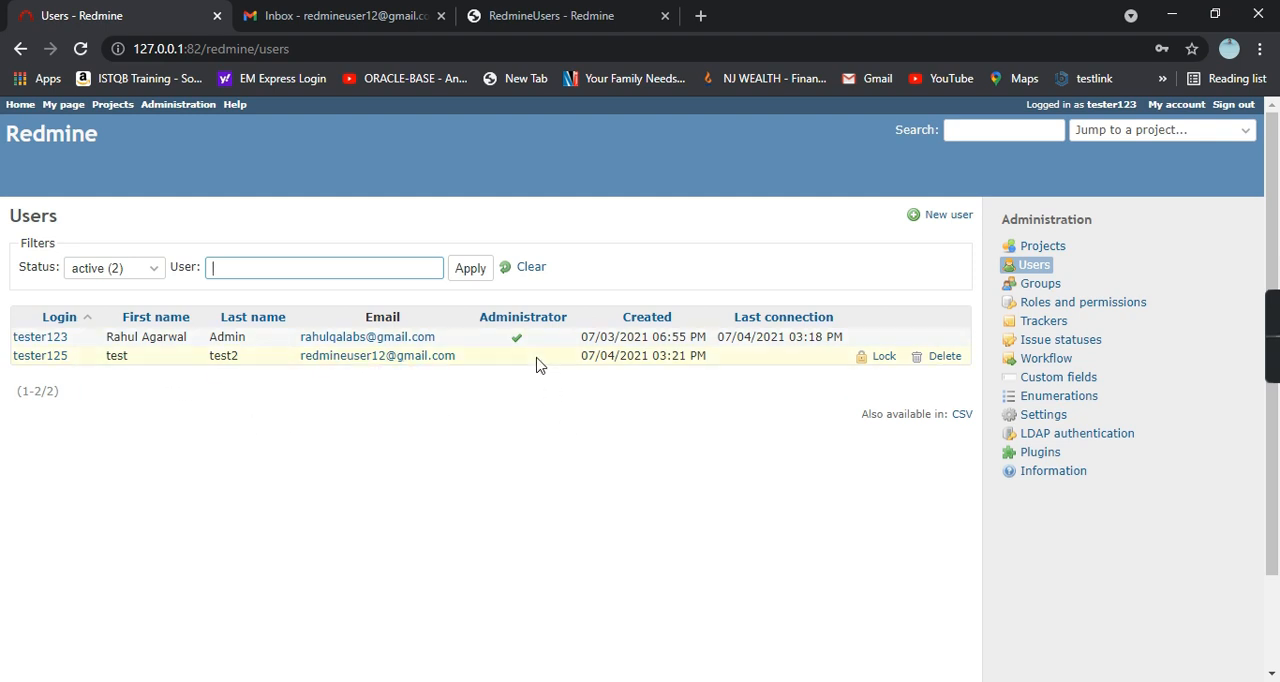
mouse_move(533, 371)
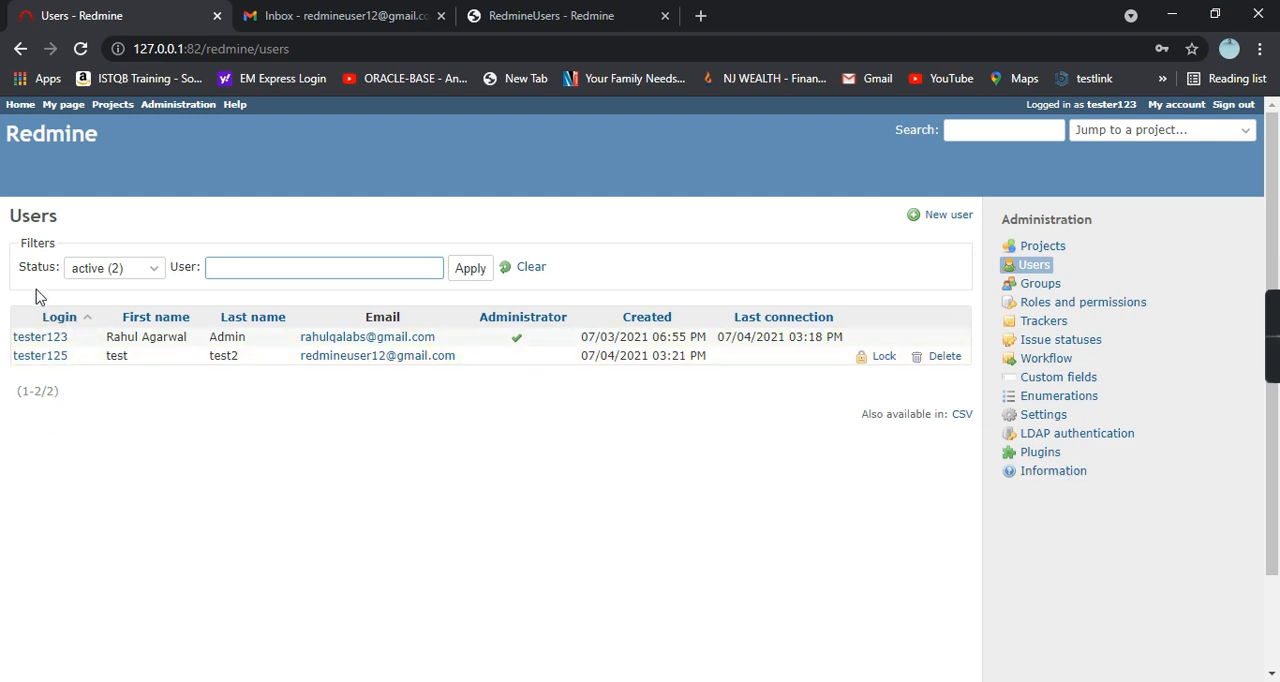
mouse_move(290, 330)
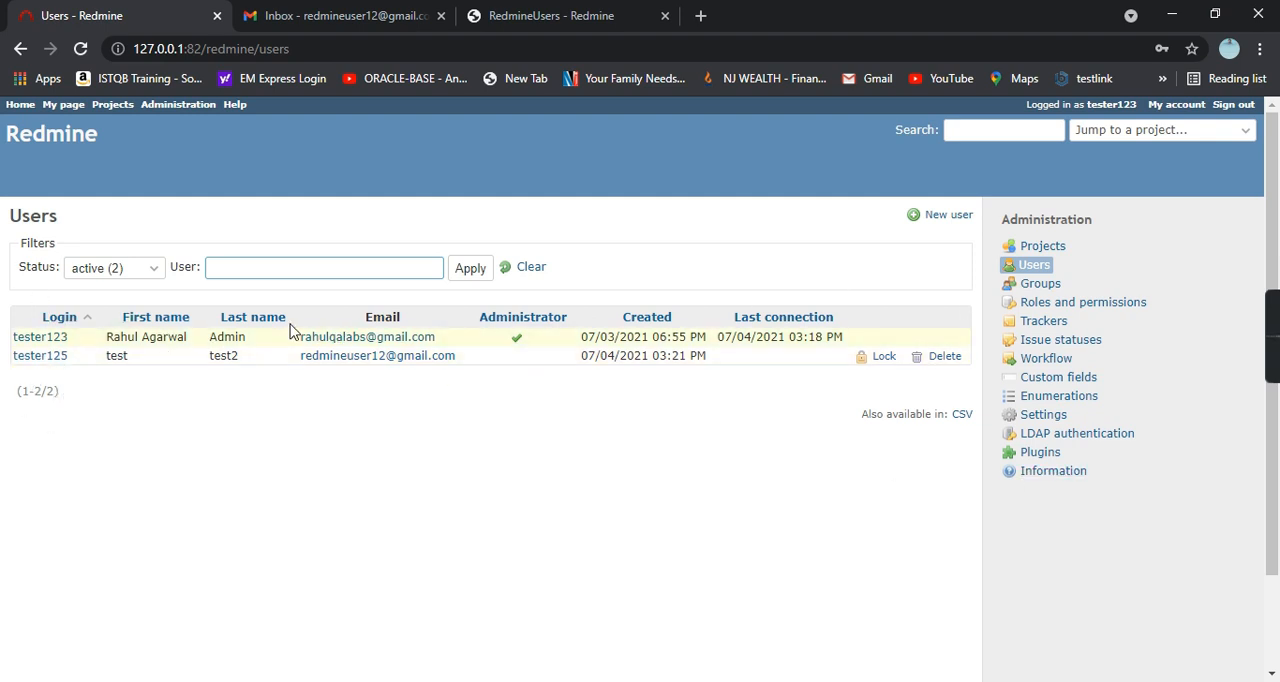
mouse_move(545, 340)
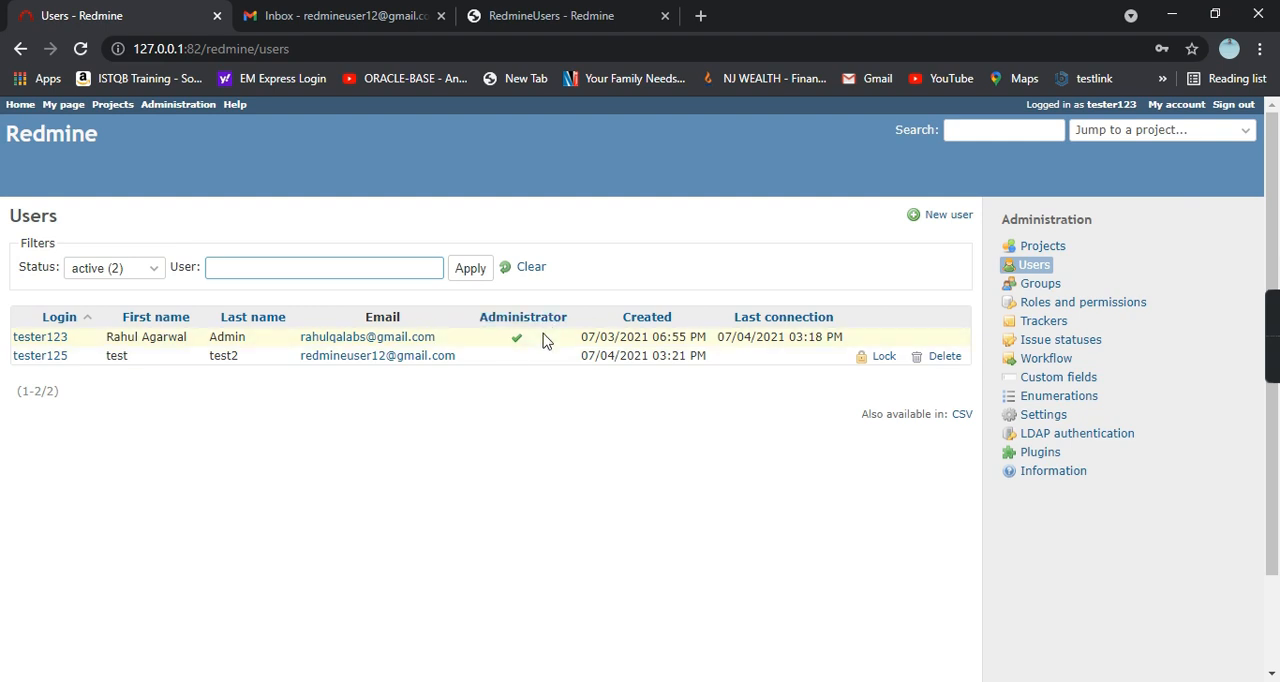
mouse_move(647, 317)
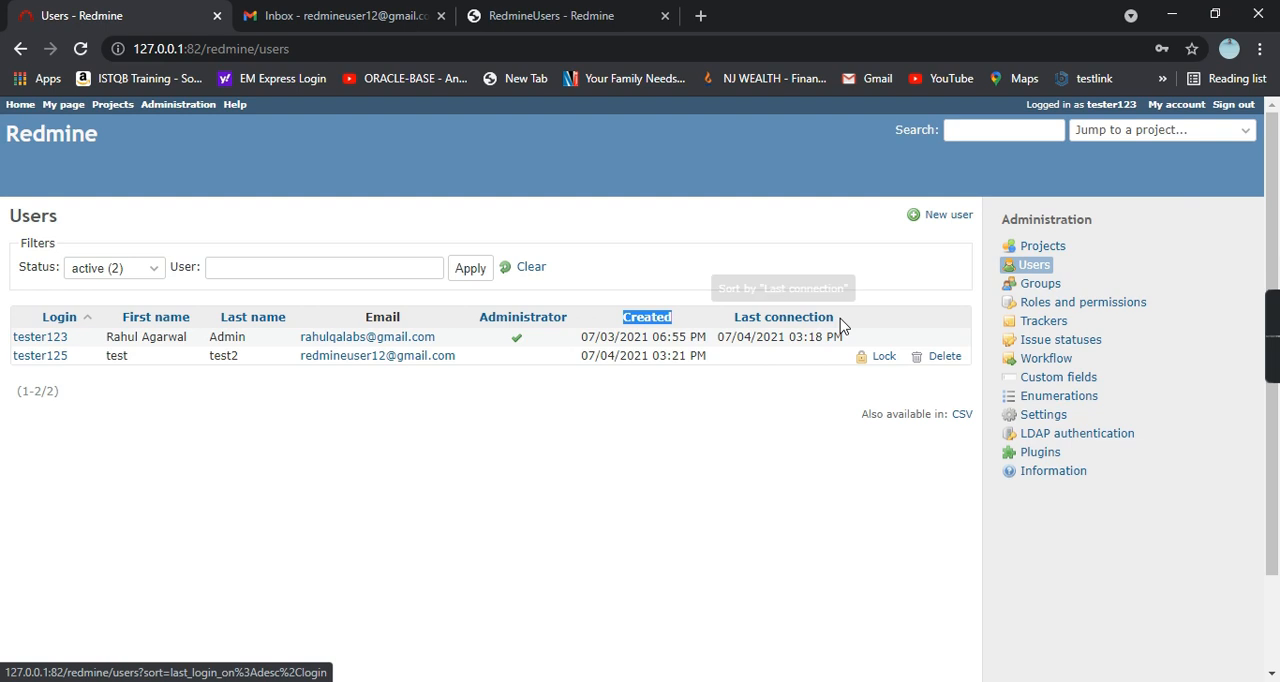
mouse_move(730, 451)
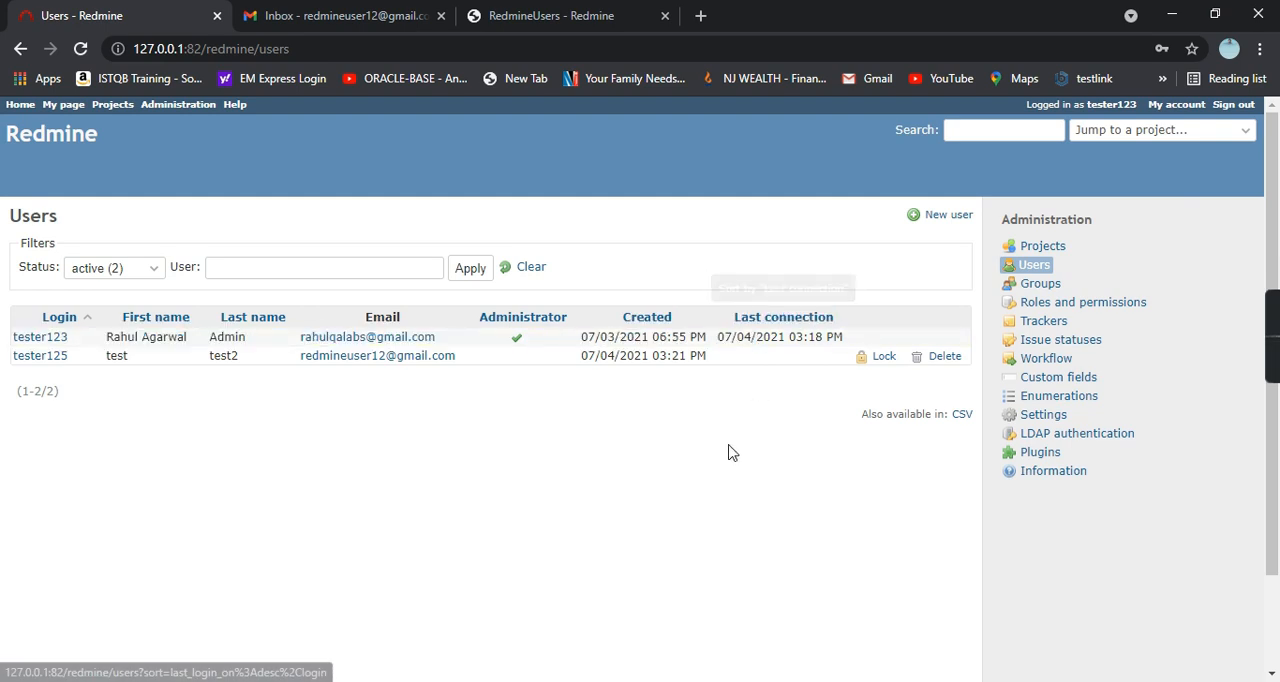
mouse_move(667, 587)
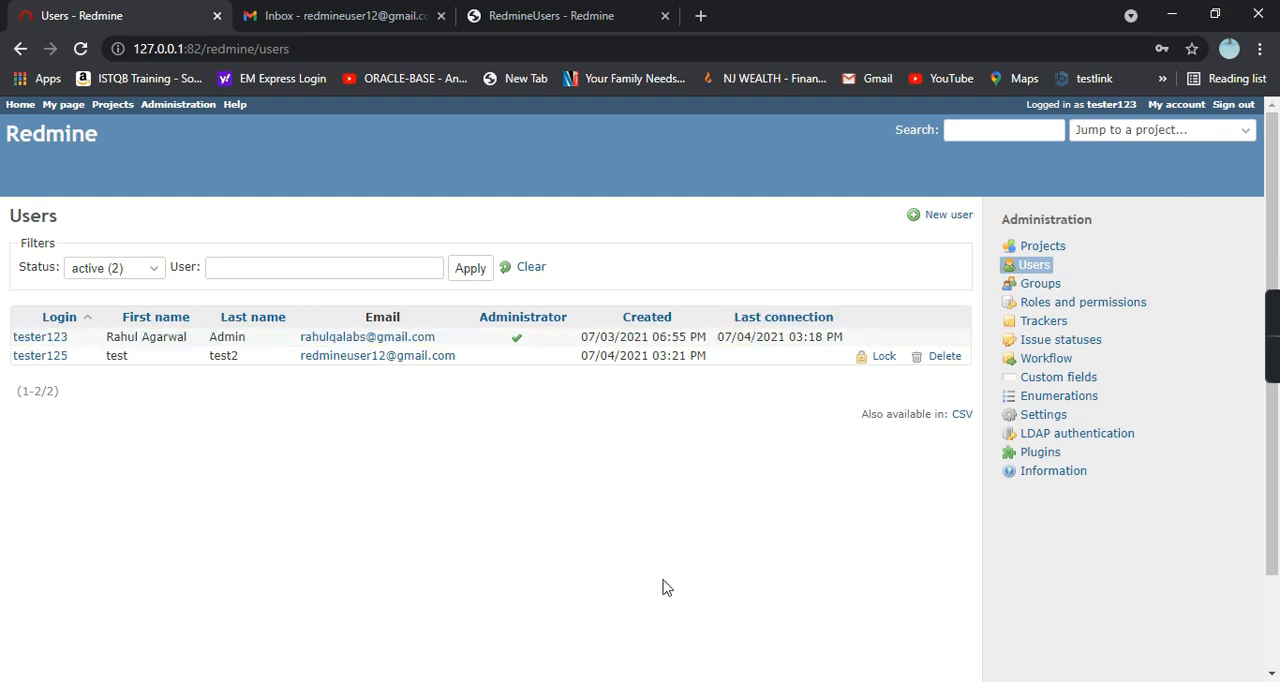
mouse_move(692, 616)
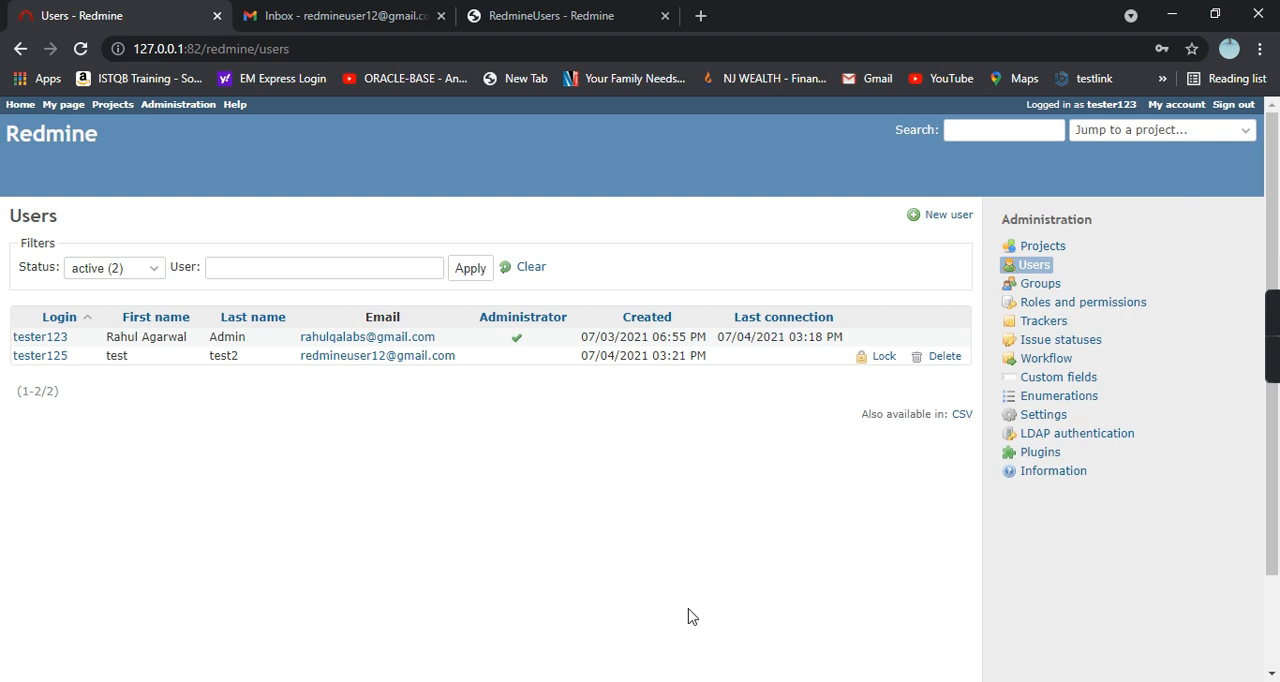
mouse_move(870, 360)
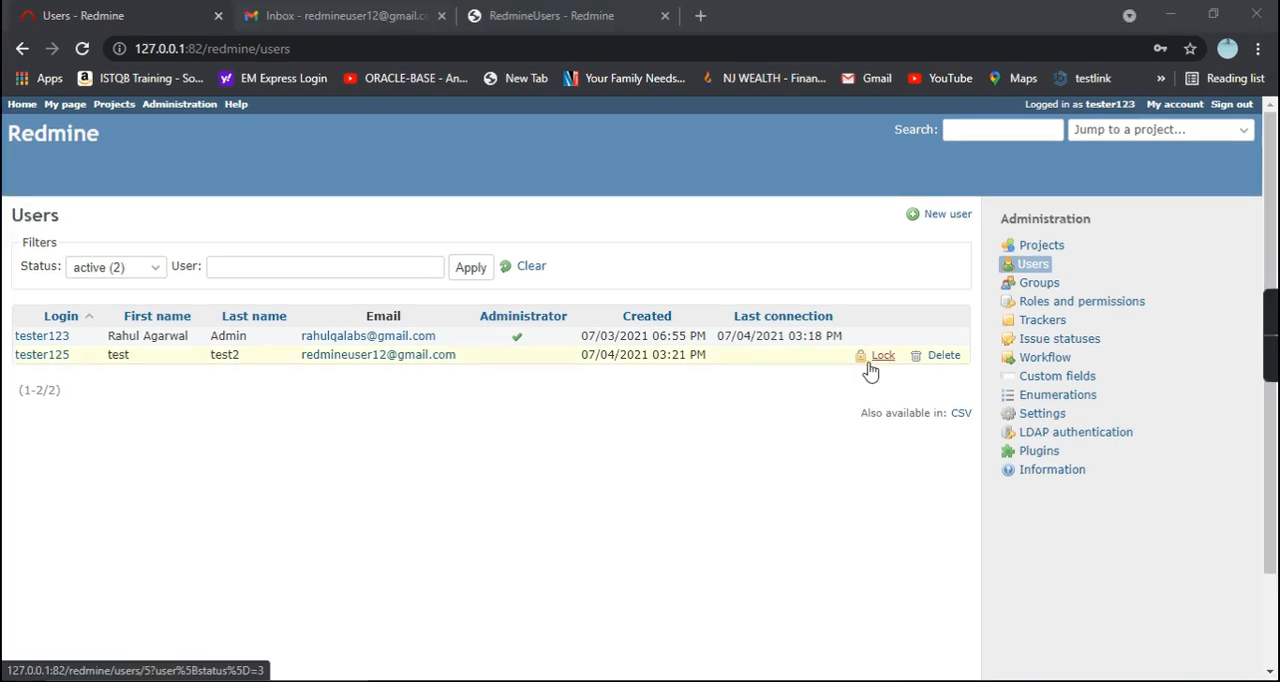
mouse_move(855, 377)
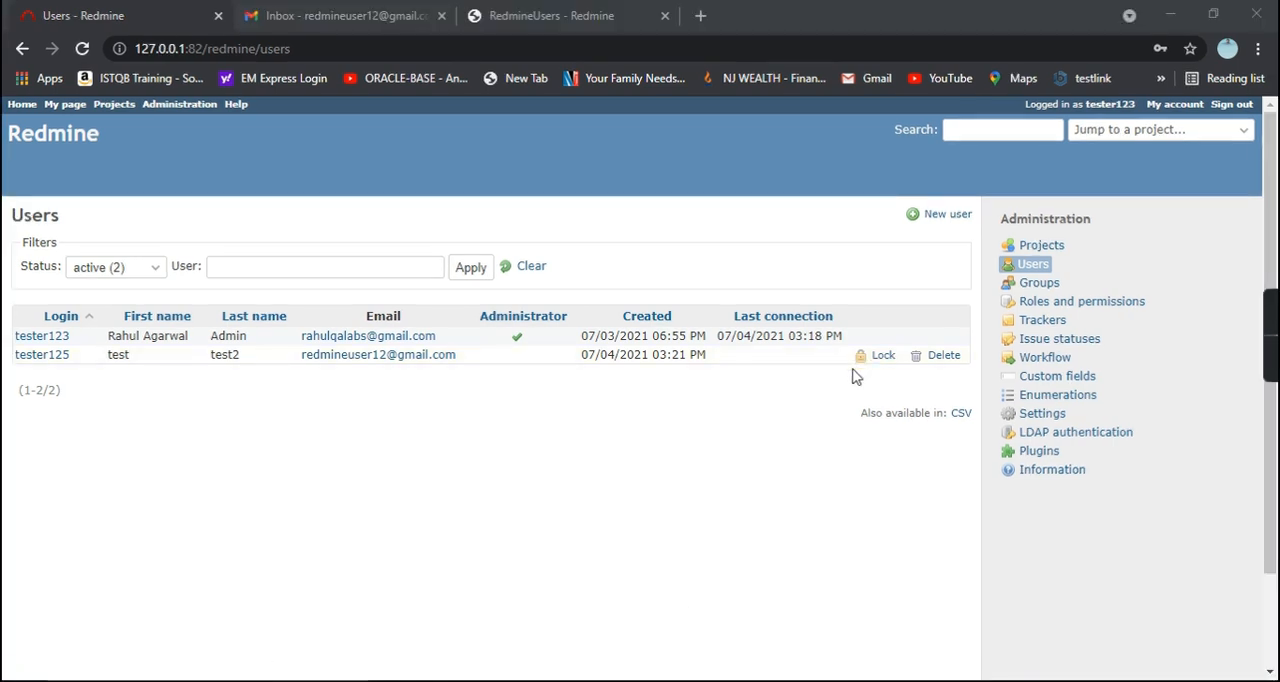
mouse_move(818, 344)
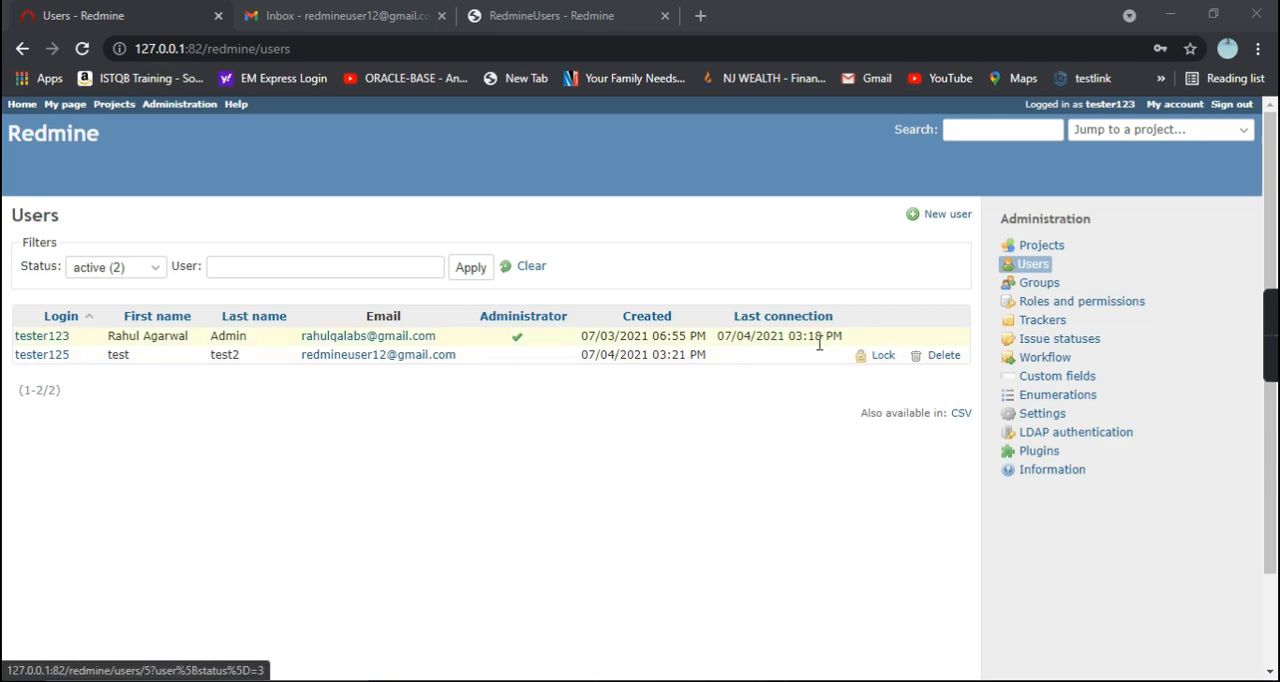
mouse_move(873, 383)
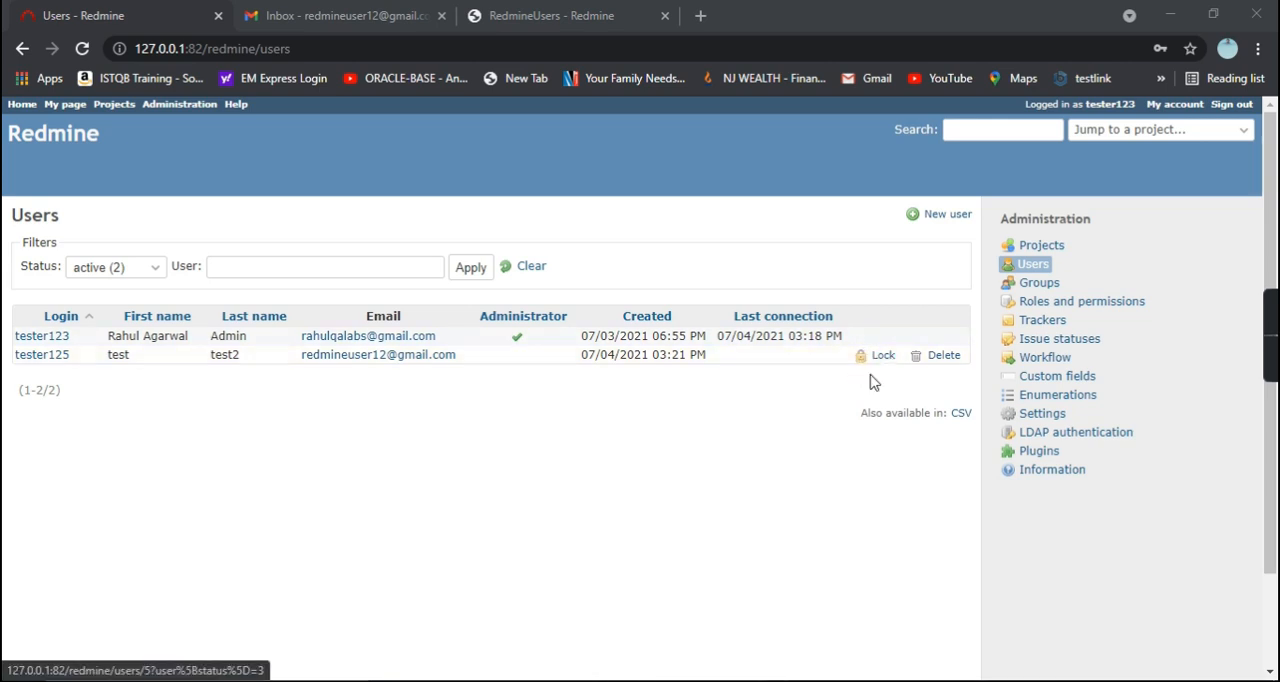
mouse_move(943, 355)
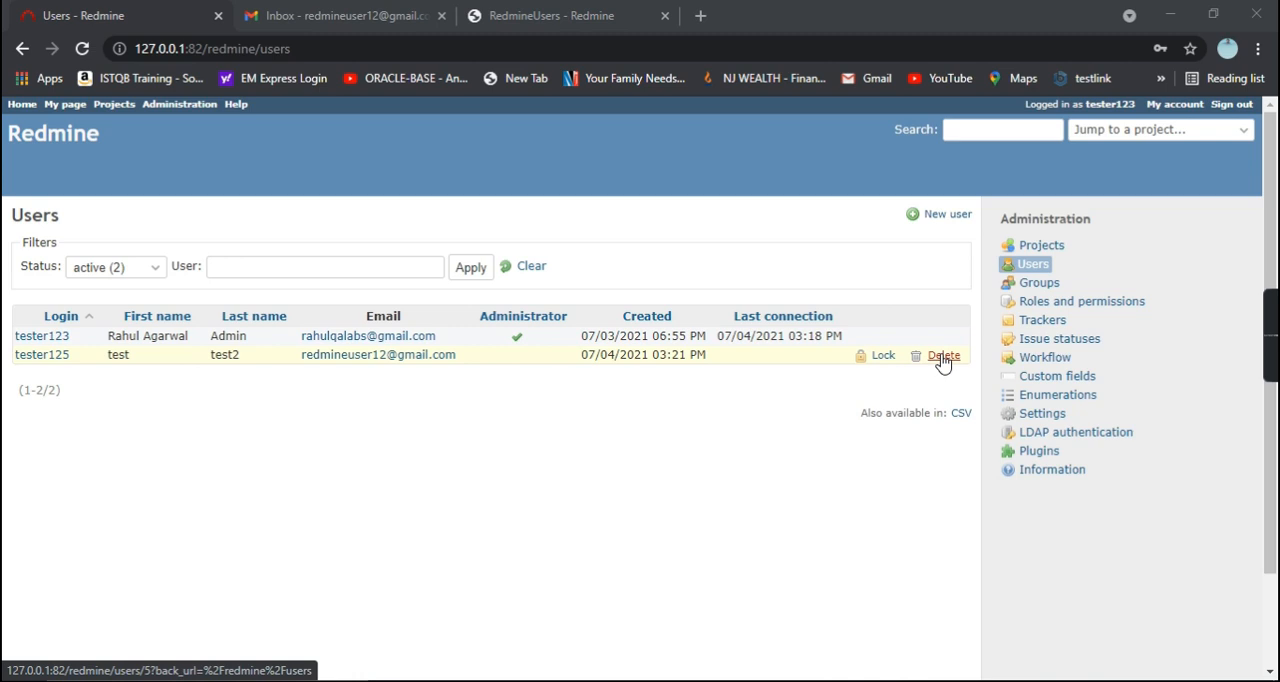
mouse_move(944, 368)
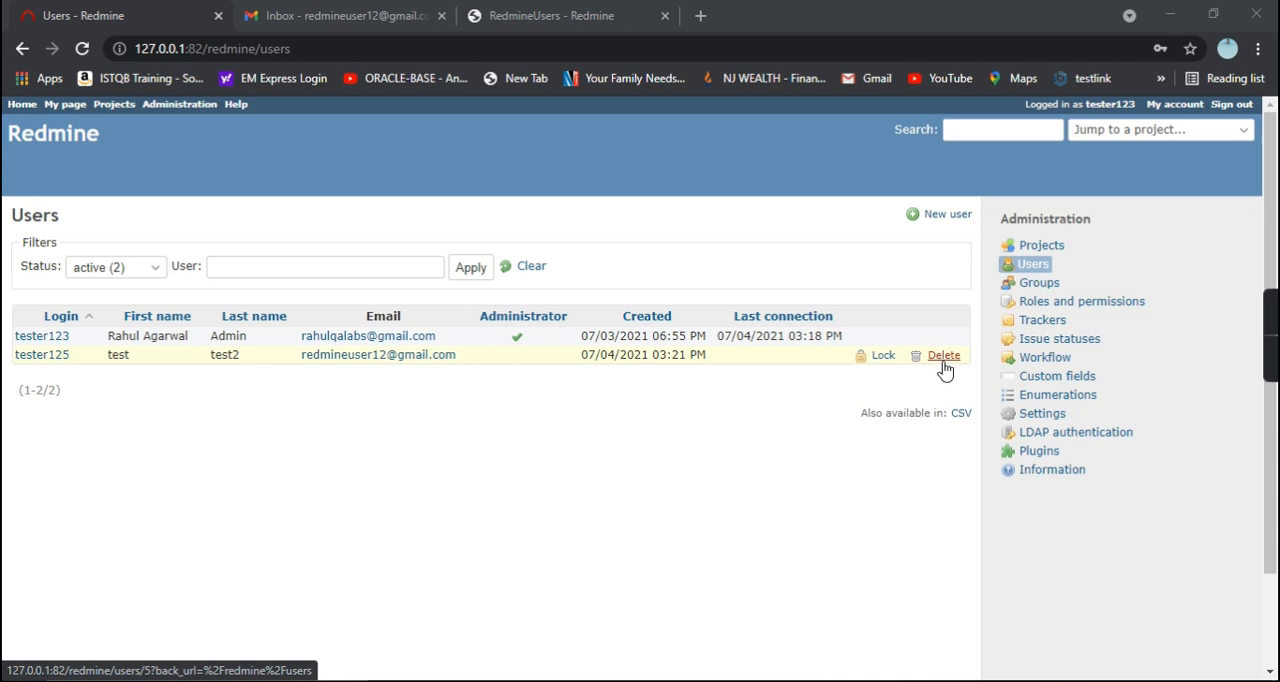
mouse_move(855, 343)
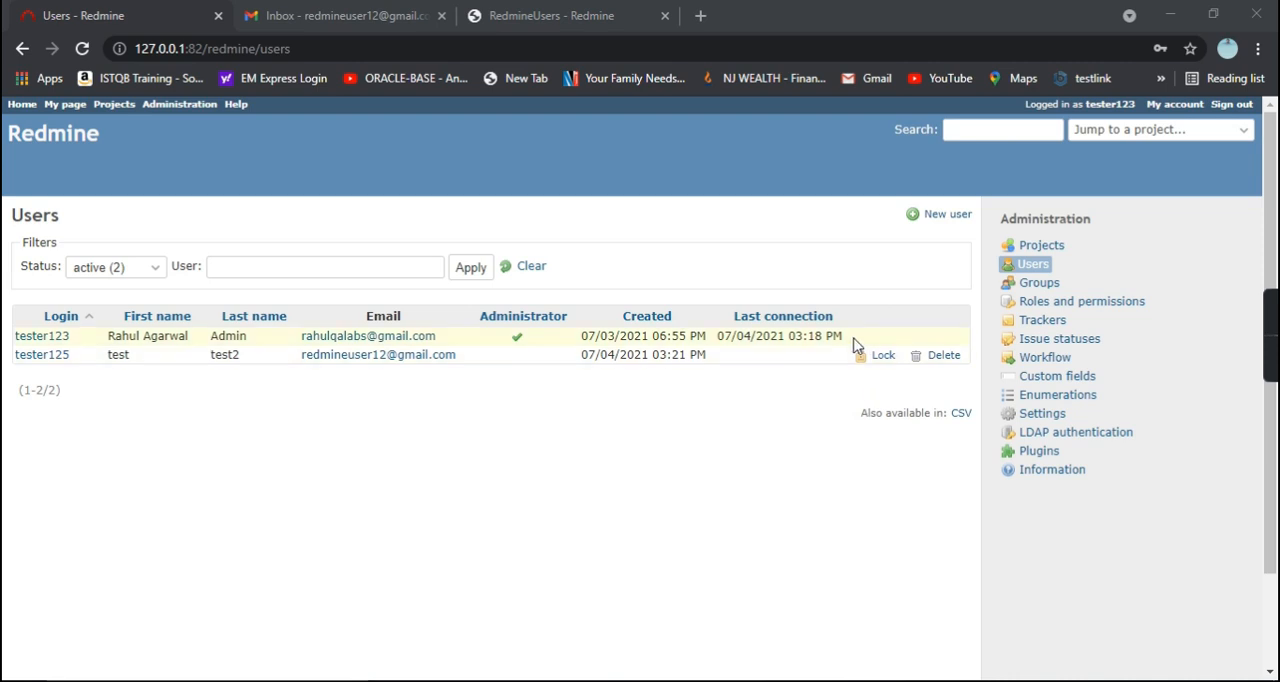
mouse_move(855, 375)
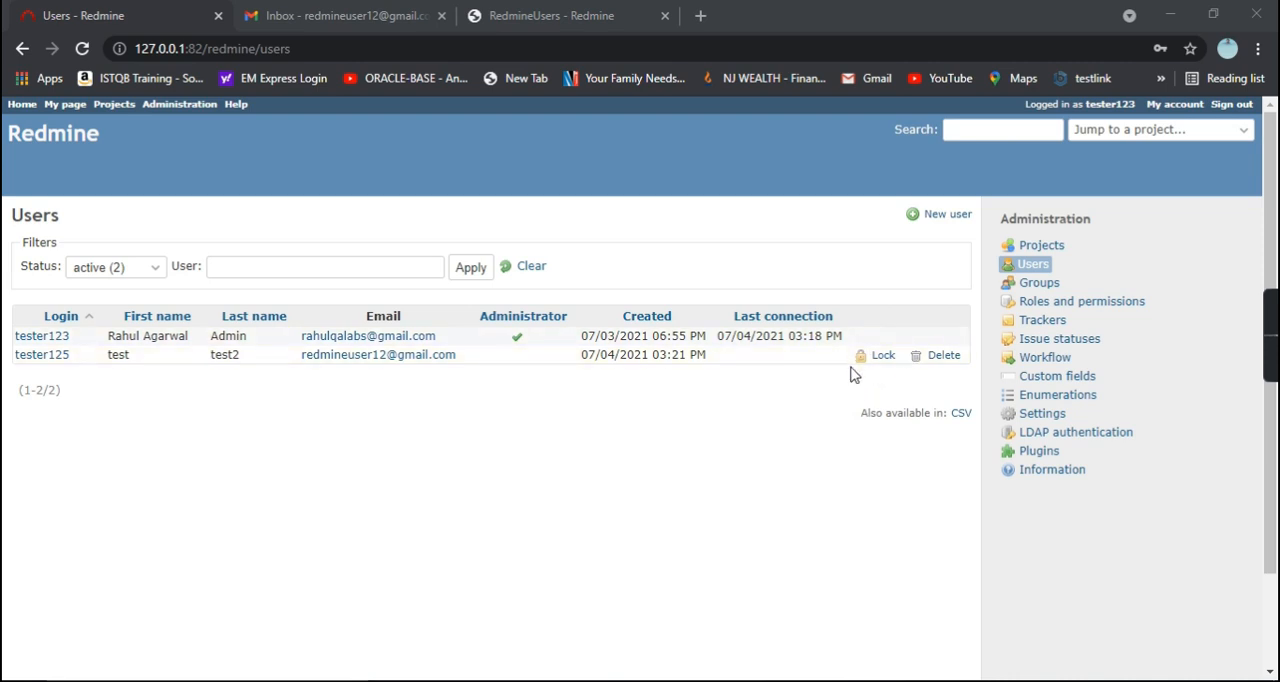
mouse_move(853, 388)
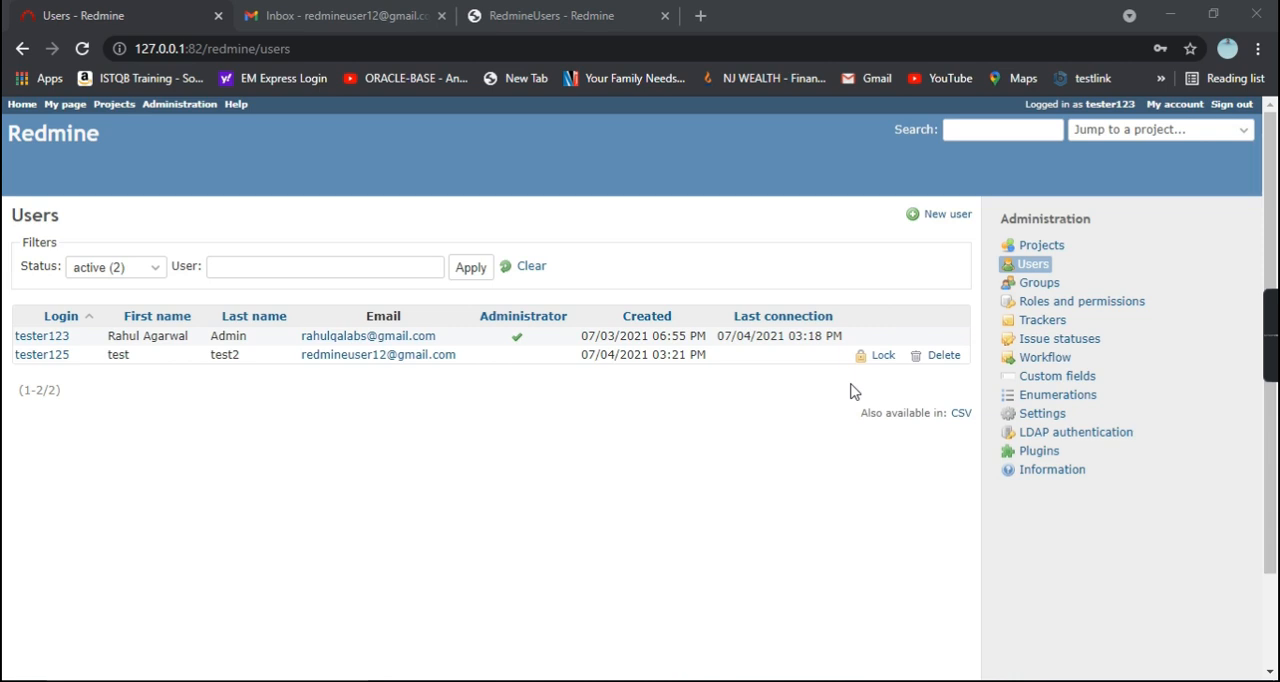
mouse_move(882, 355)
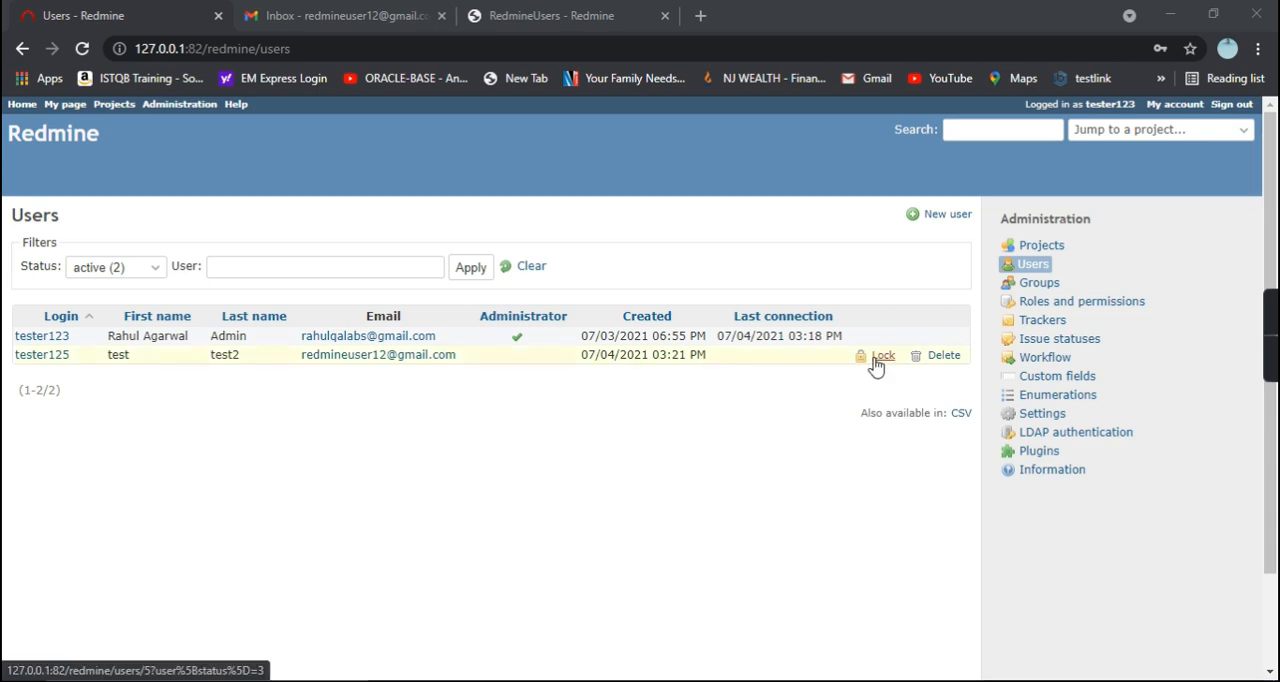
Lock tester125, leaving tester123 as the only active user
left_click(882, 355)
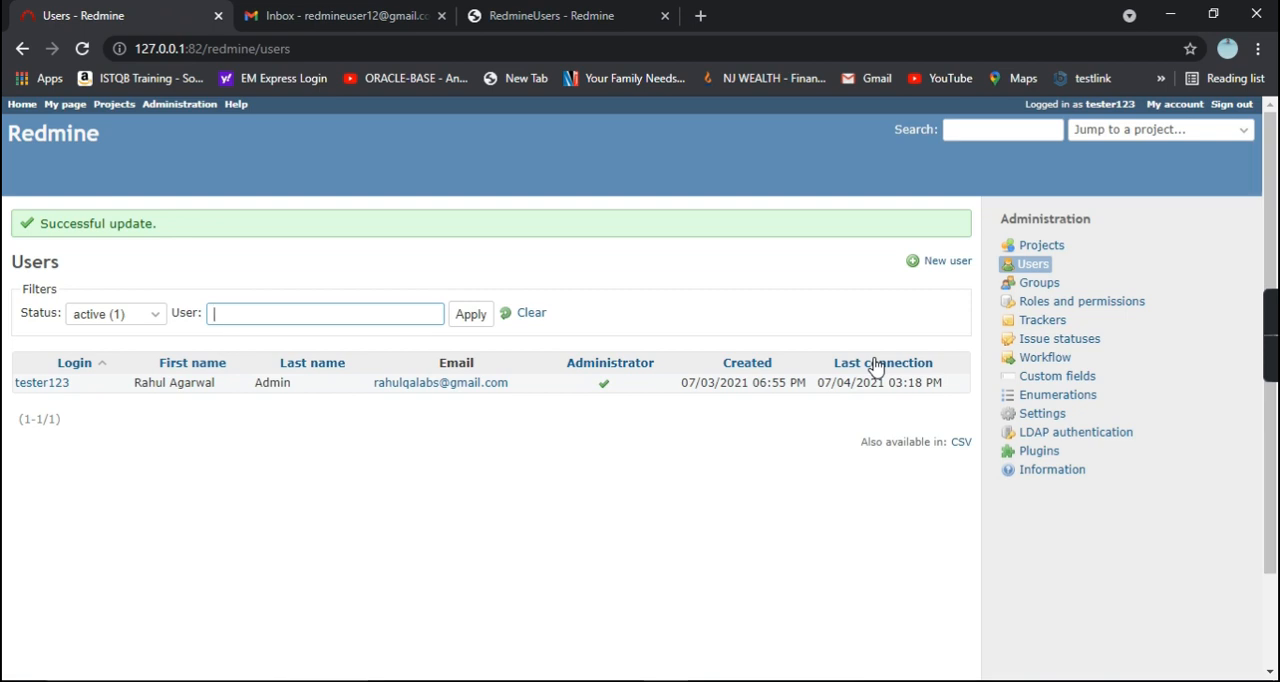
mouse_move(40, 283)
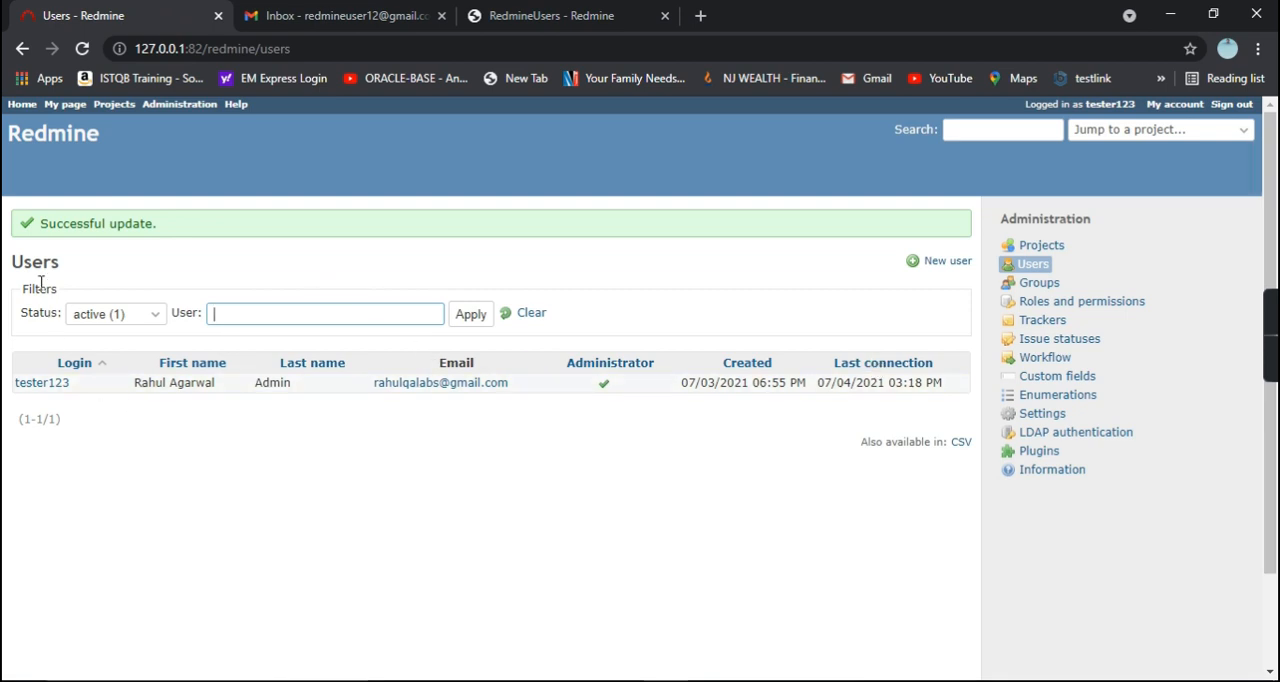
mouse_move(215, 232)
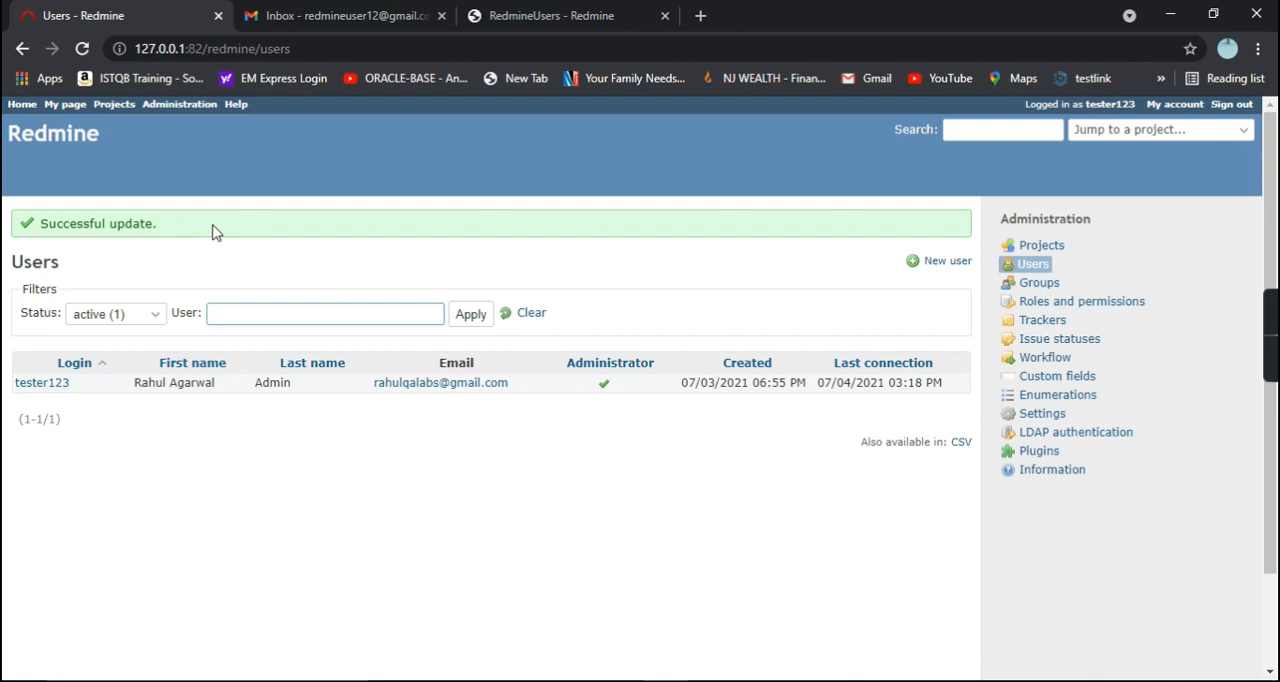
mouse_move(278, 302)
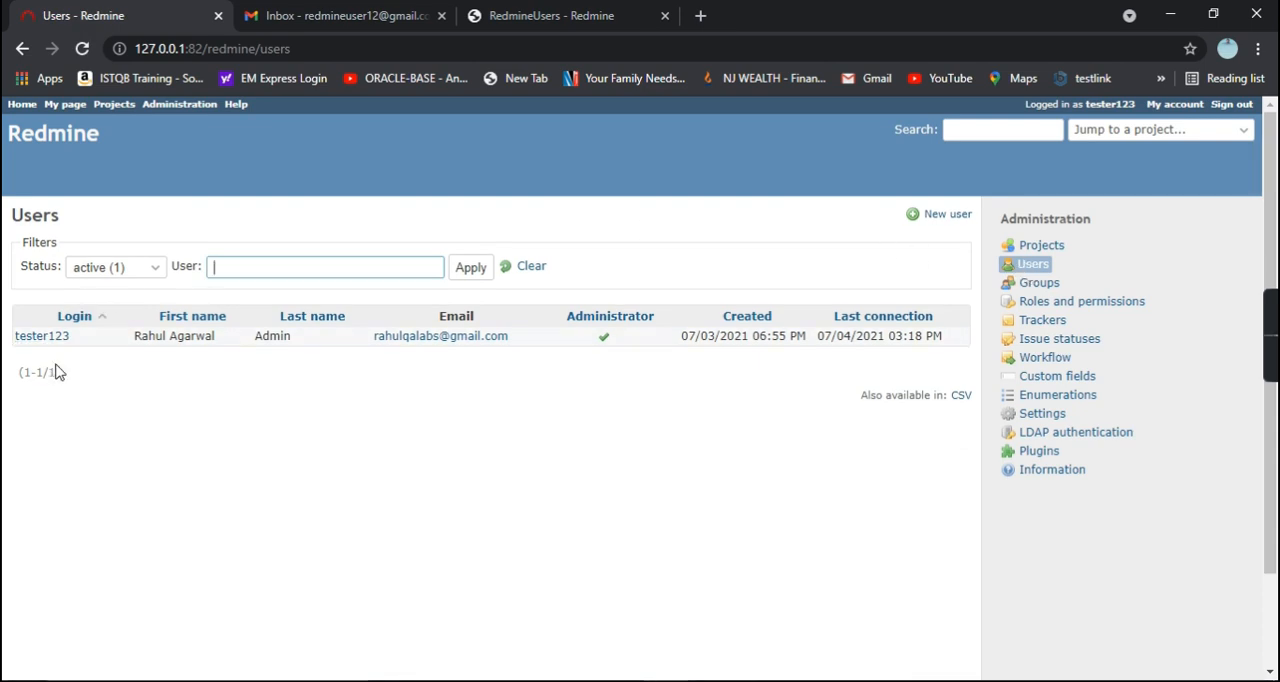
mouse_move(978, 311)
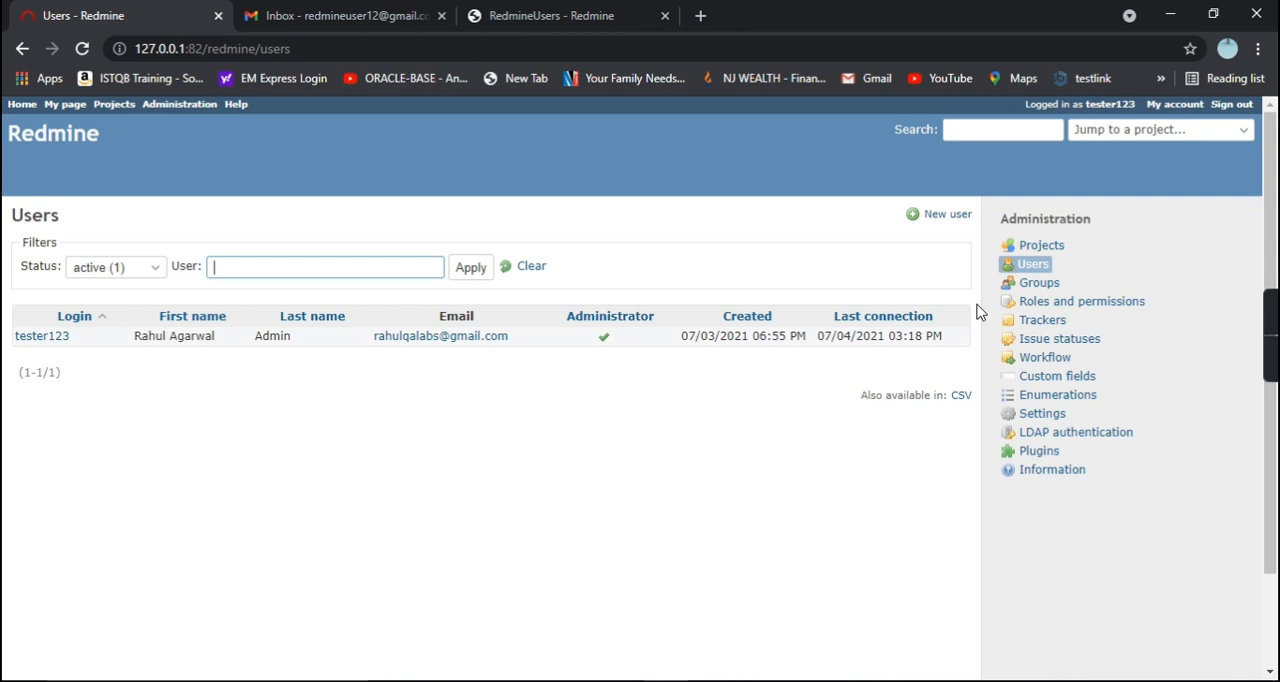
left_click(113, 266)
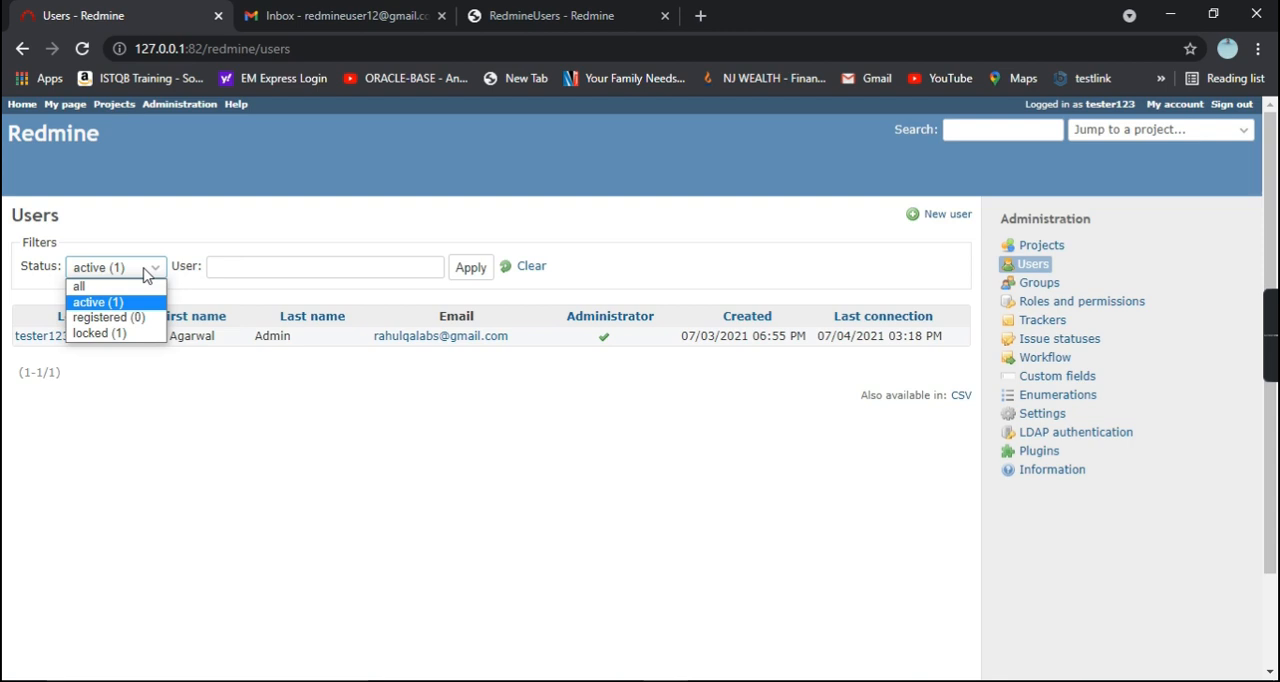
Show users of all statuses and unlock the greyed tester125 account
left_click(78, 286)
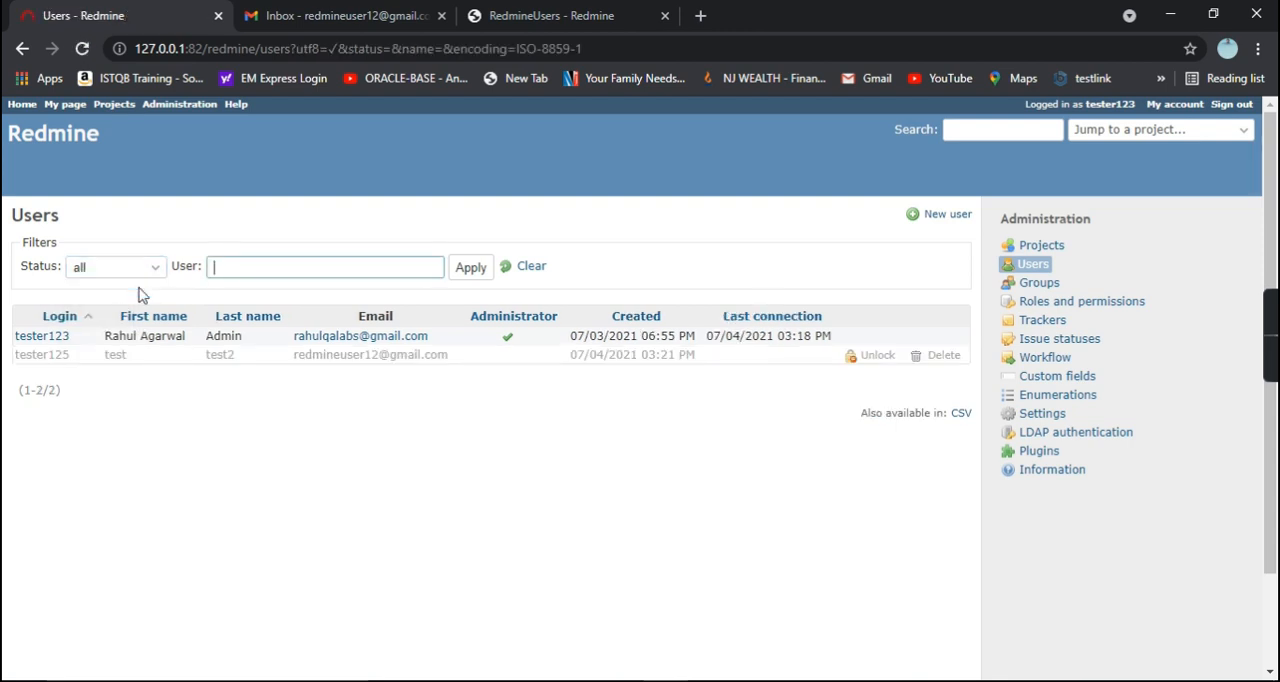
mouse_move(145, 360)
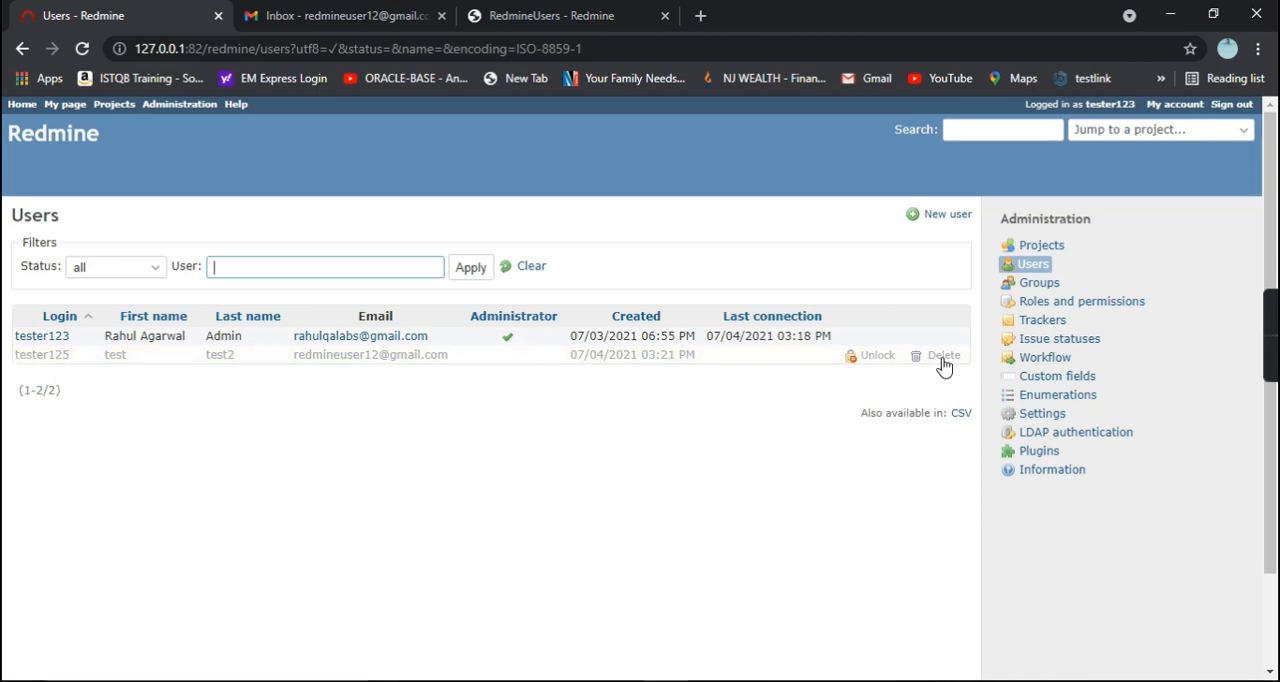
mouse_move(490, 392)
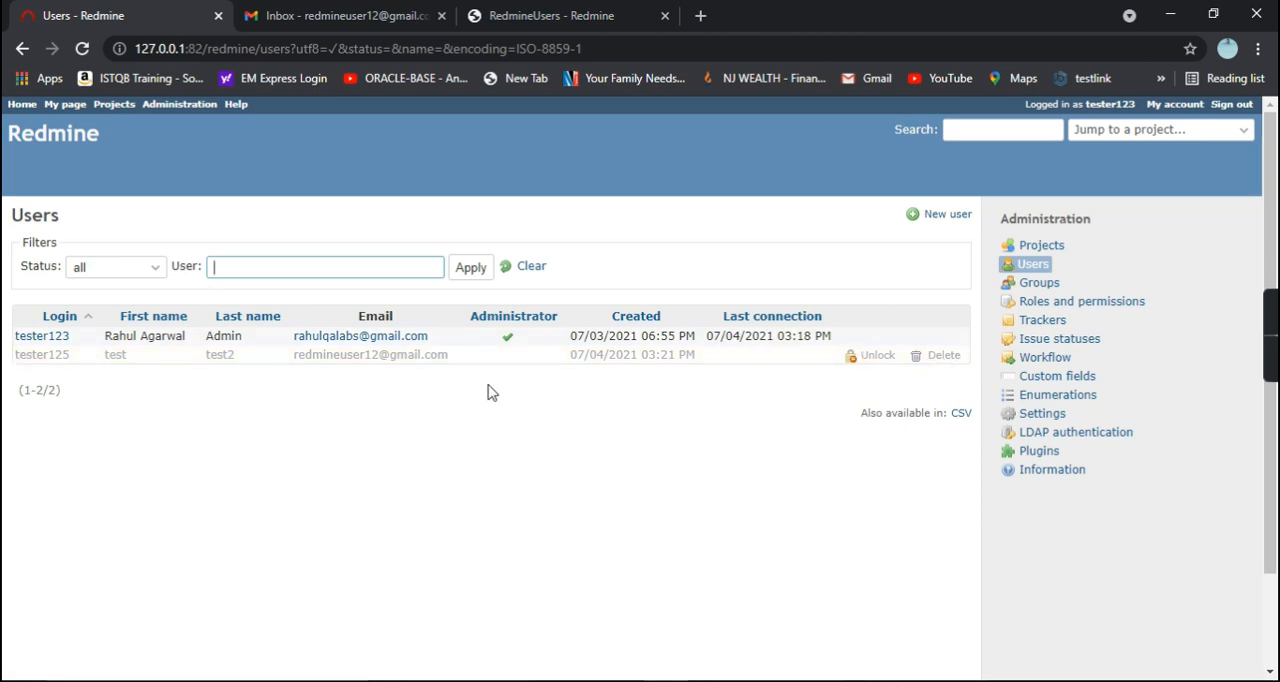
mouse_move(725, 435)
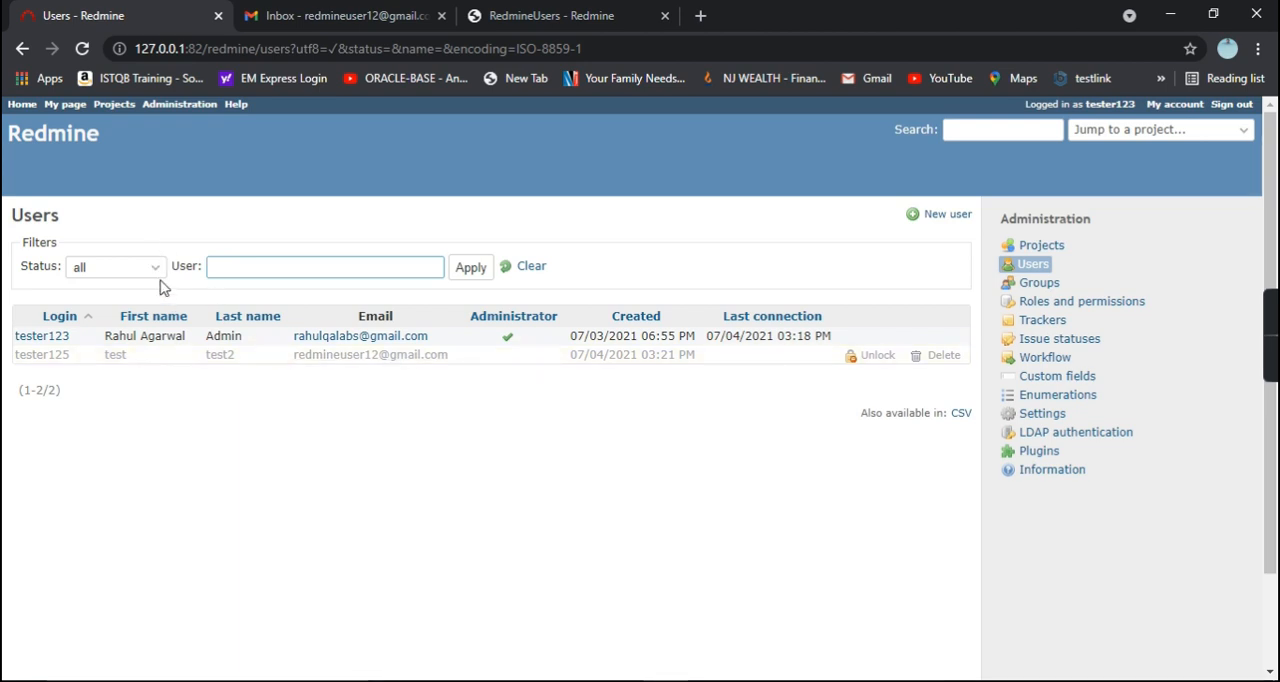
mouse_move(867, 357)
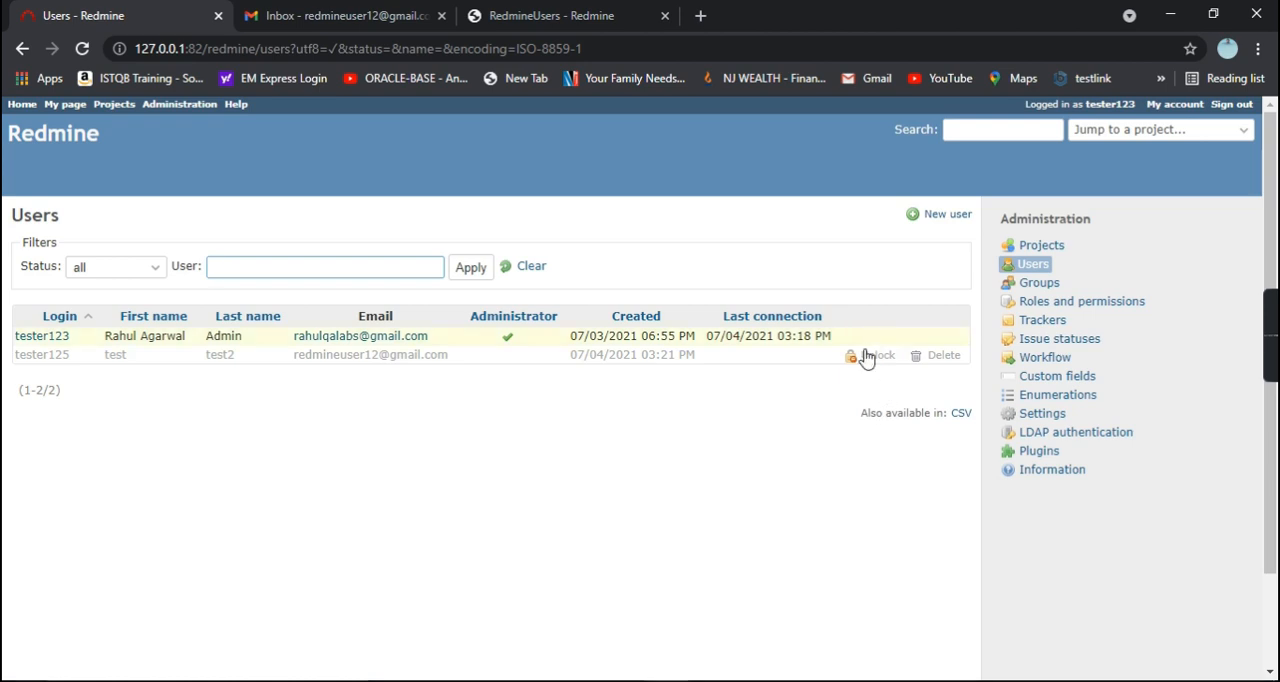
left_click(880, 355)
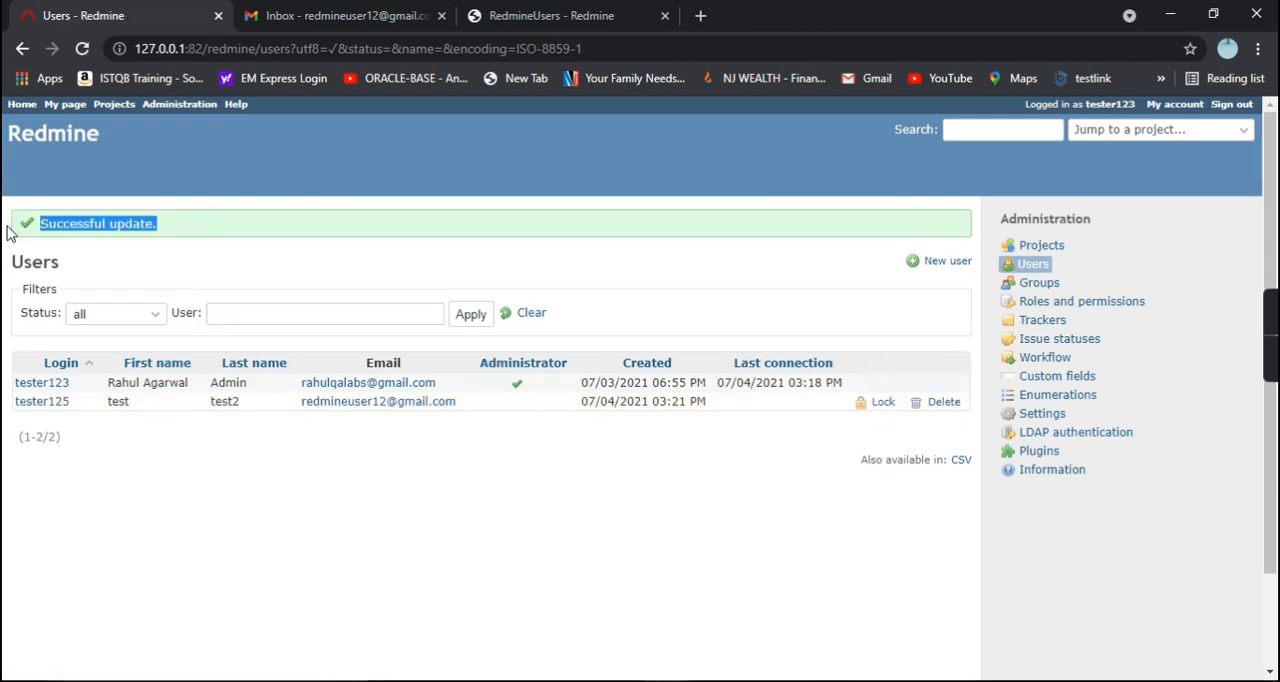
Filter the users list to 'active' and request deletion of tester125
left_click(115, 313)
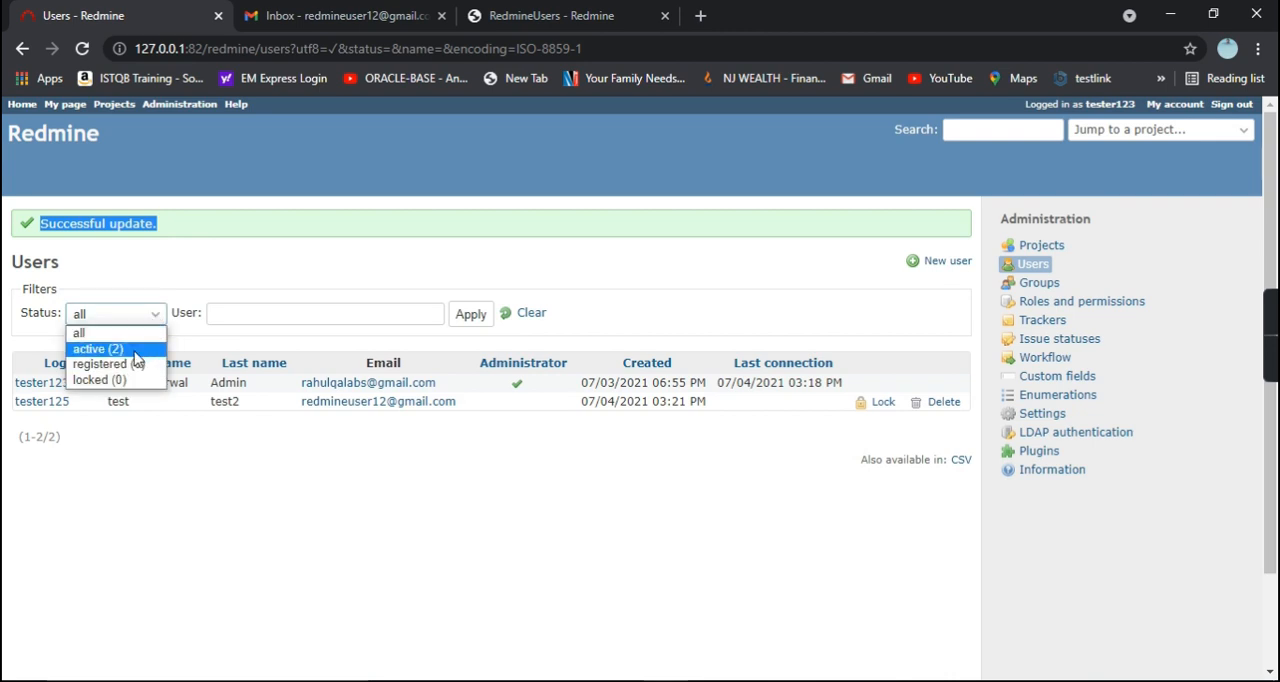
left_click(97, 348)
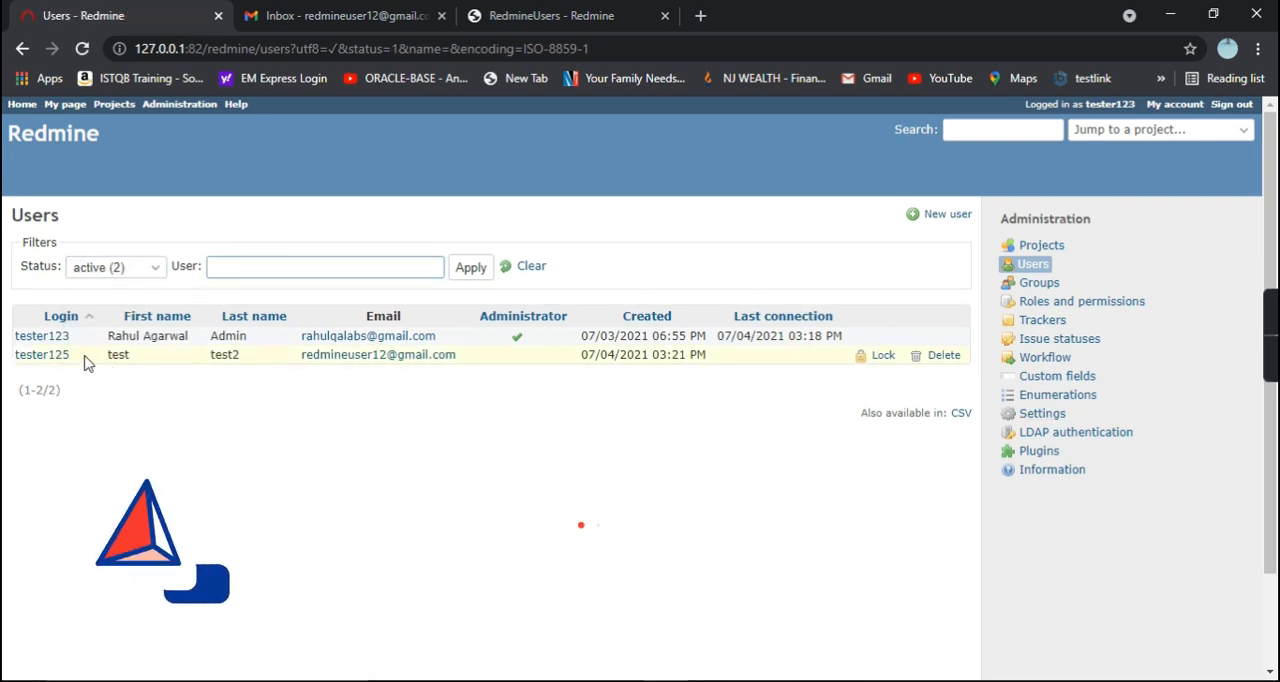
mouse_move(275, 405)
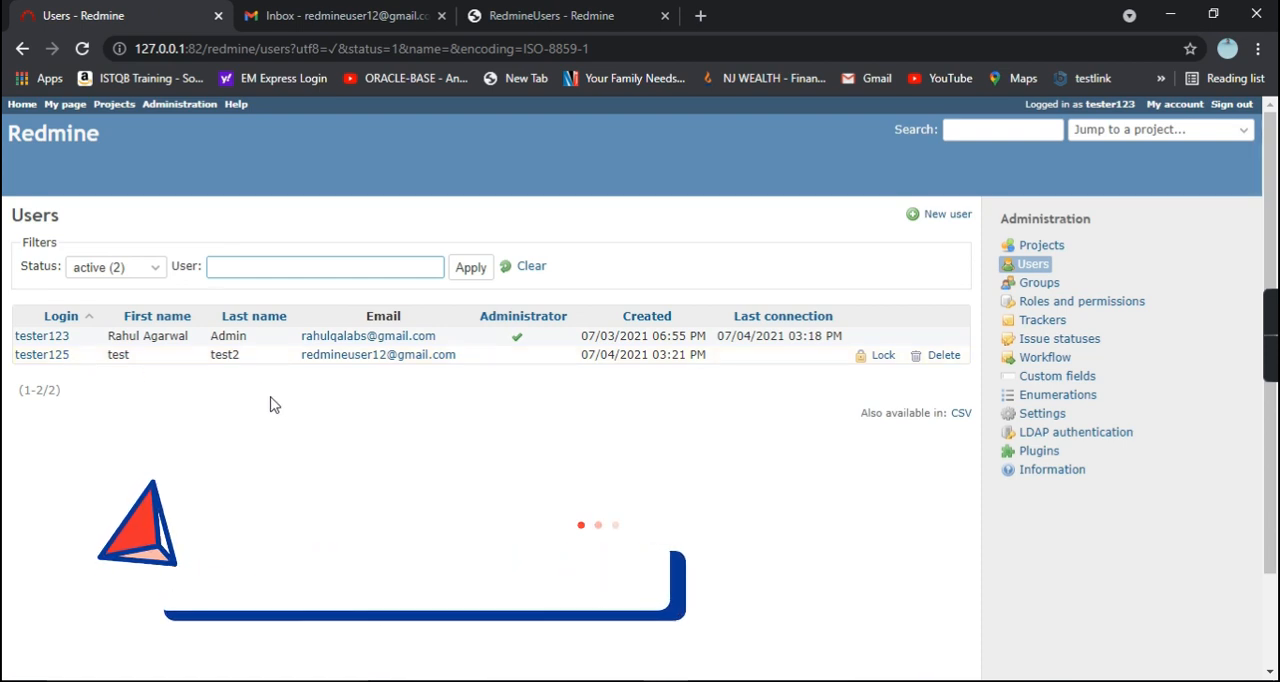
mouse_move(920, 445)
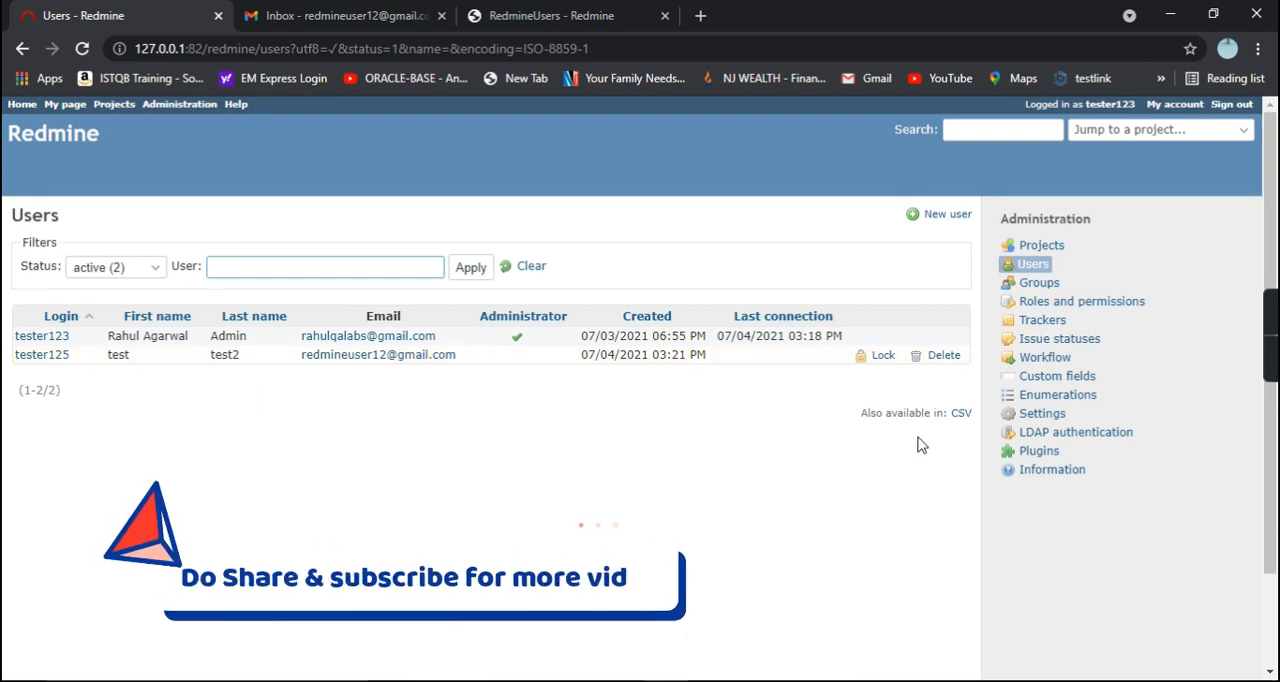
left_click(943, 355)
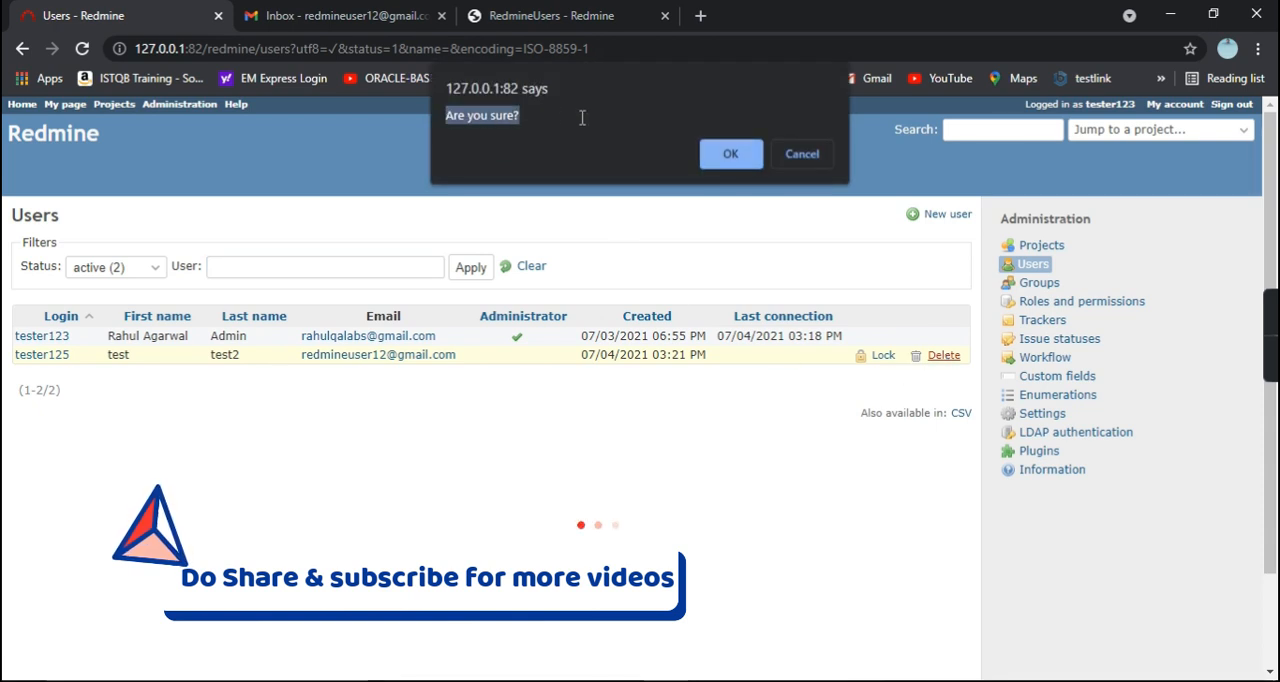
Confirm deleting tester125 and verify only tester123 remains with Status set to 'all'
left_click(730, 153)
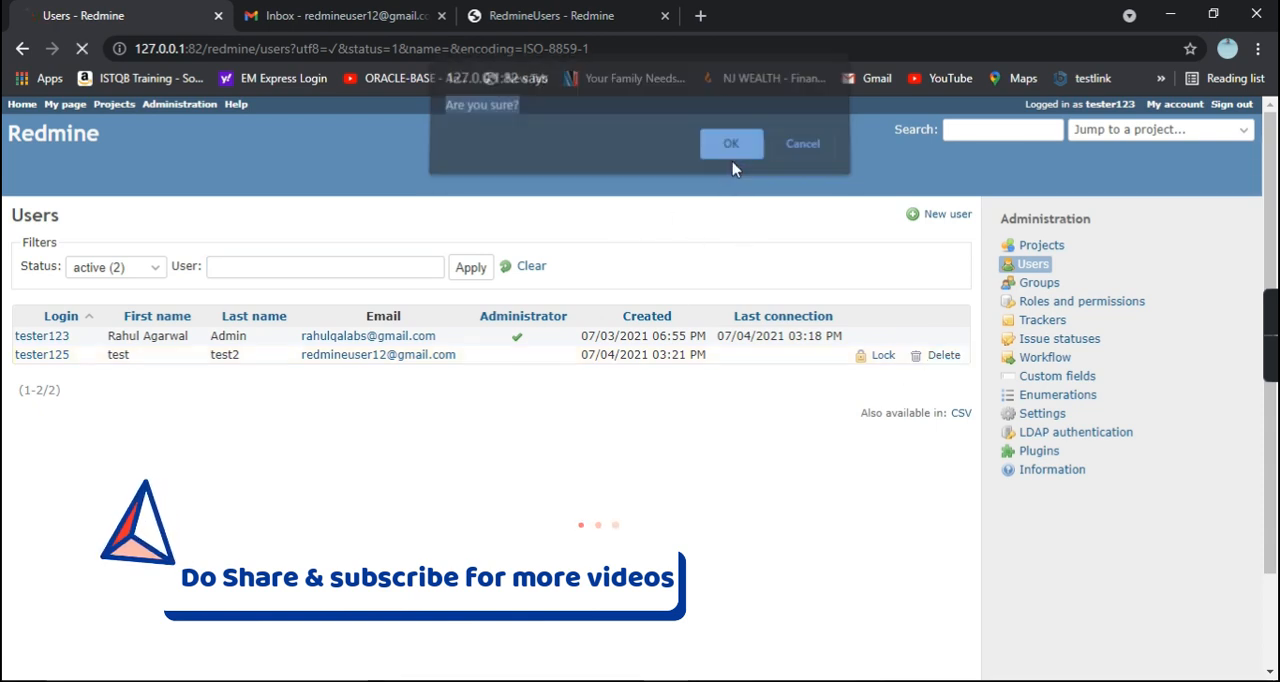
left_click(731, 143)
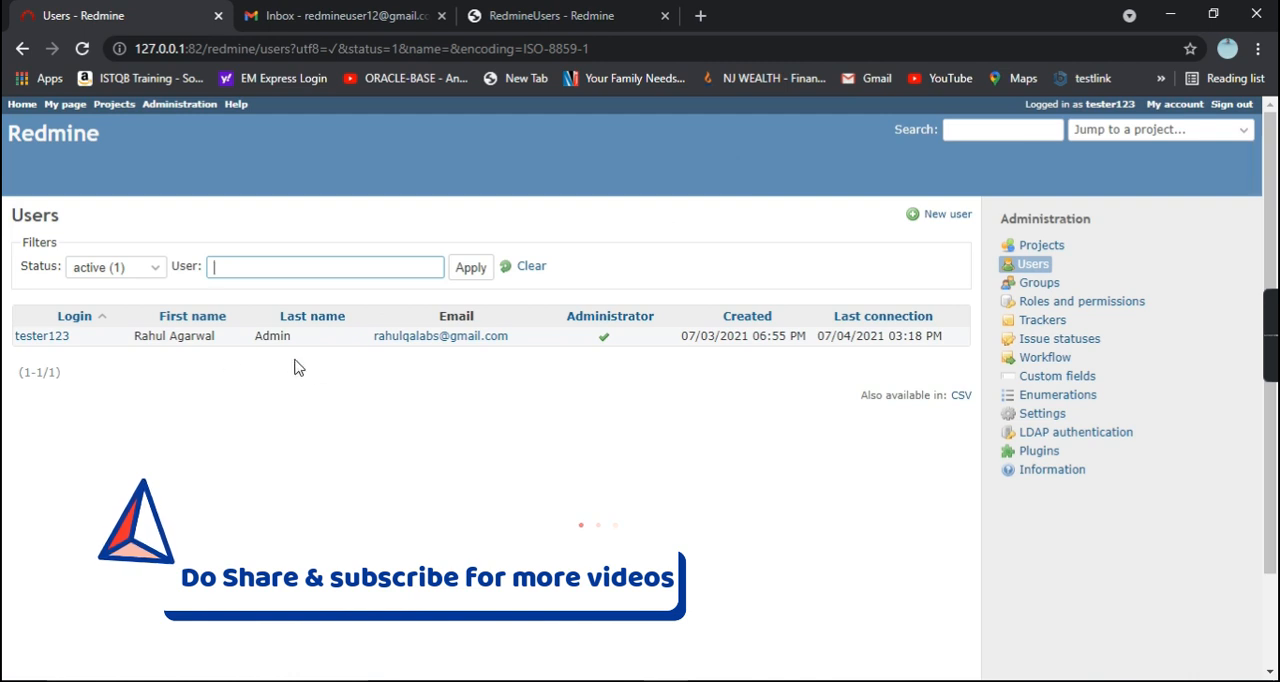
left_click(115, 266)
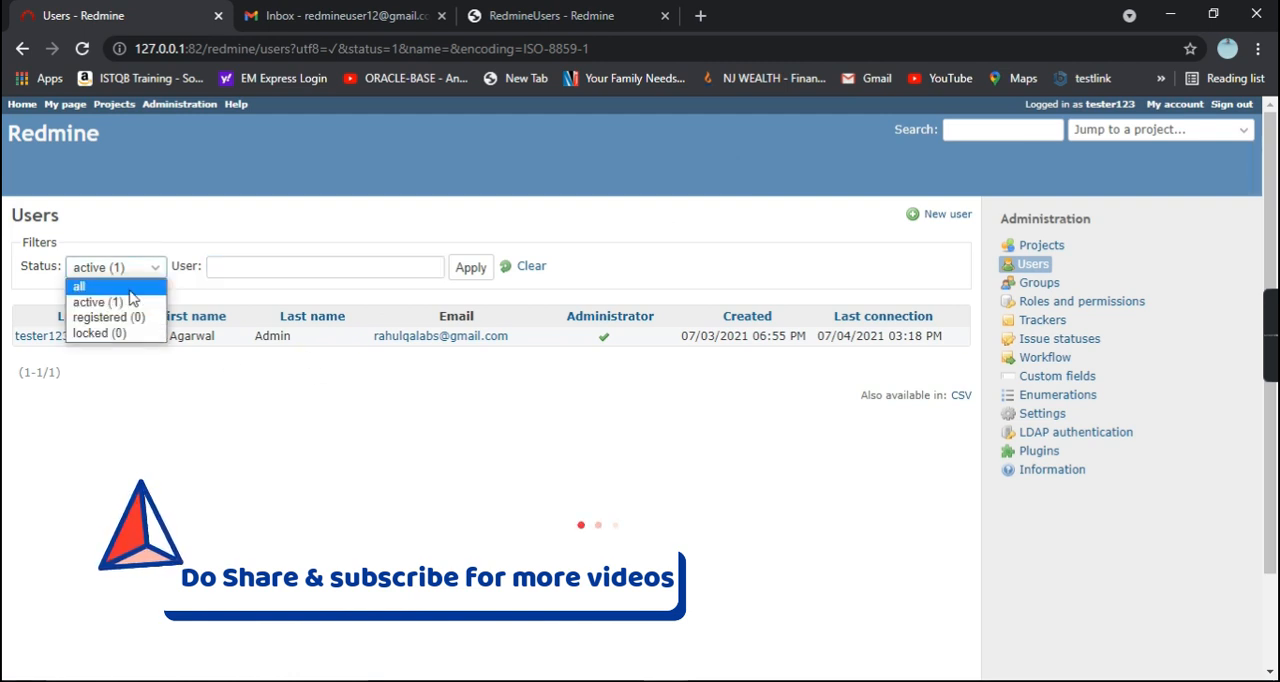
left_click(79, 286)
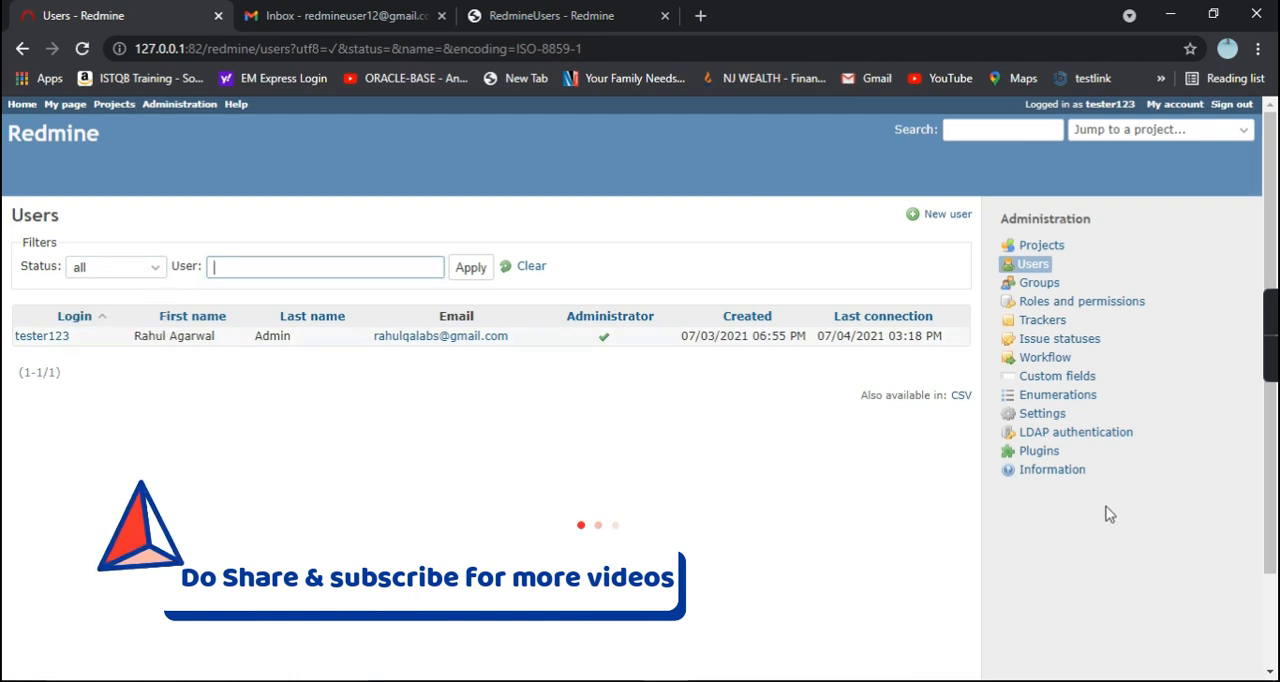